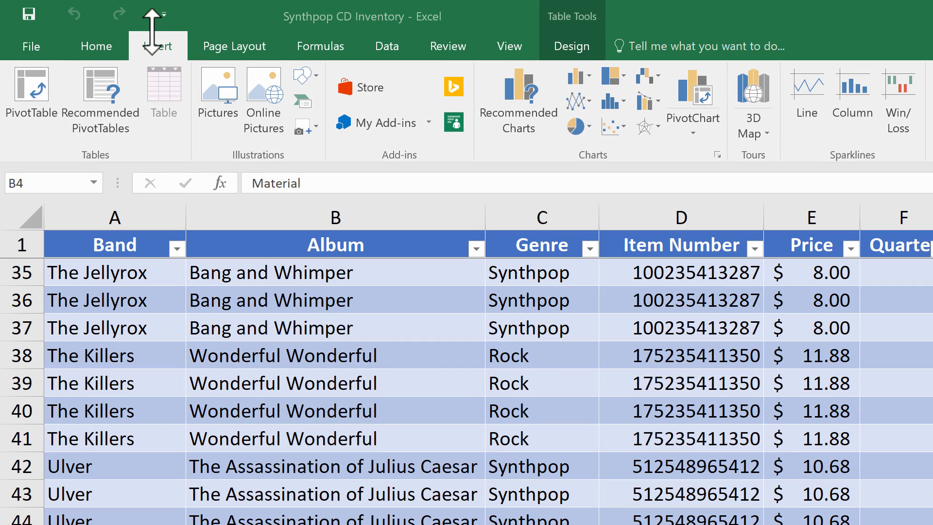
# Step: Browse Excel's Home, Page Layout, Formulas, View and Insert ribbon tabs
pyautogui.click(891, 17)
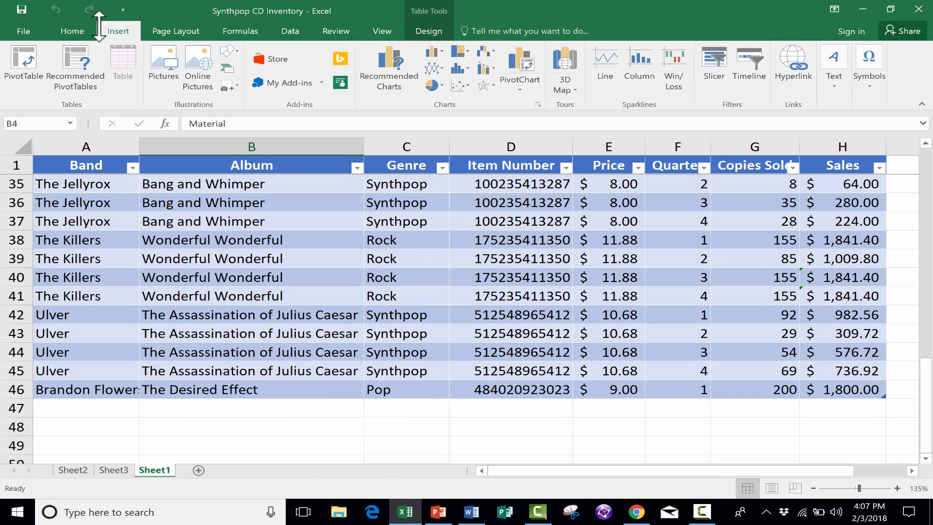
pyautogui.click(71, 31)
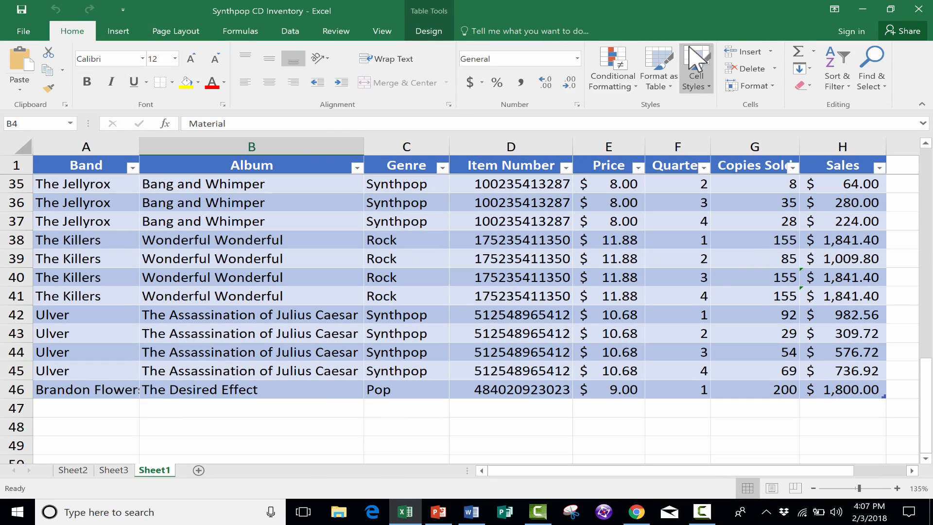
pyautogui.moveTo(319, 59)
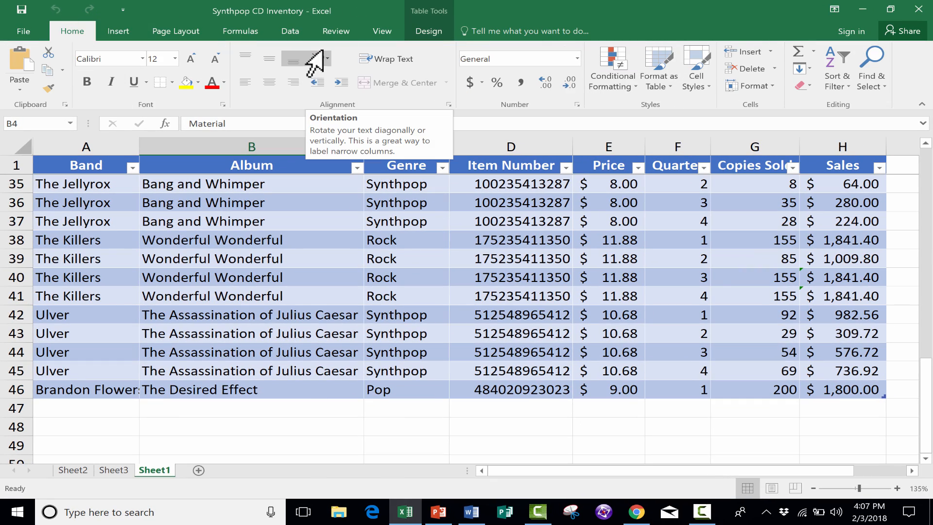
pyautogui.moveTo(125, 12)
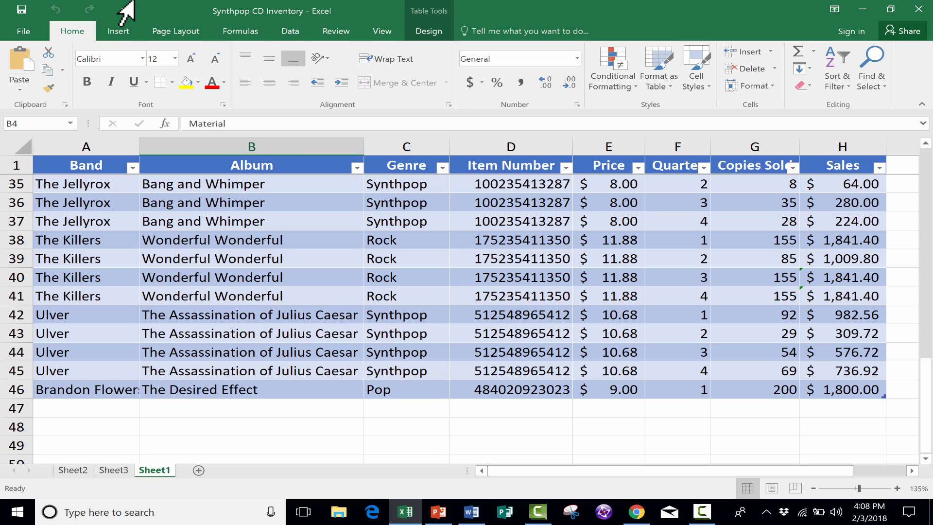
pyautogui.moveTo(119, 31)
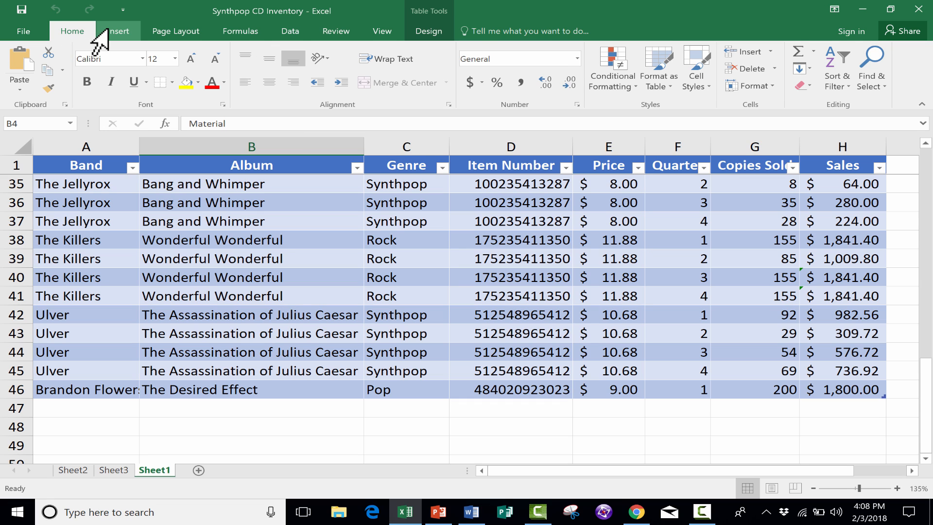
pyautogui.click(175, 31)
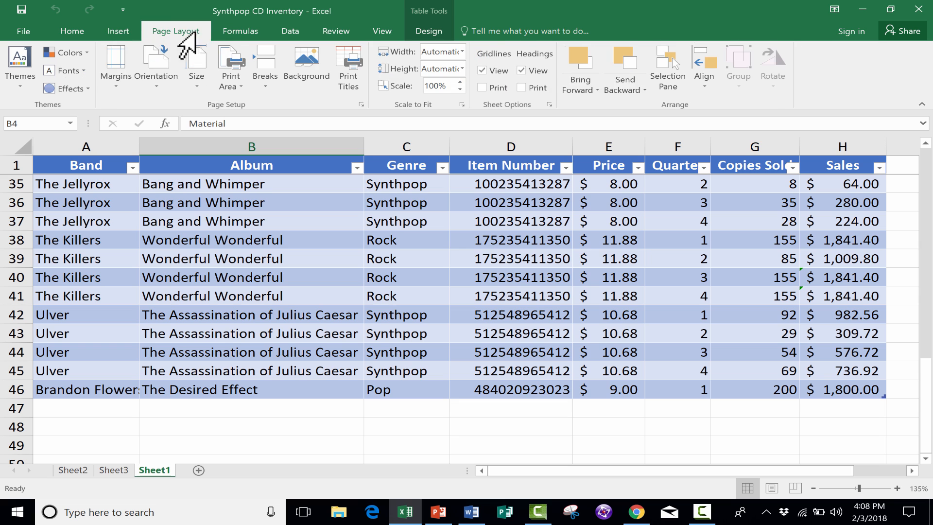
pyautogui.click(239, 31)
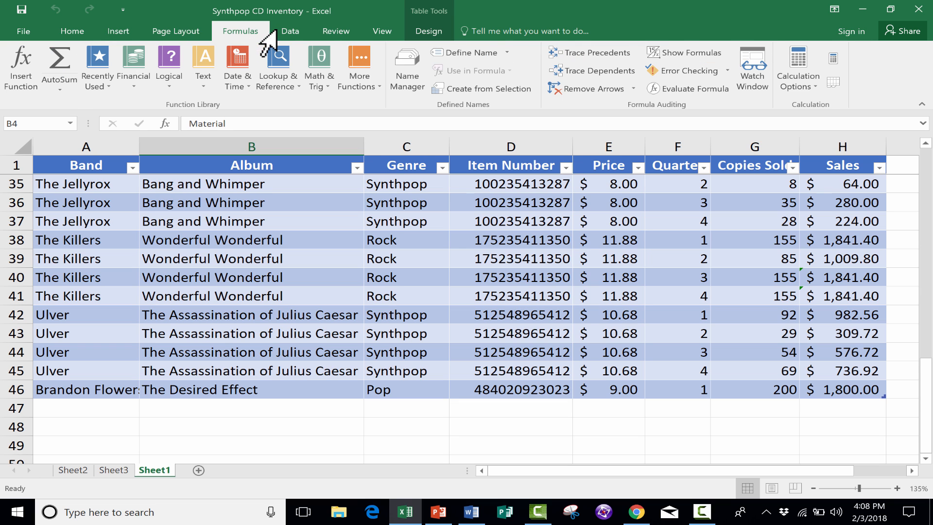
pyautogui.click(381, 32)
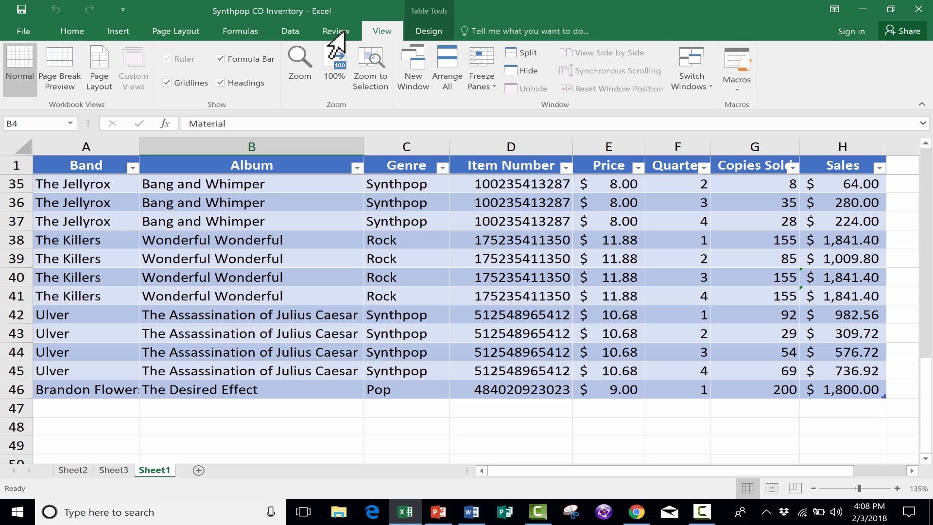
pyautogui.click(175, 31)
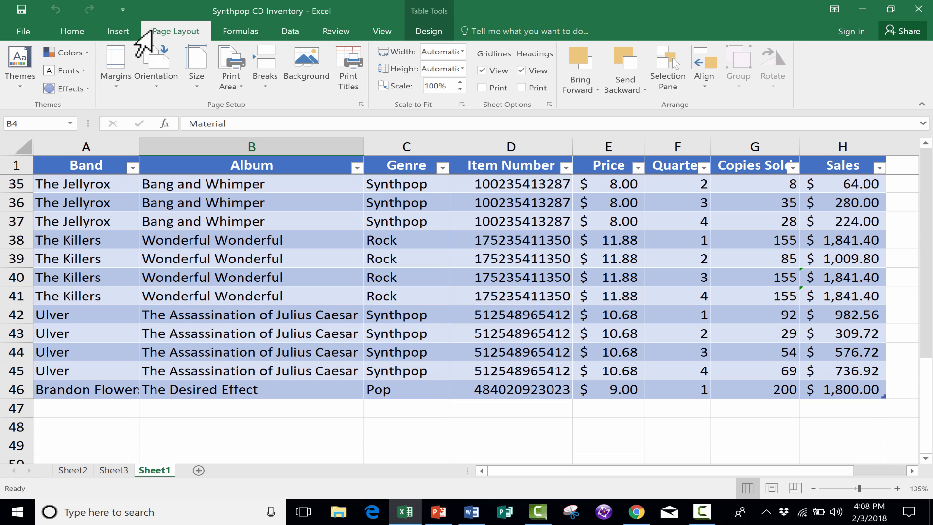
pyautogui.click(118, 31)
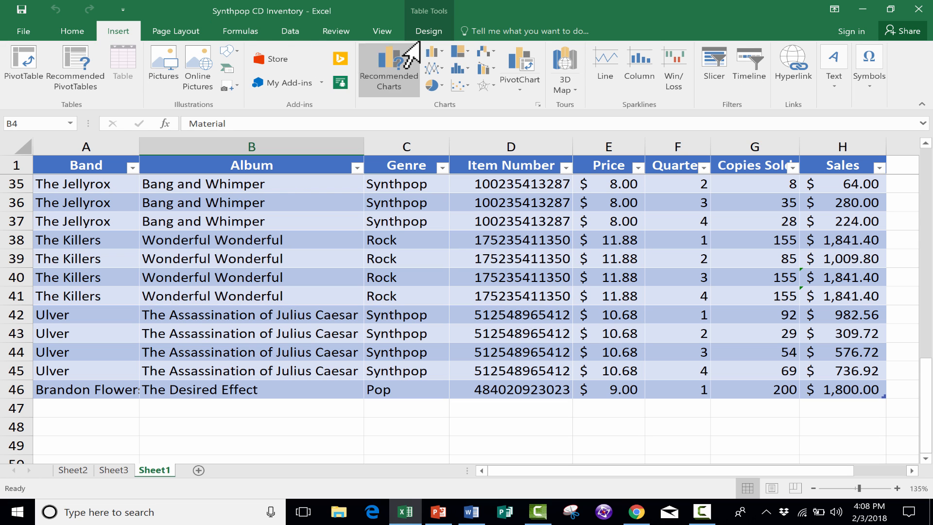
pyautogui.moveTo(793, 66)
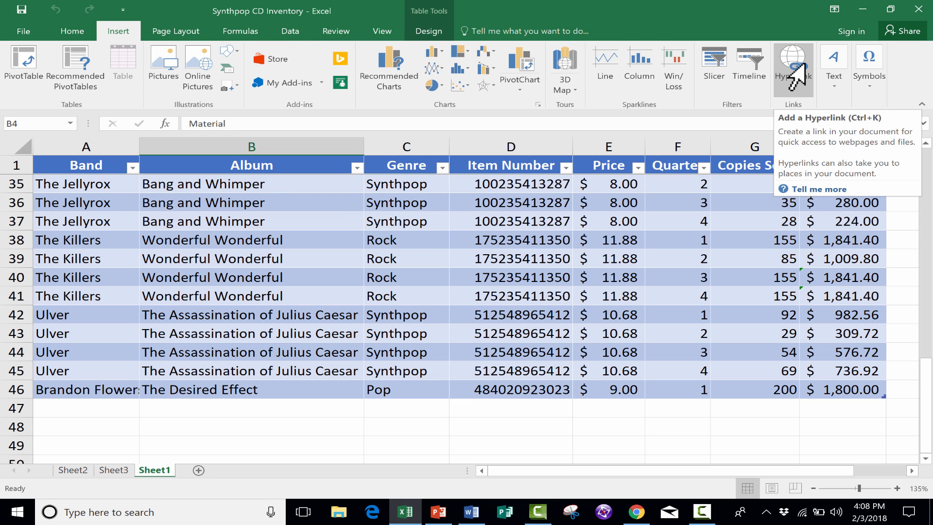
pyautogui.moveTo(183, 56)
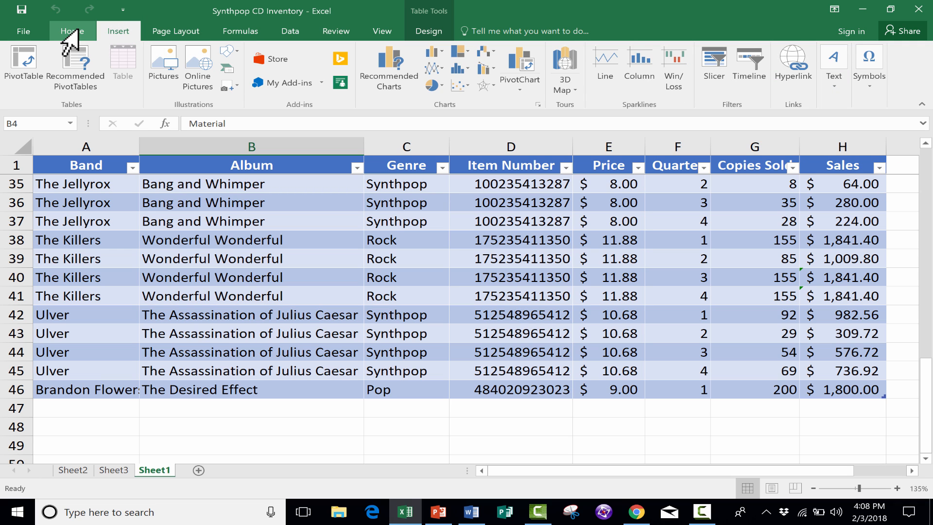
# Step: Show the Home and Data tabs, glance at PowerPoint and Word, then return
pyautogui.click(72, 31)
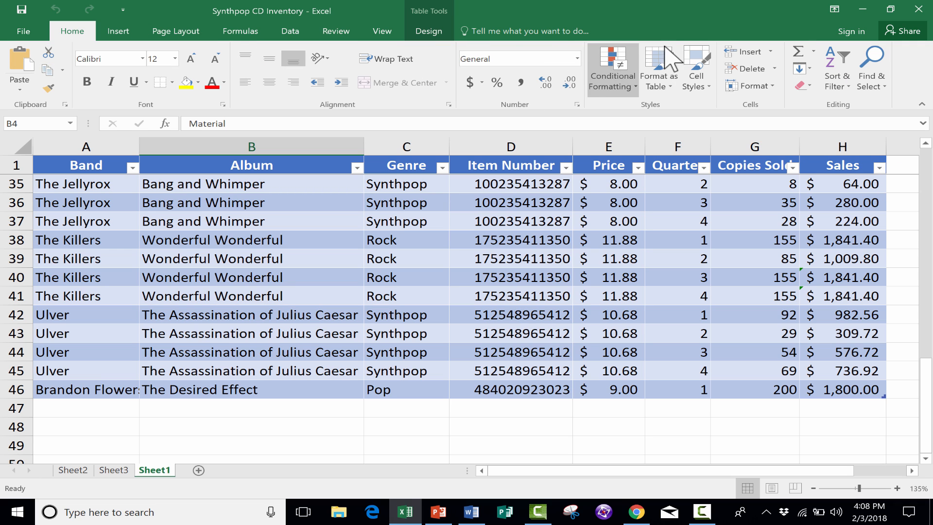
pyautogui.moveTo(183, 82)
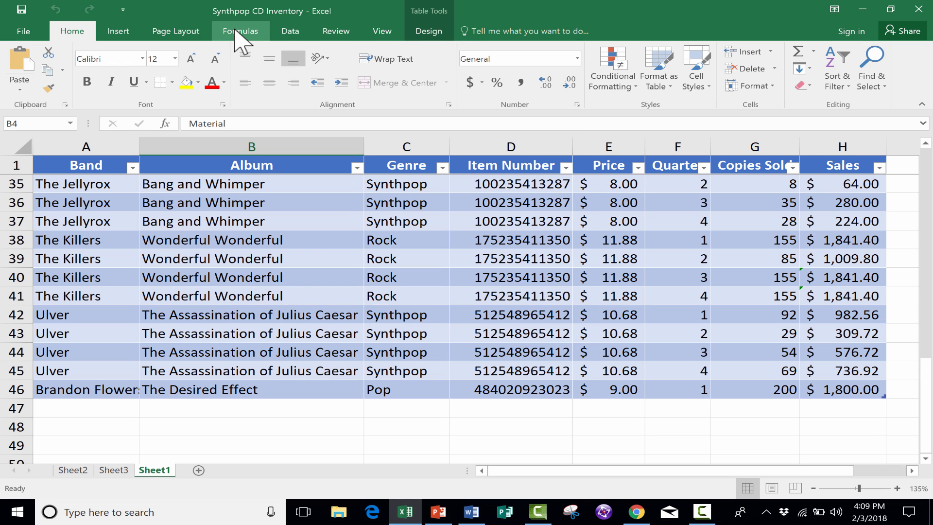
pyautogui.moveTo(268, 59)
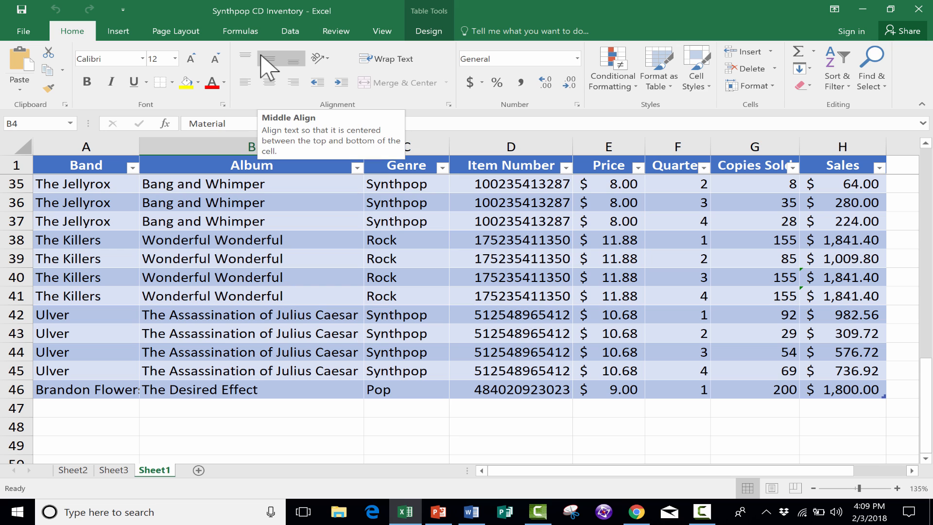
pyautogui.moveTo(334, 31)
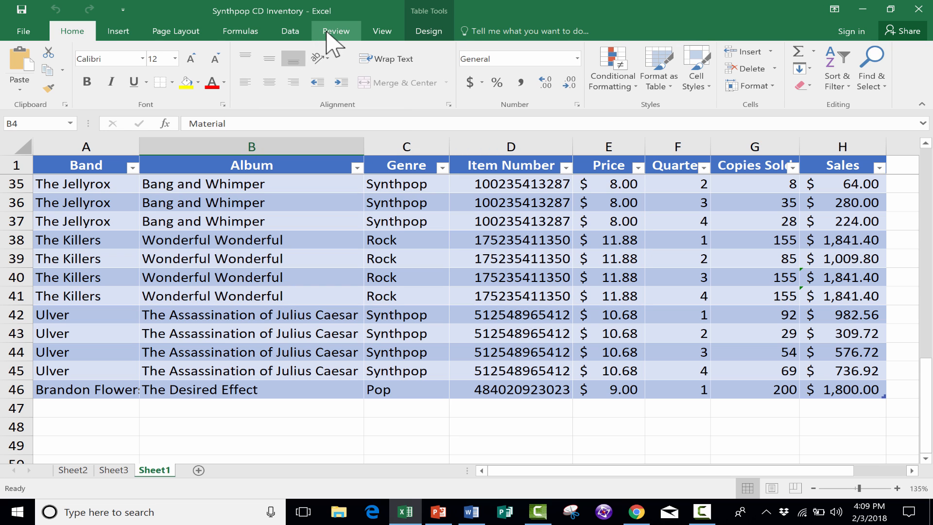
pyautogui.click(289, 31)
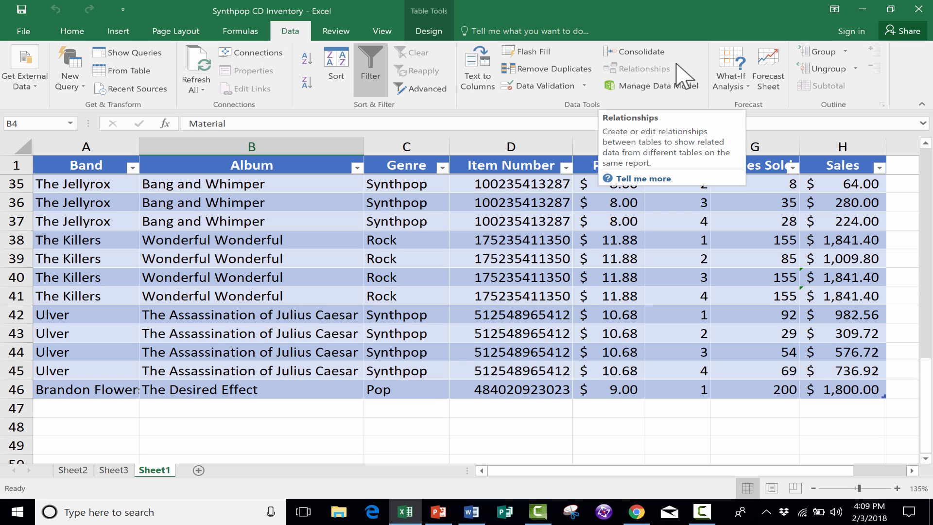
pyautogui.moveTo(335, 87)
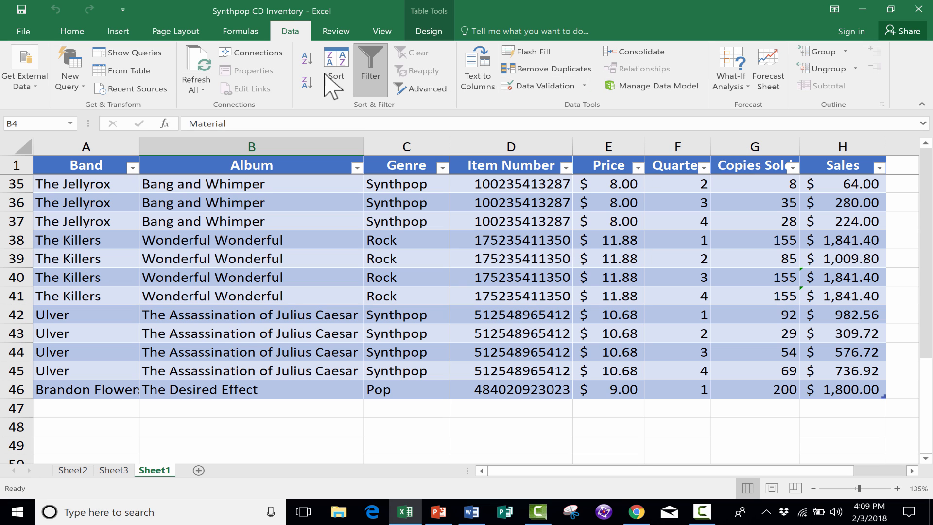
pyautogui.moveTo(21, 15)
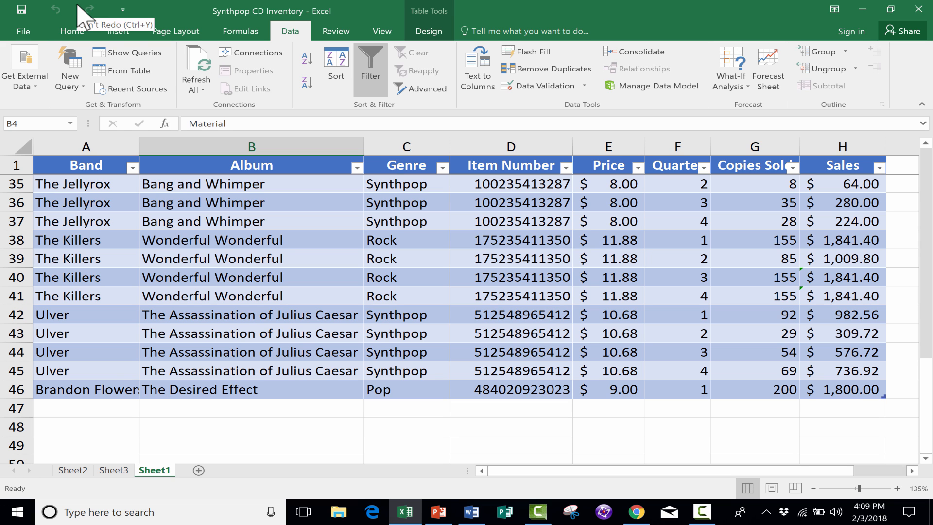
pyautogui.moveTo(439, 515)
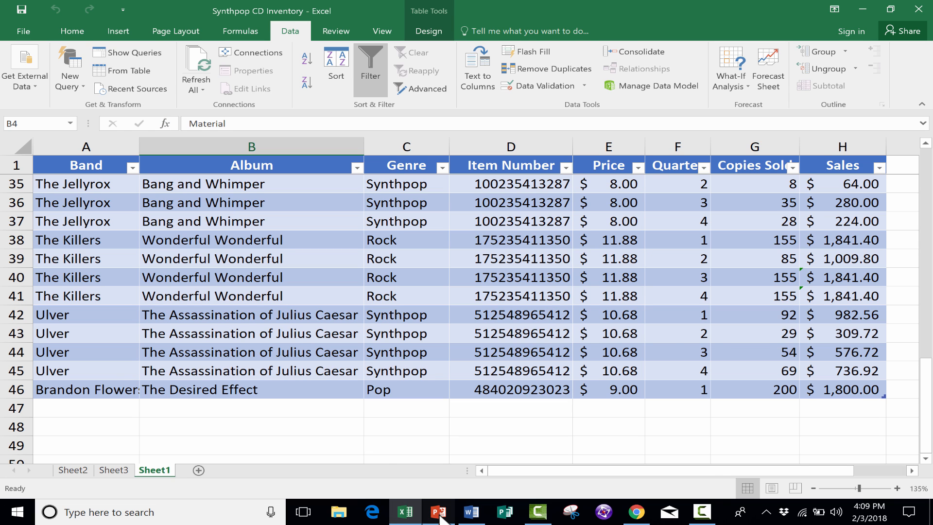
pyautogui.click(438, 512)
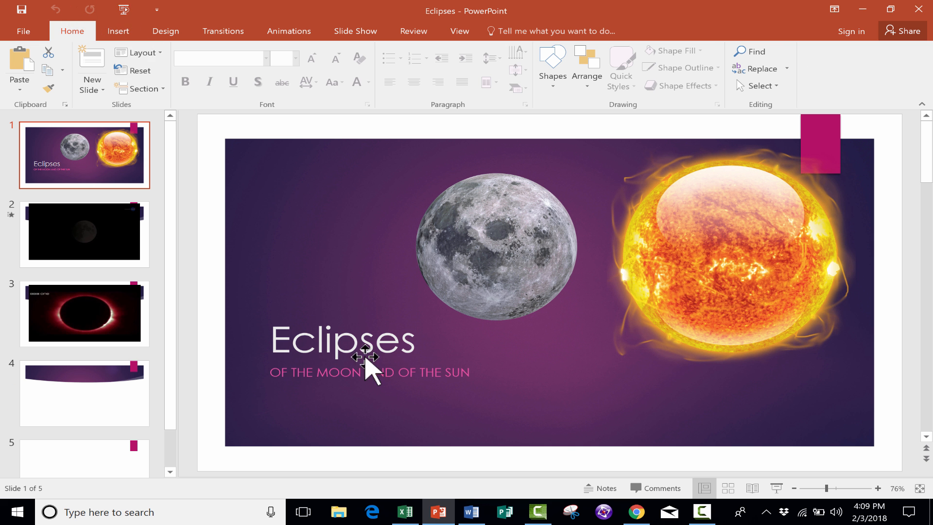
pyautogui.click(471, 512)
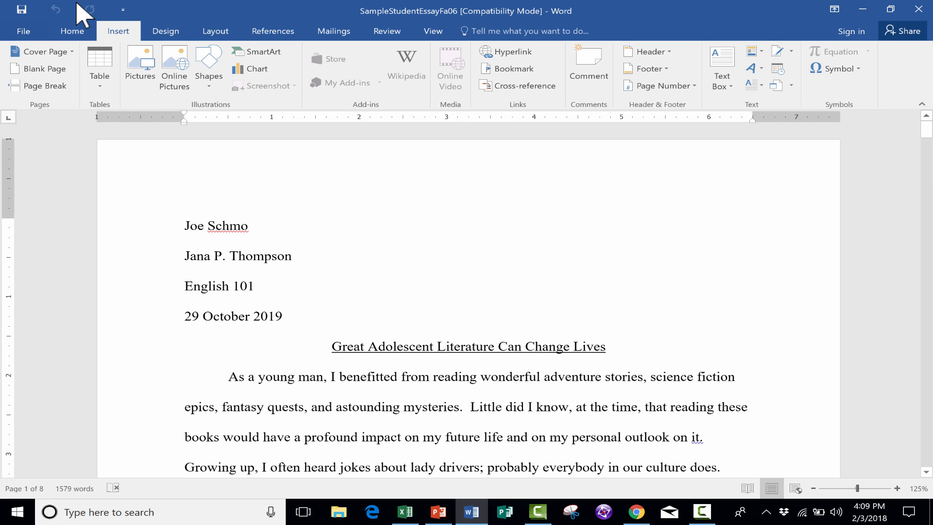
pyautogui.click(406, 512)
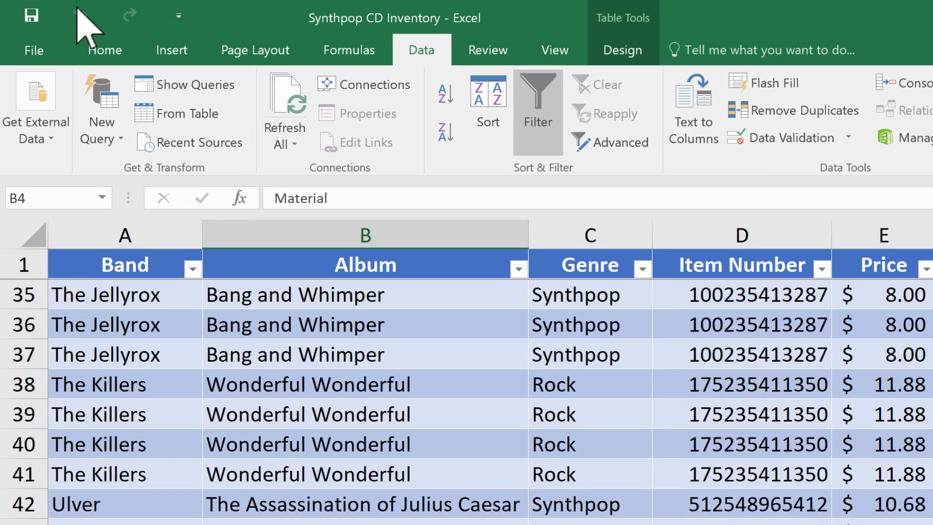
pyautogui.moveTo(31, 15)
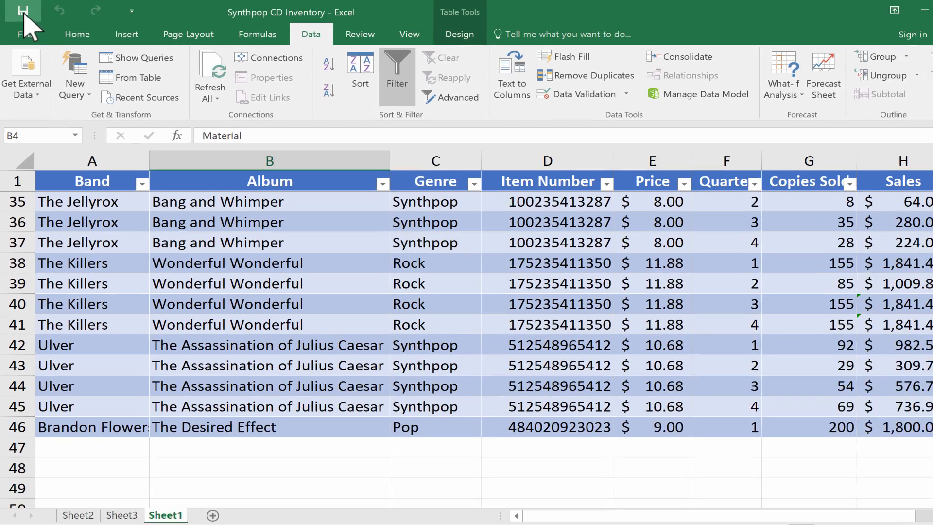
# Step: Type stray text 'sdasdf' below the table, then undo it from the Quick Access Toolbar
pyautogui.click(896, 11)
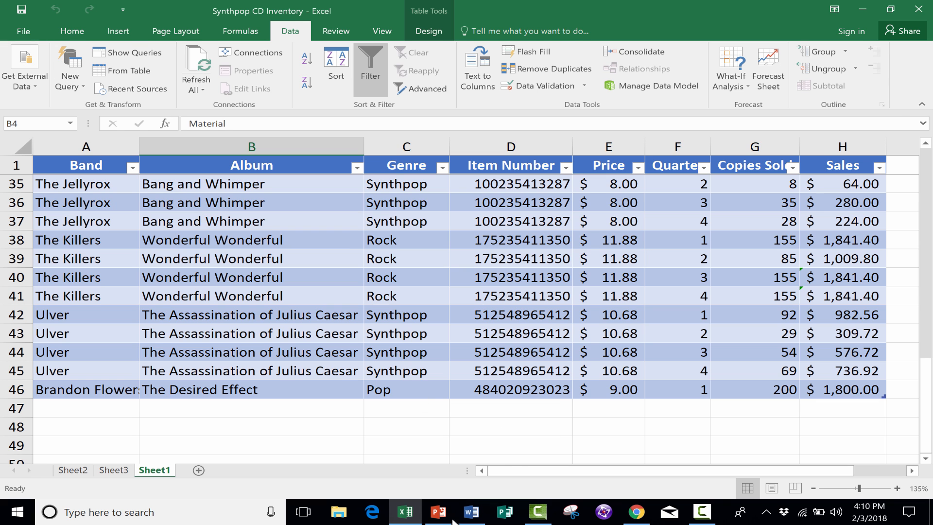
pyautogui.click(470, 512)
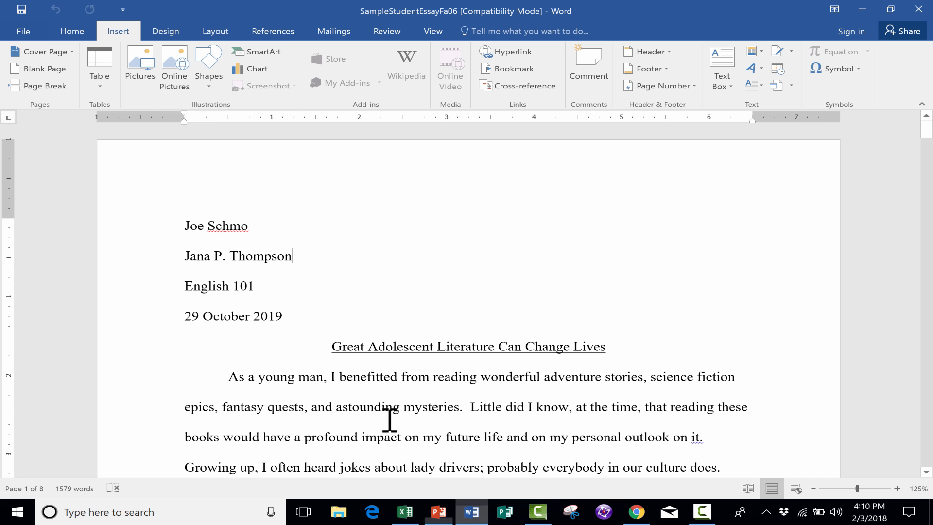
pyautogui.click(404, 516)
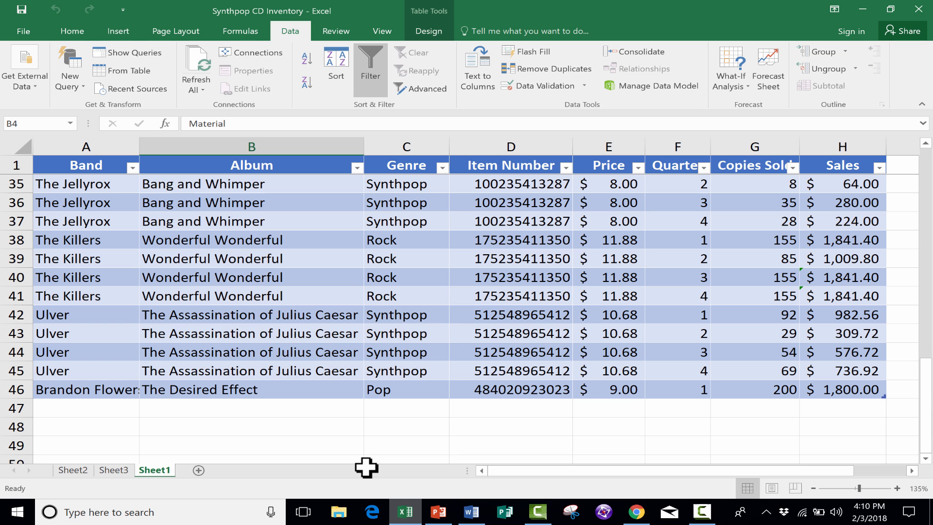
pyautogui.moveTo(62, 24)
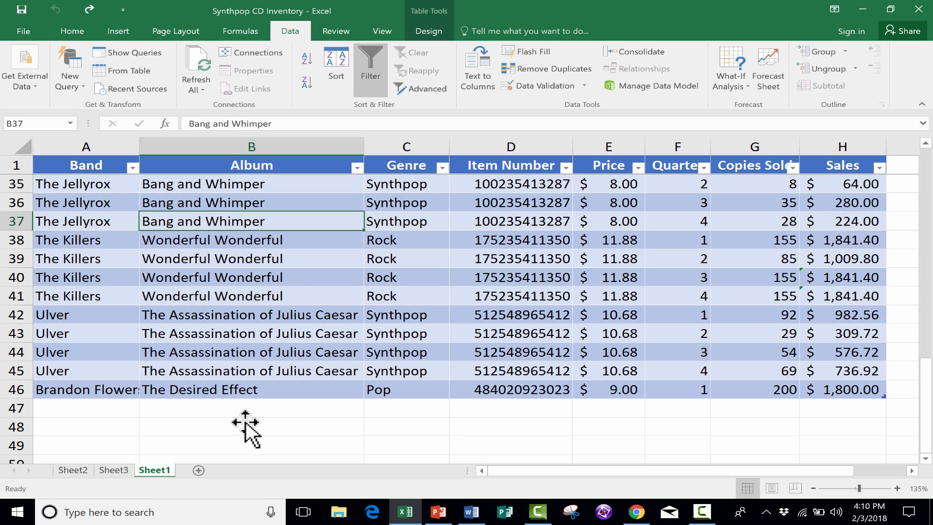
pyautogui.write('sdasdf')
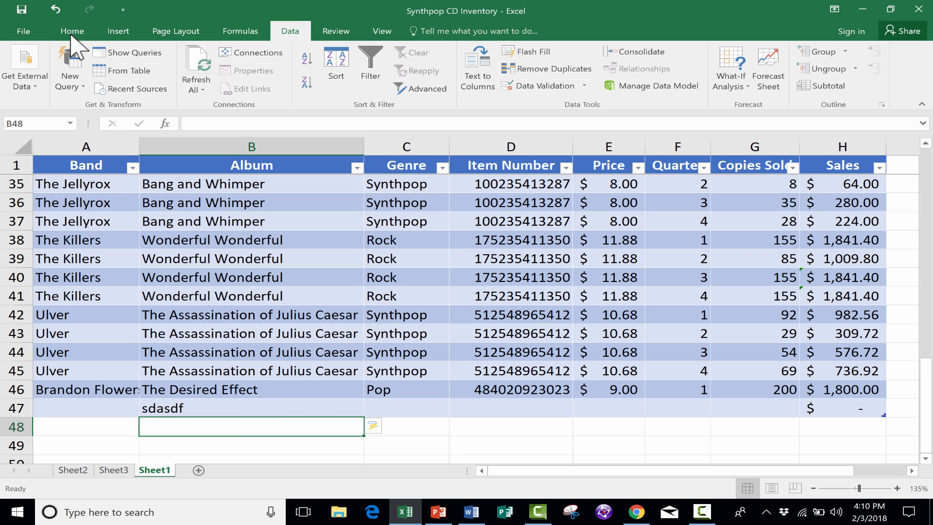
pyautogui.click(55, 10)
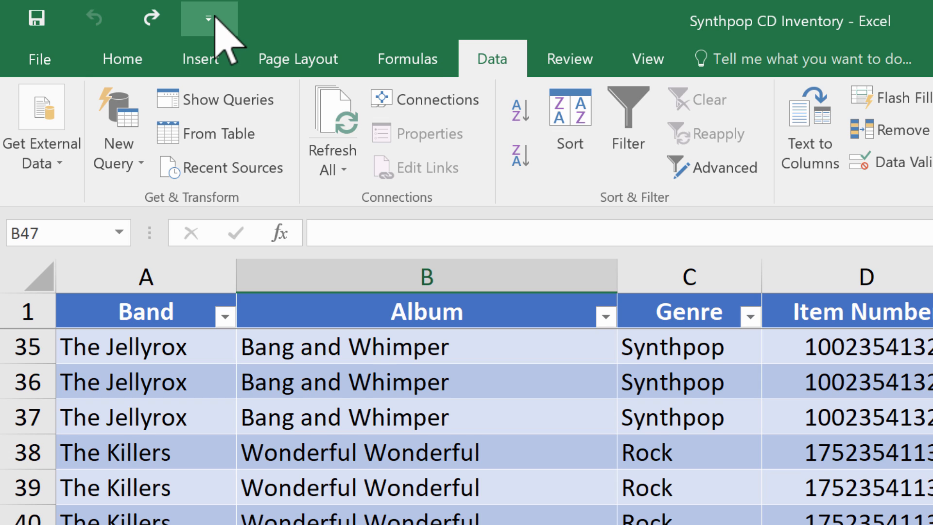
pyautogui.moveTo(207, 20)
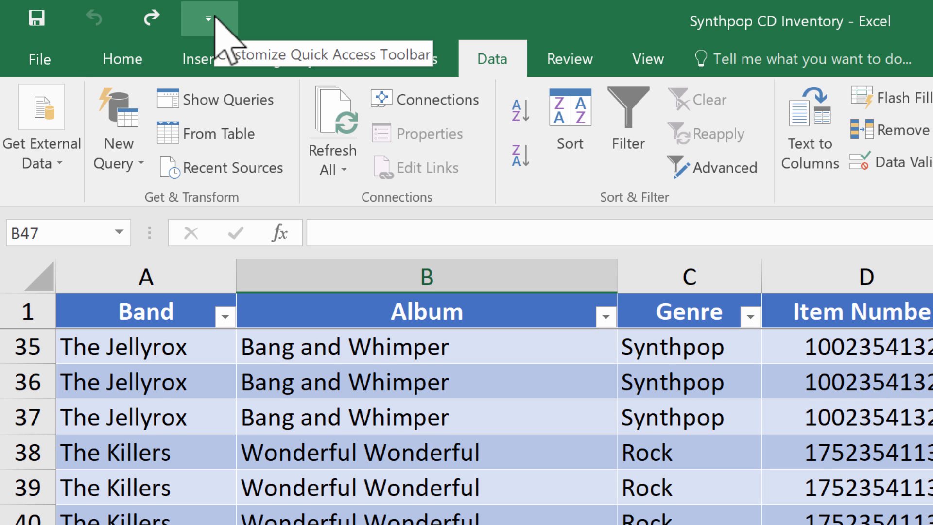
# Step: Add New to the Quick Access Toolbar and use it to create blank Book1
pyautogui.click(207, 19)
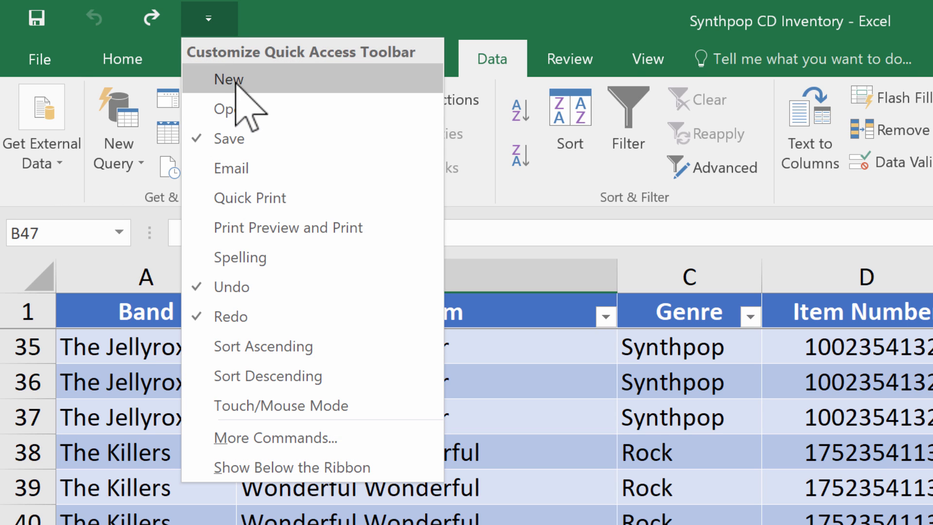
pyautogui.moveTo(208, 24)
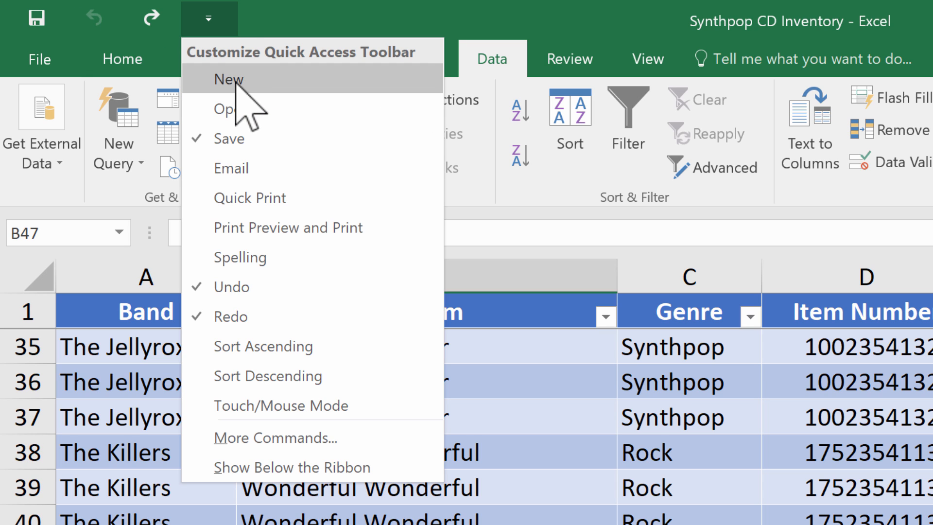
pyautogui.click(228, 79)
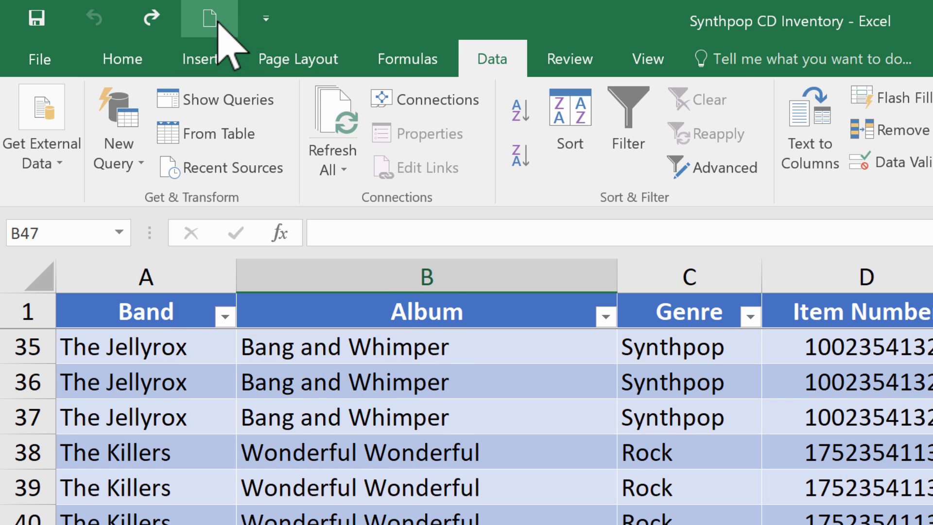
pyautogui.click(209, 18)
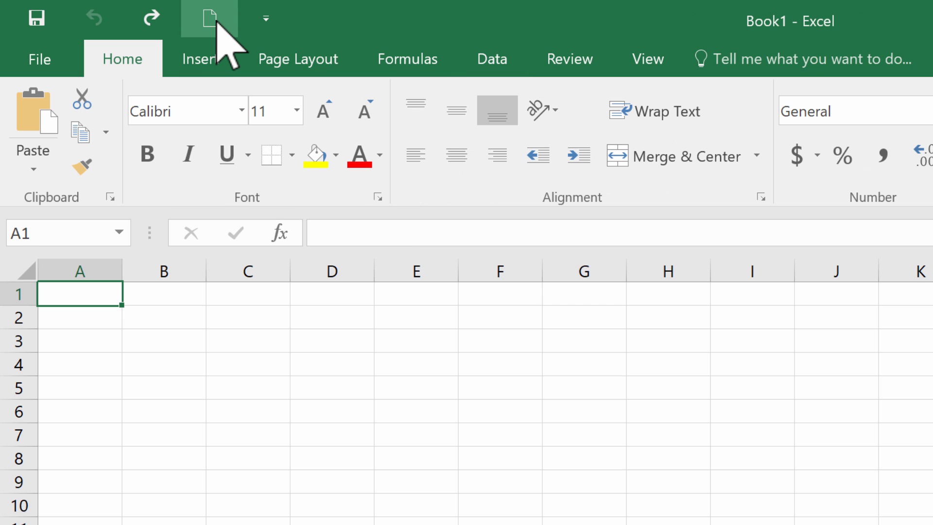
pyautogui.moveTo(319, 232)
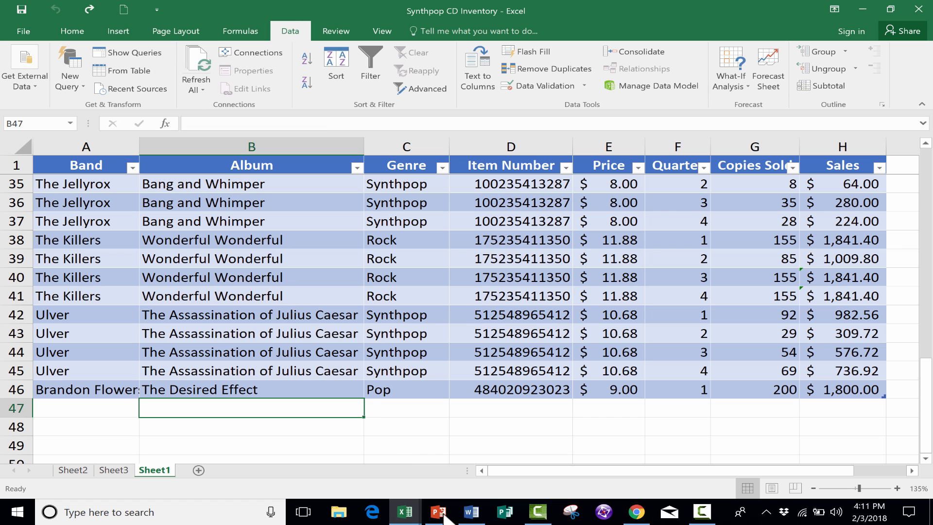
pyautogui.click(440, 512)
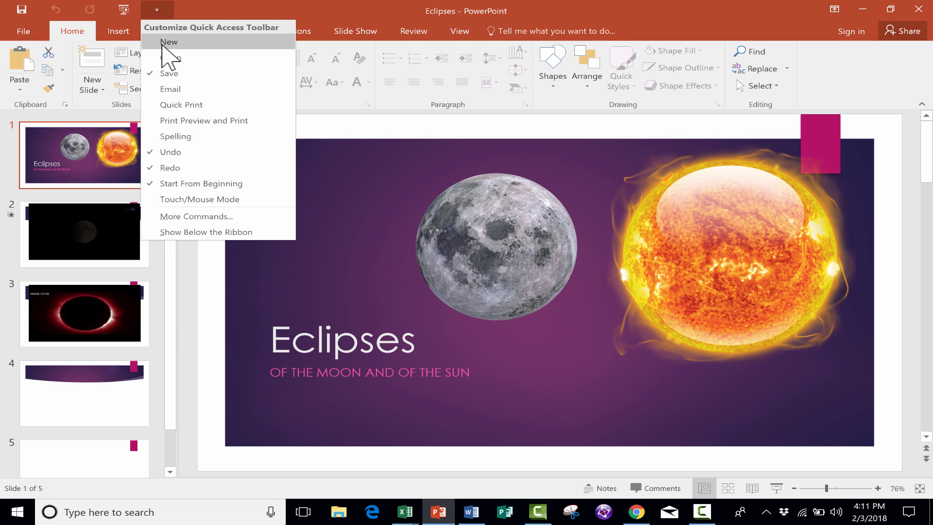
pyautogui.click(471, 512)
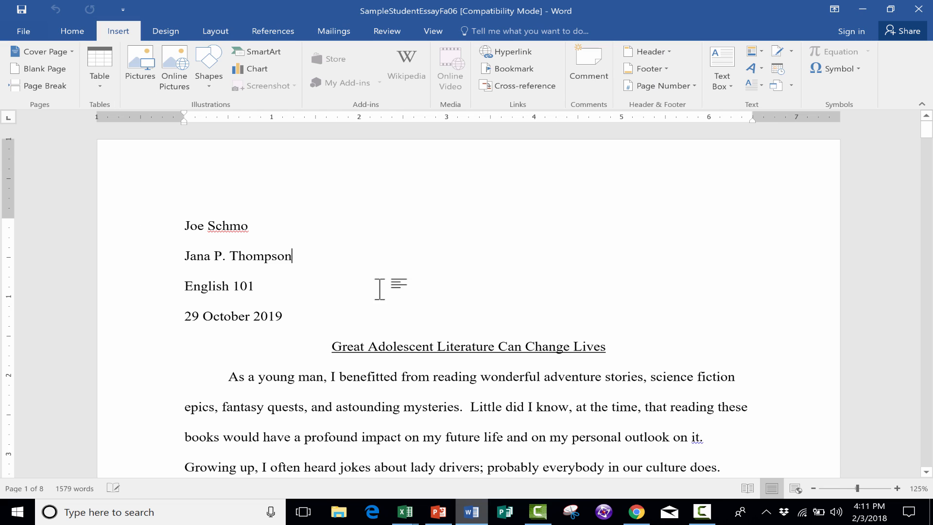
pyautogui.click(123, 9)
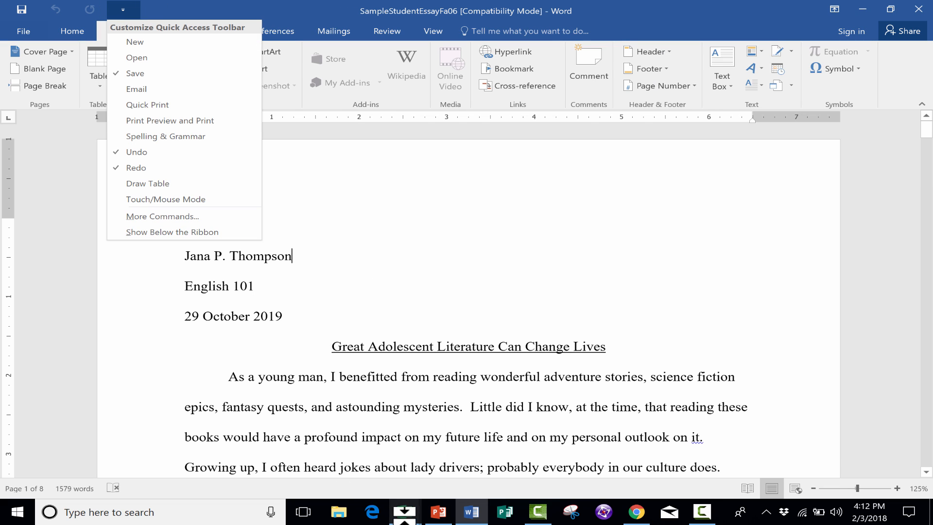
pyautogui.click(405, 512)
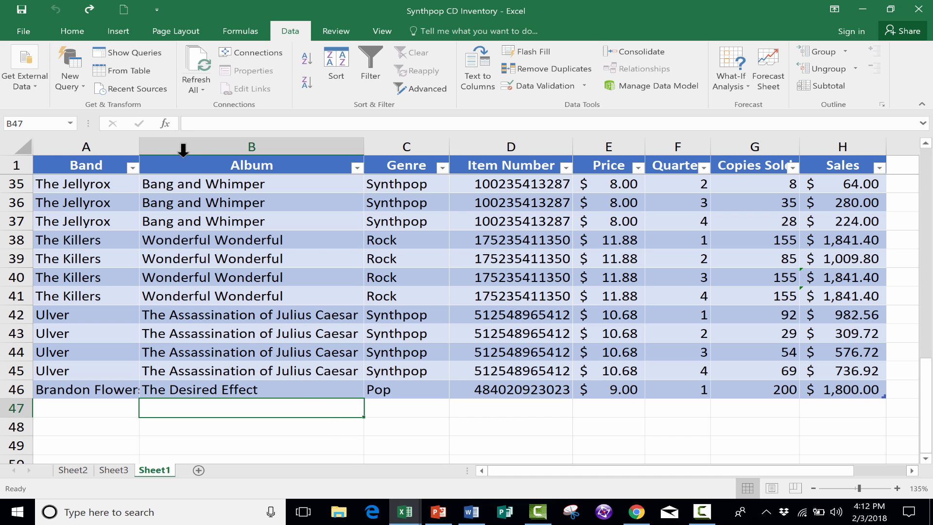
pyautogui.moveTo(24, 32)
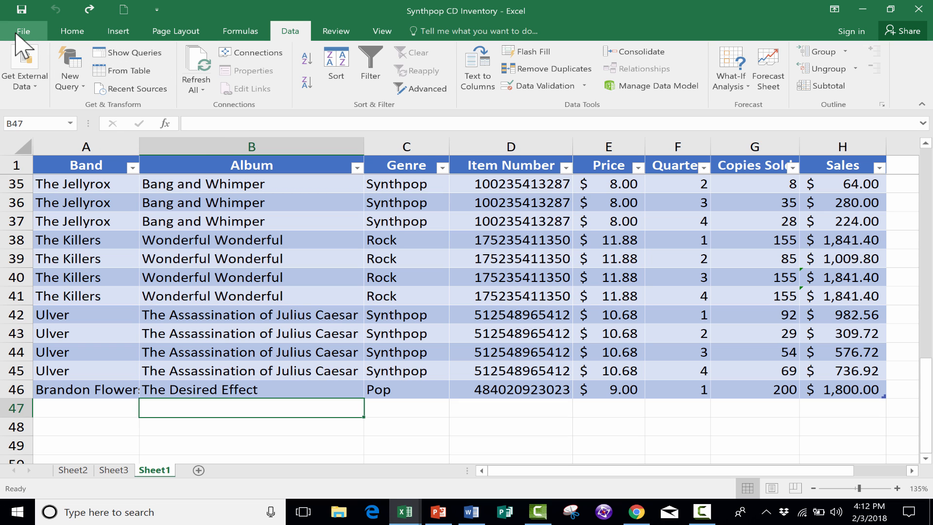
# Step: Open File > New to show the blank workbook and template gallery
pyautogui.click(23, 31)
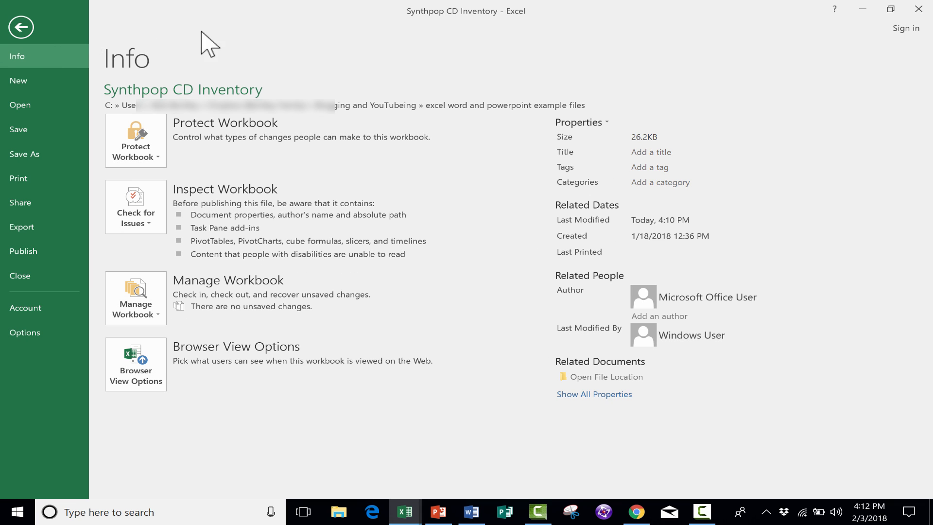
pyautogui.click(19, 80)
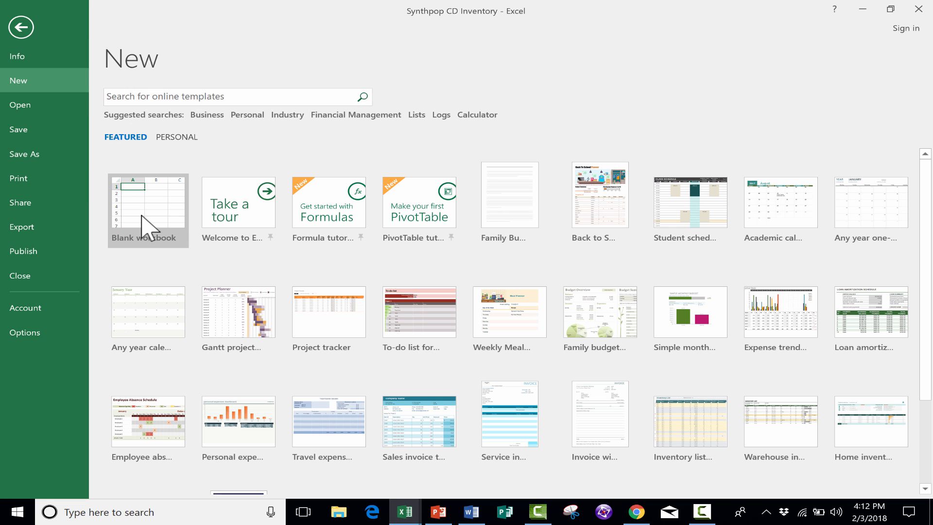
pyautogui.moveTo(826, 13)
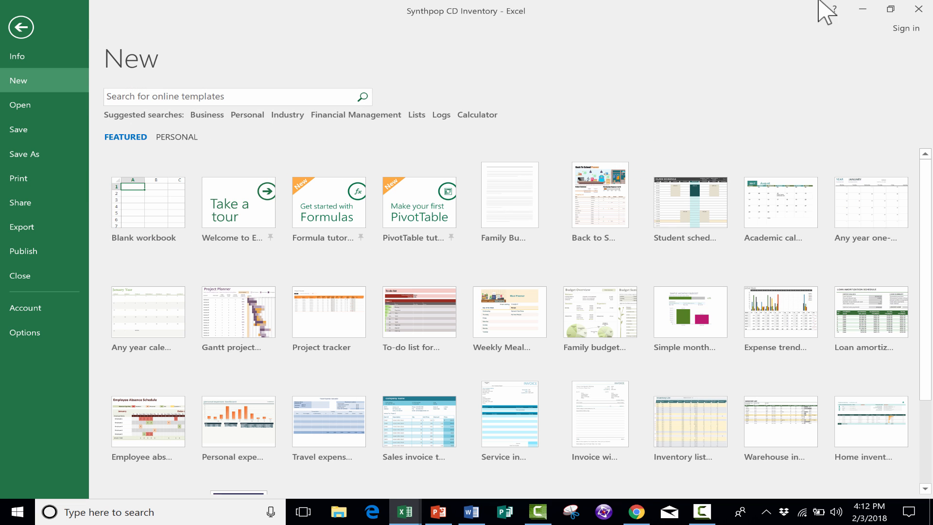
# Step: Leave backstage and create blank Book2 with the Quick Access New button
pyautogui.click(20, 27)
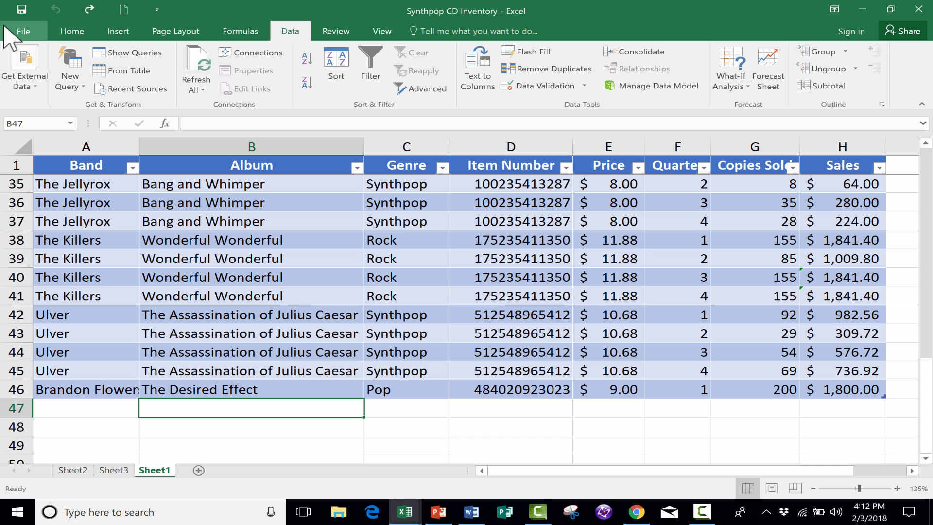
pyautogui.moveTo(123, 10)
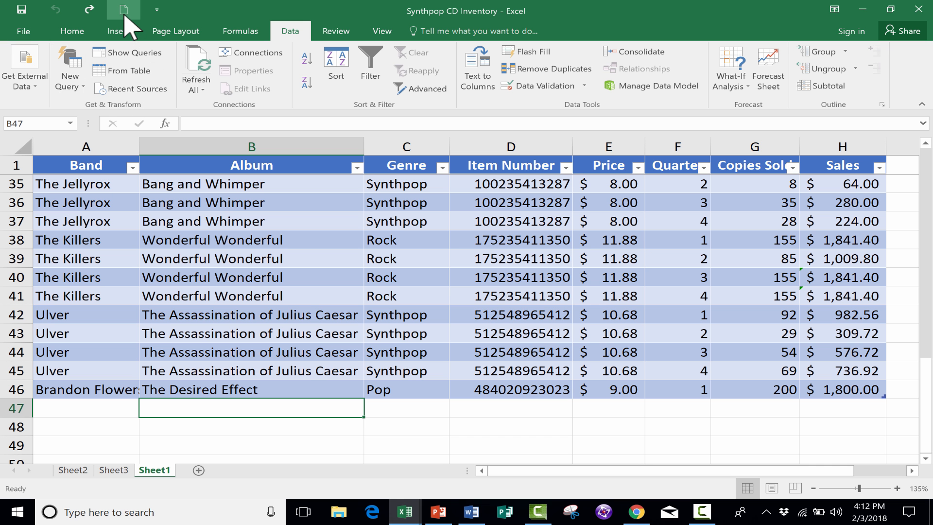
pyautogui.moveTo(124, 9)
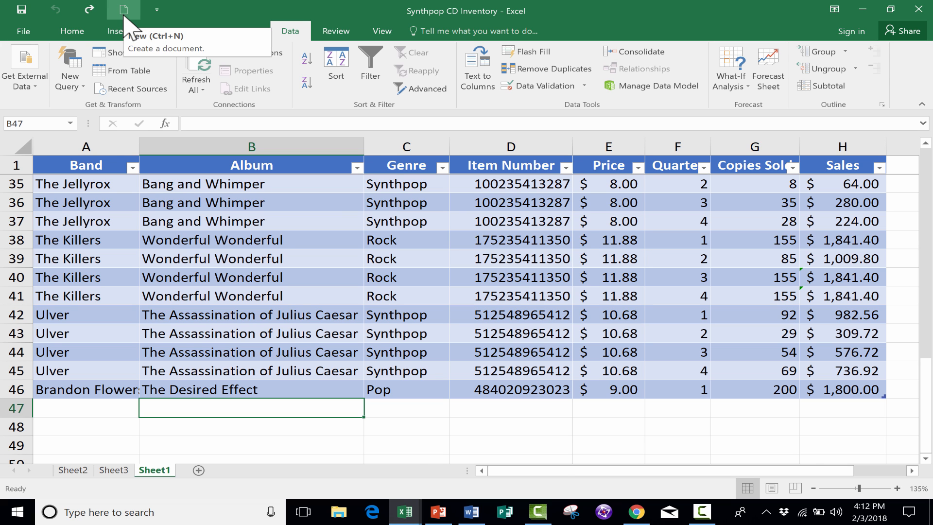
pyautogui.click(123, 11)
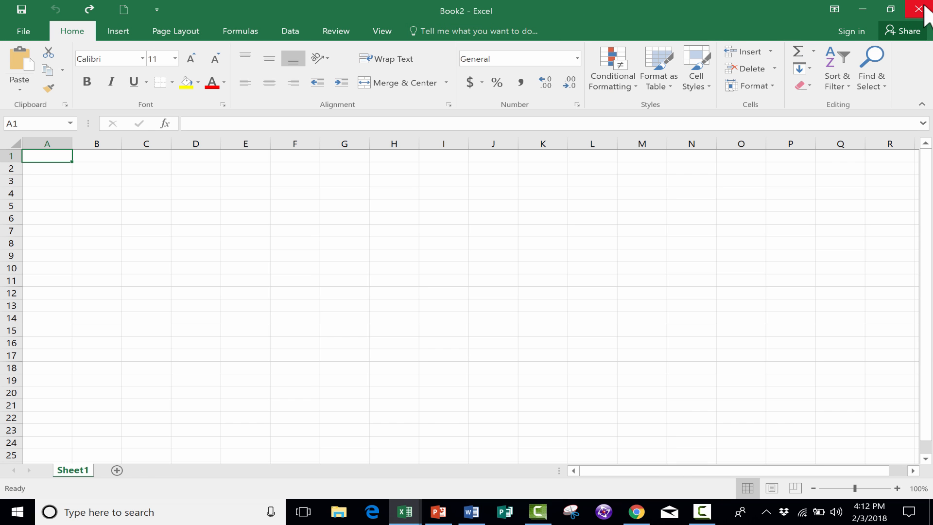
# Step: Close Book2 and dismiss the Quick Access Toolbar command list
pyautogui.click(272, 18)
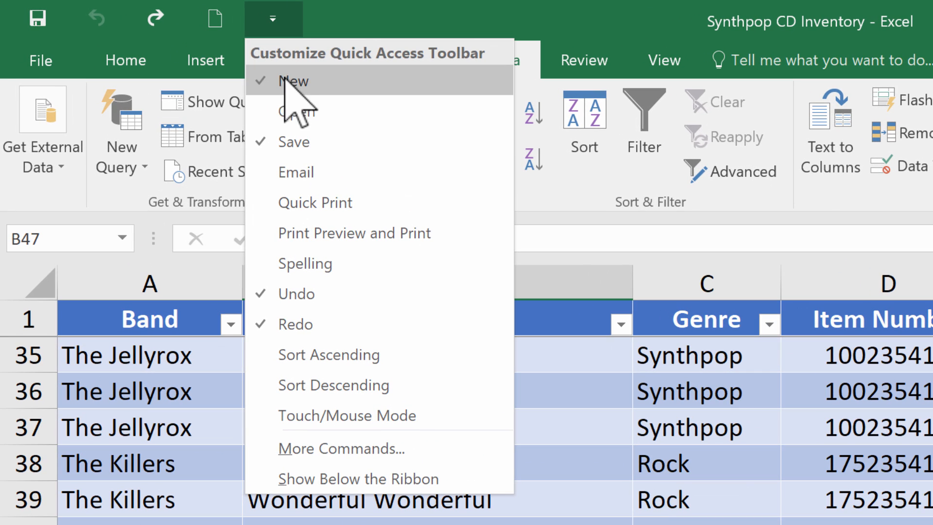
pyautogui.moveTo(296, 112)
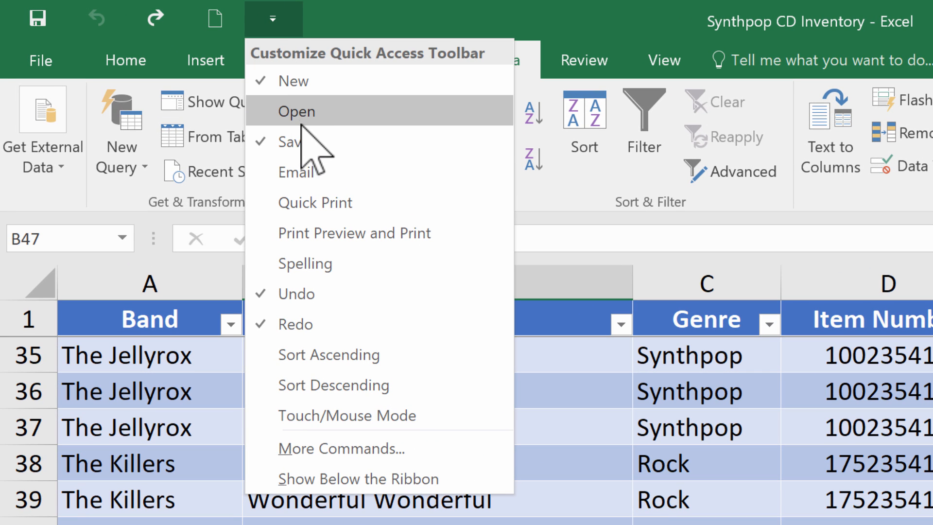
pyautogui.moveTo(333, 179)
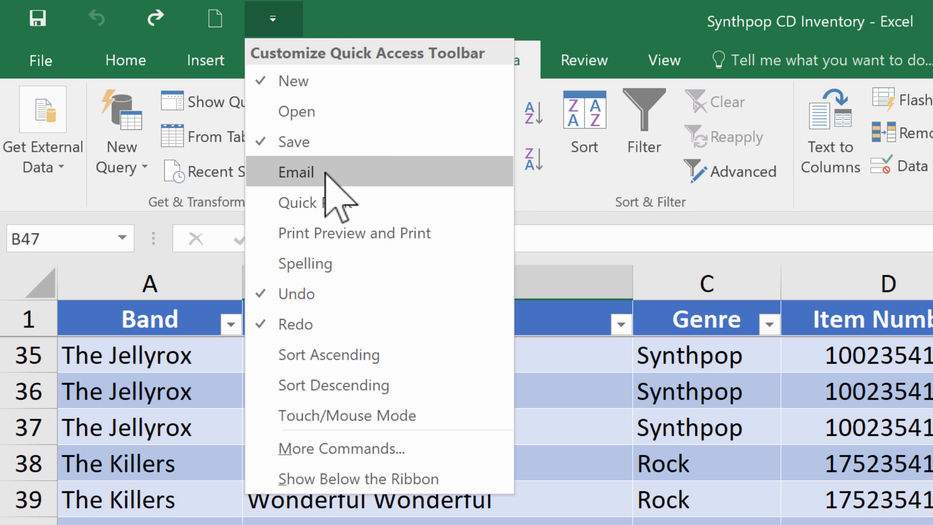
pyautogui.moveTo(322, 215)
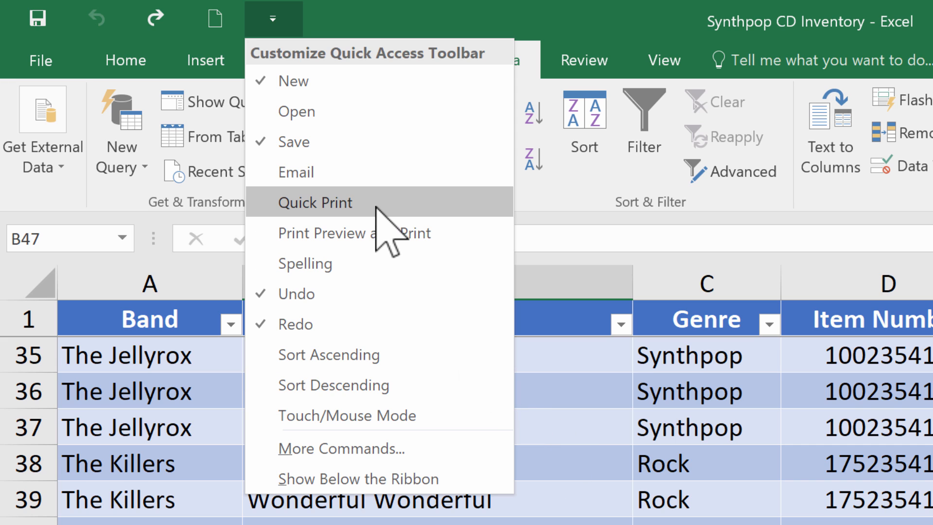
pyautogui.moveTo(381, 250)
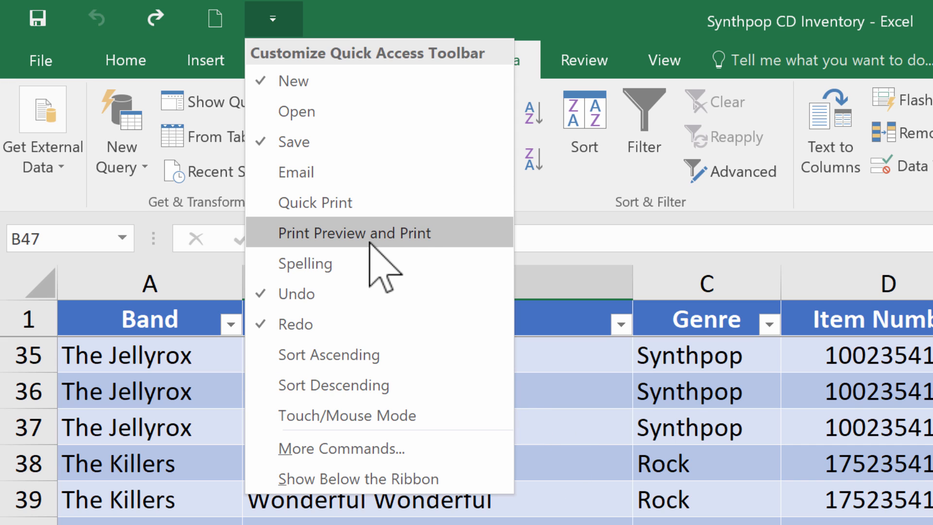
pyautogui.click(305, 263)
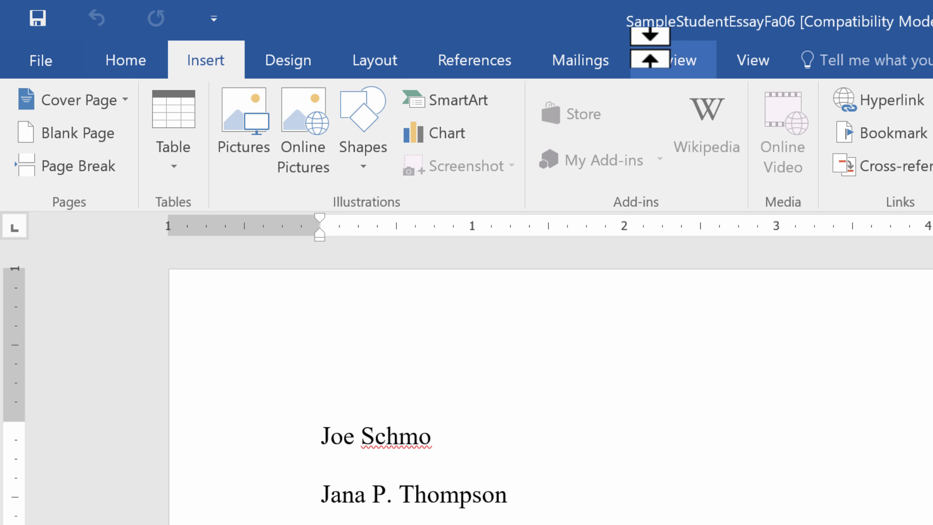
# Step: Add Spelling & Grammar to Word's Quick Access Toolbar and run a spelling check
pyautogui.click(681, 60)
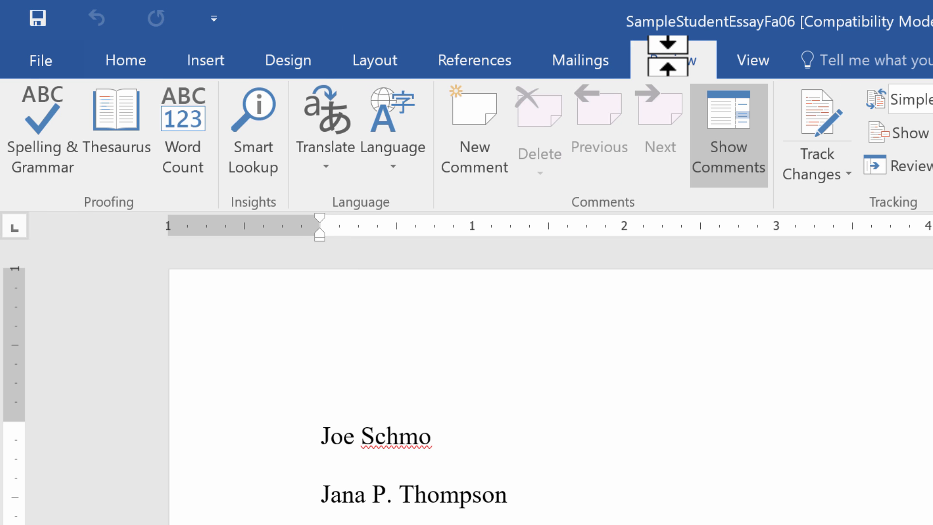
pyautogui.click(672, 60)
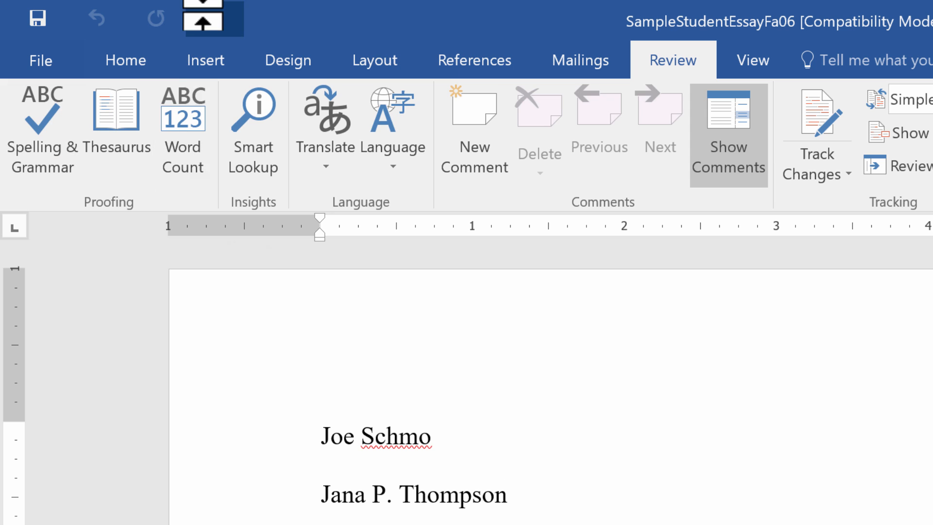
pyautogui.click(202, 18)
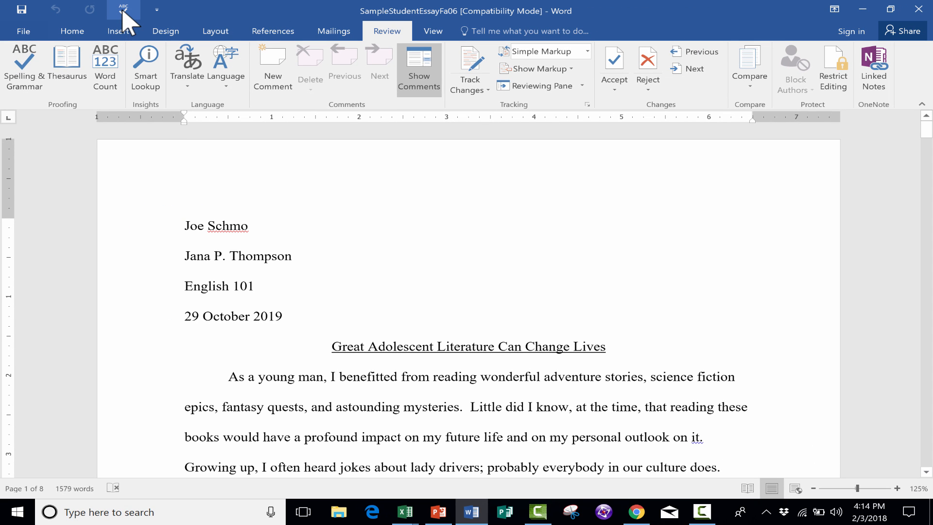
pyautogui.click(24, 65)
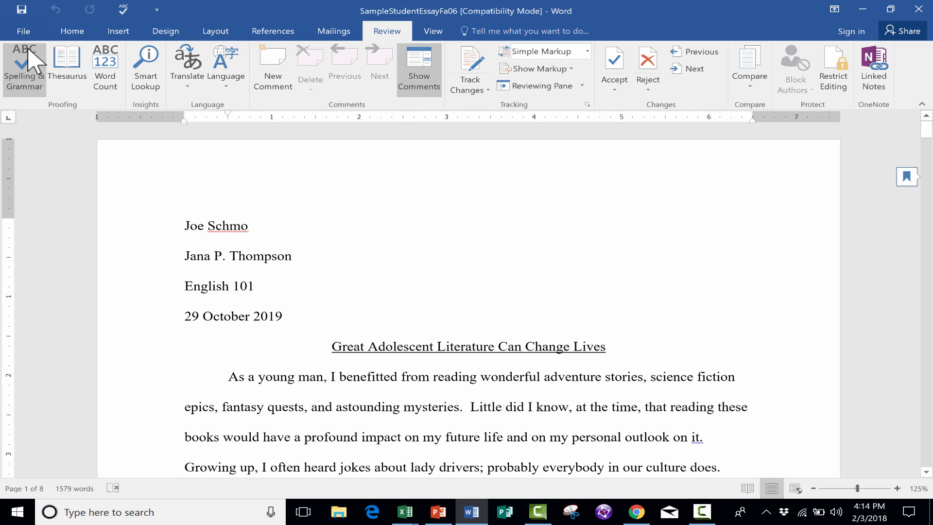
pyautogui.click(439, 512)
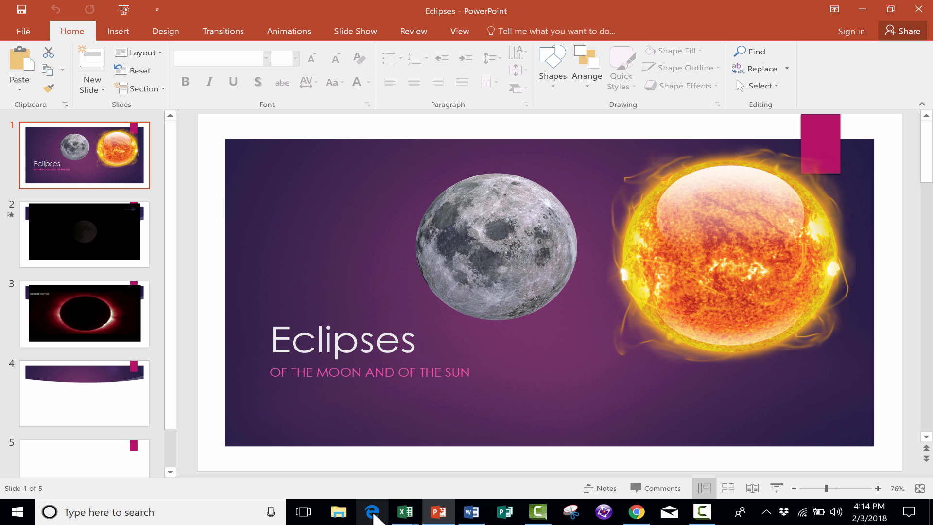
# Step: Return to the Synthpop workbook and open its Quick Access Toolbar command list
pyautogui.click(406, 512)
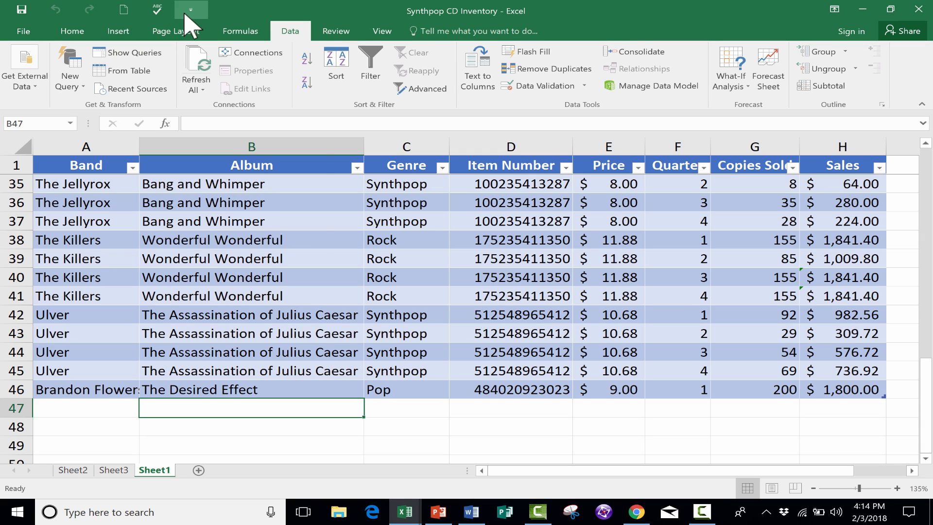
pyautogui.click(190, 10)
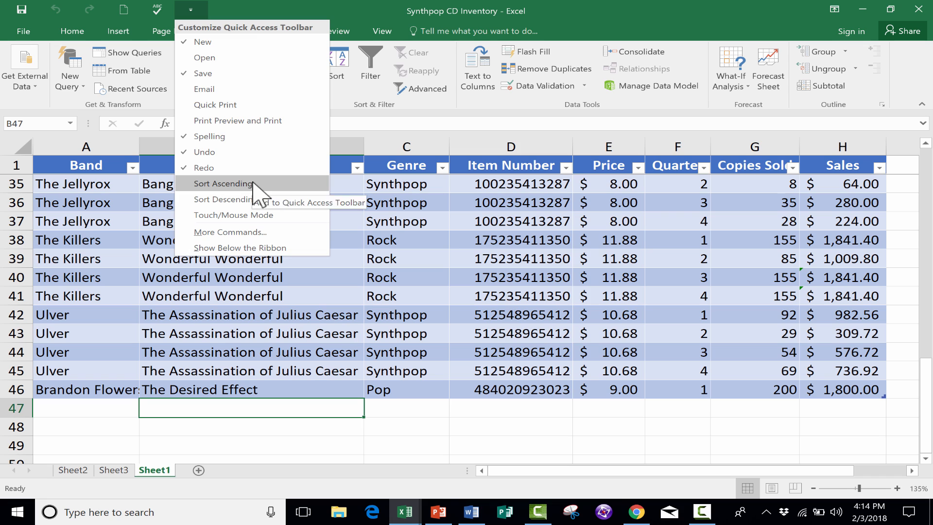
pyautogui.moveTo(268, 202)
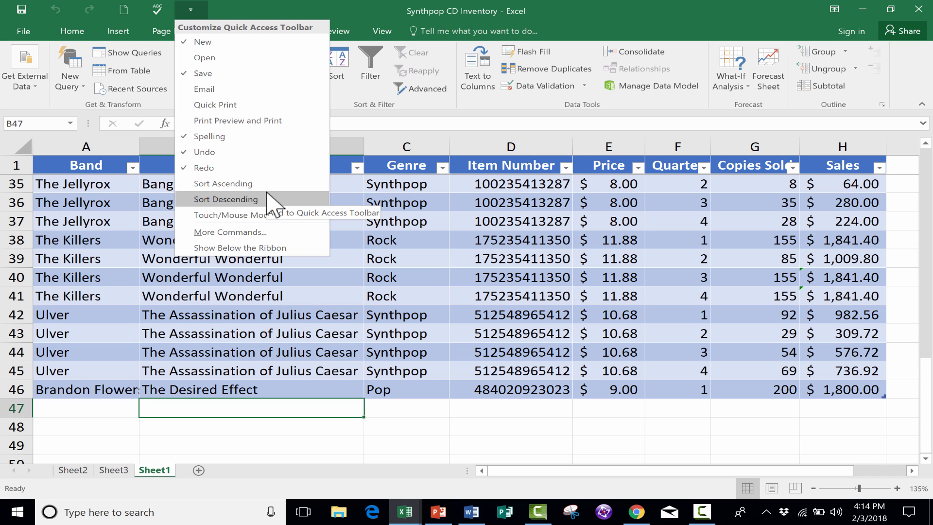
pyautogui.moveTo(276, 205)
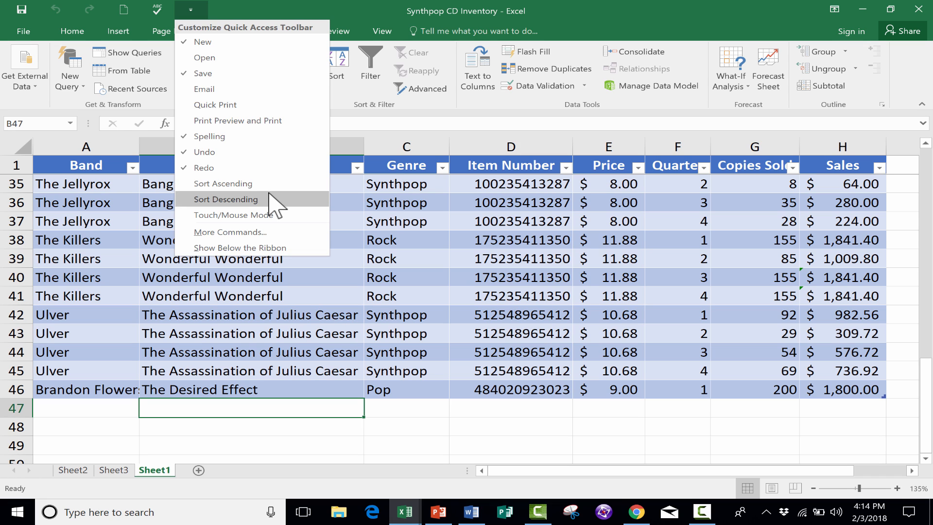
pyautogui.moveTo(278, 223)
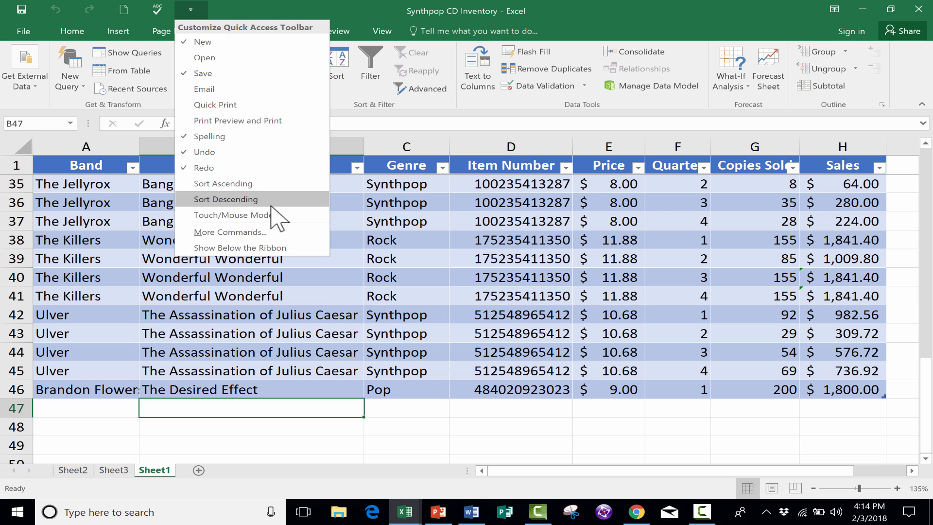
pyautogui.moveTo(233, 215)
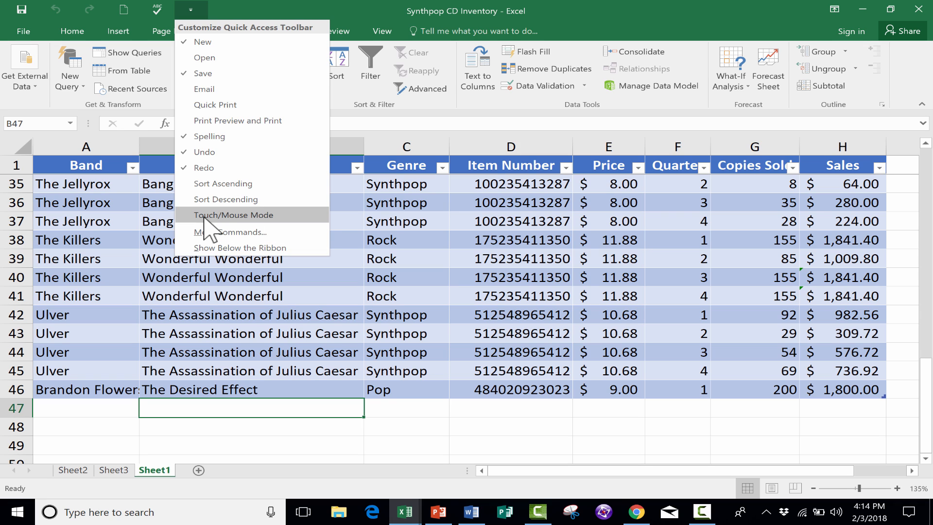
# Step: Remove Start From Beginning from the Eclipses presentation's Quick Access Toolbar
pyautogui.click(439, 516)
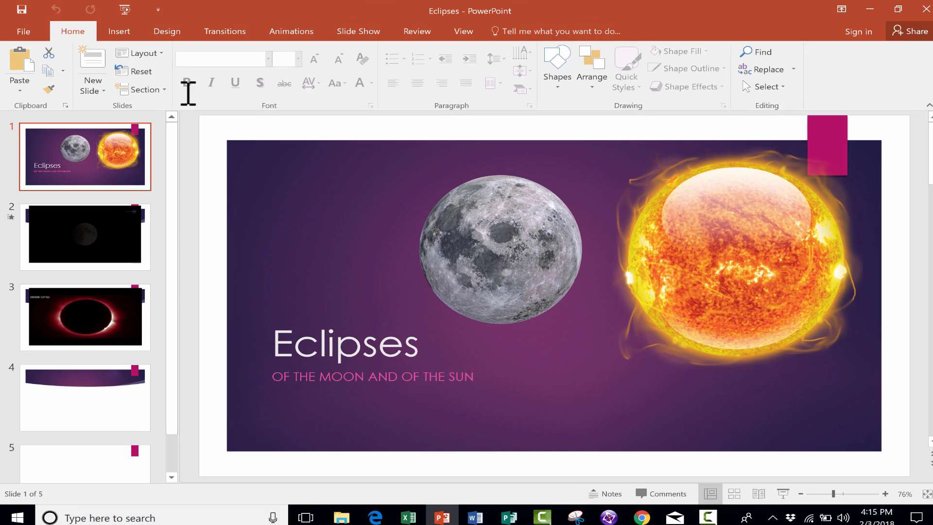
pyautogui.click(156, 10)
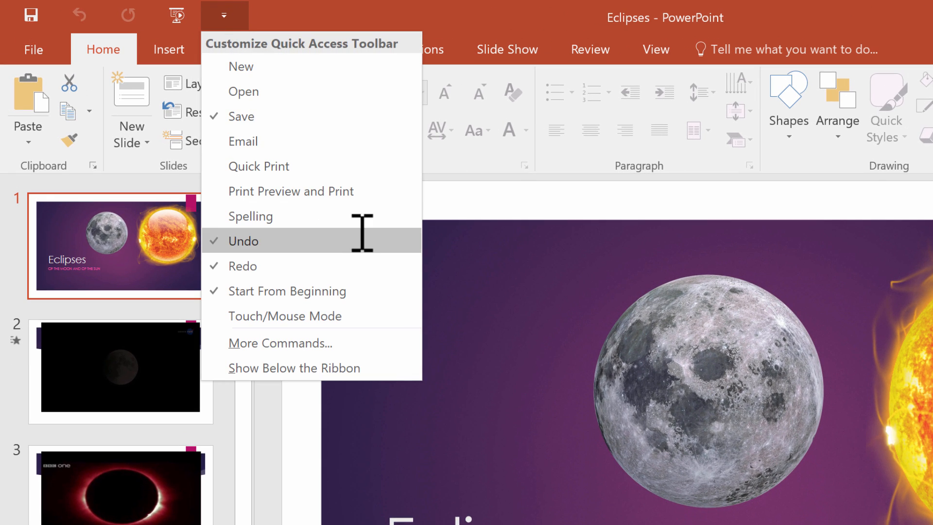
pyautogui.moveTo(280, 290)
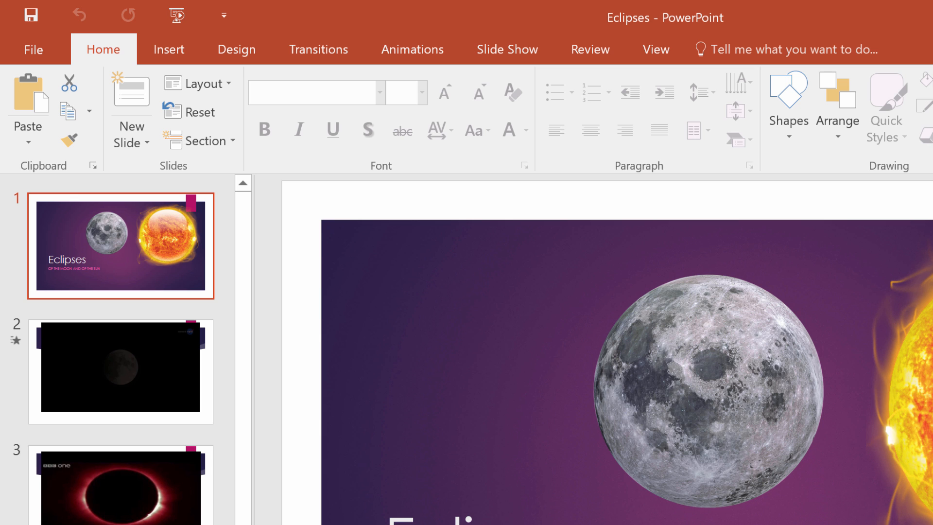
pyautogui.moveTo(190, 24)
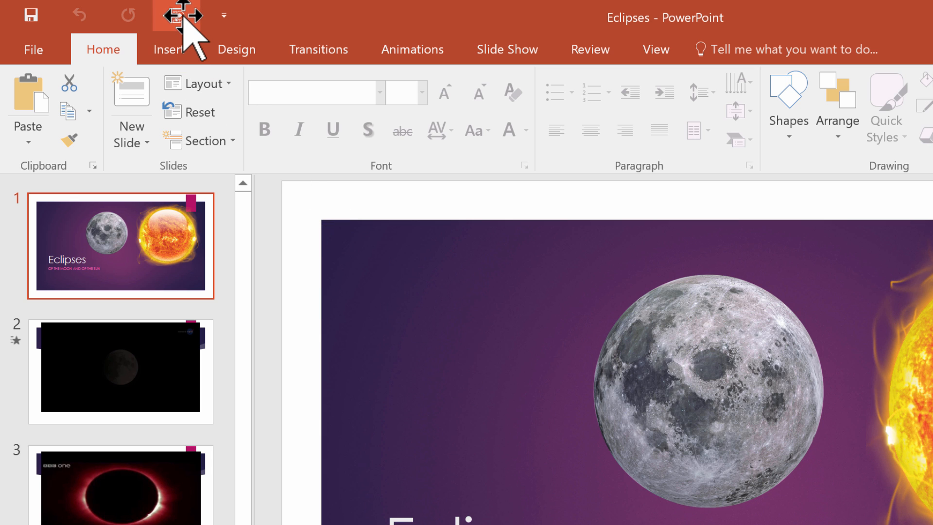
pyautogui.click(223, 15)
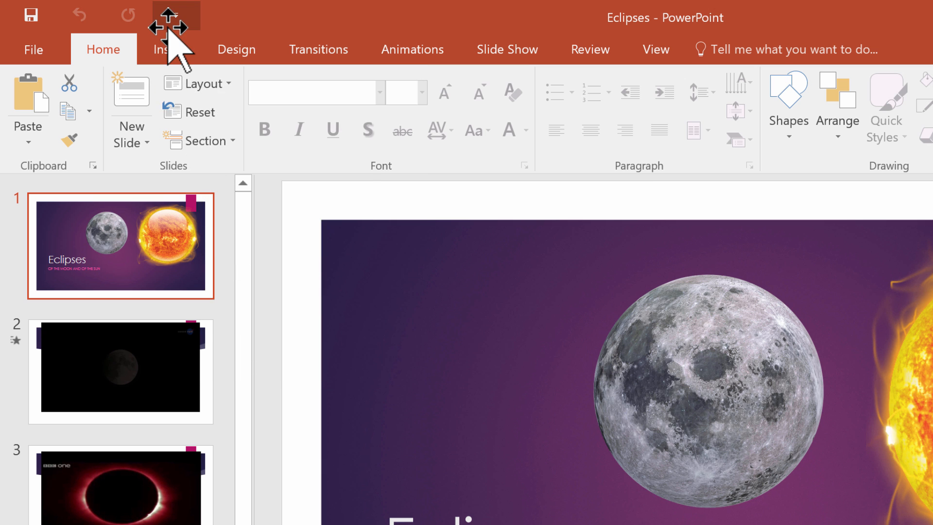
pyautogui.click(175, 14)
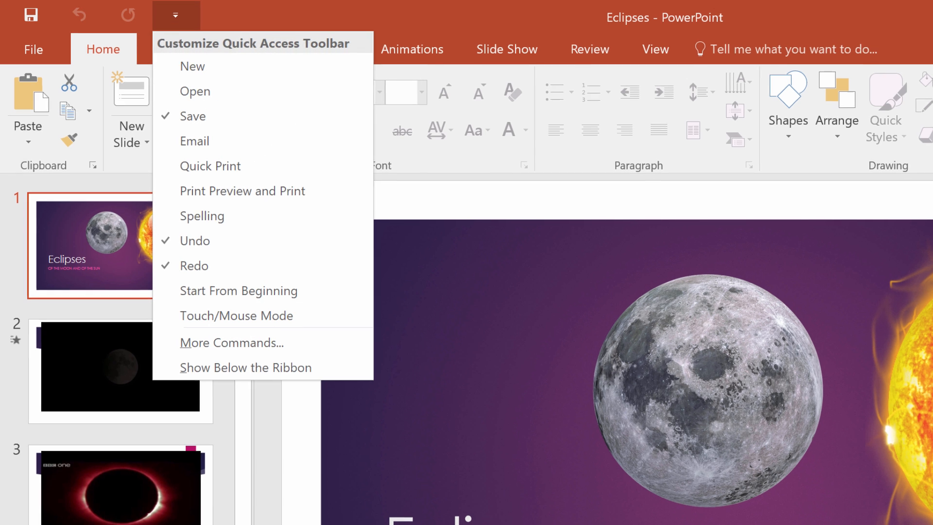
# Step: In the student essay, add Draw Table from the Quick Access Toolbar command list
pyautogui.click(471, 512)
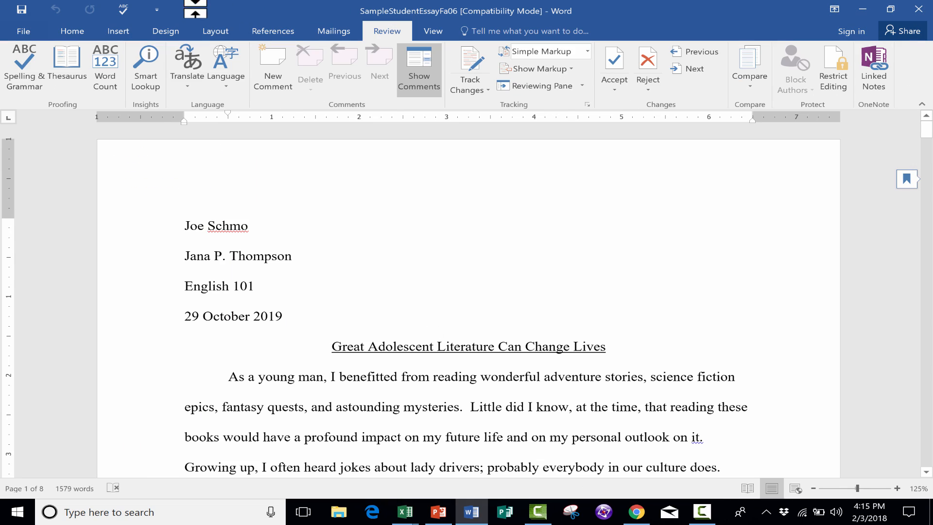
pyautogui.click(157, 10)
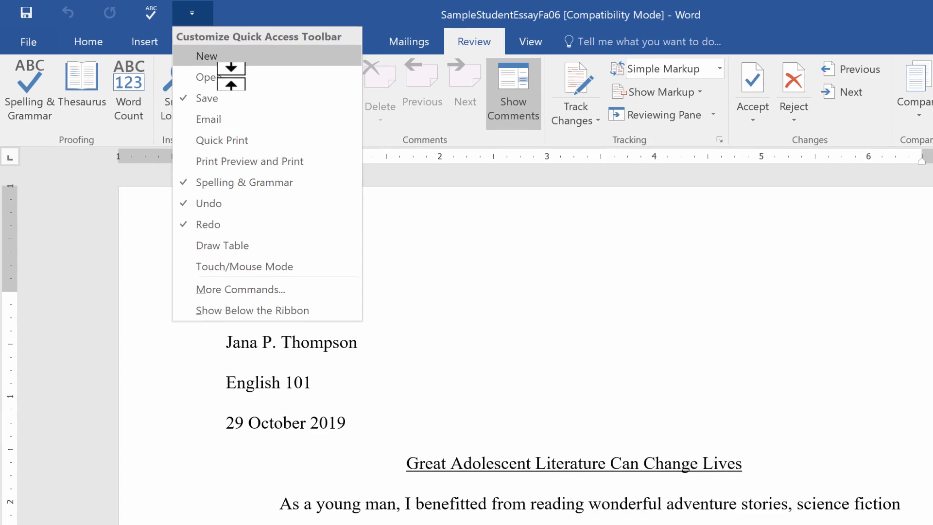
pyautogui.moveTo(233, 263)
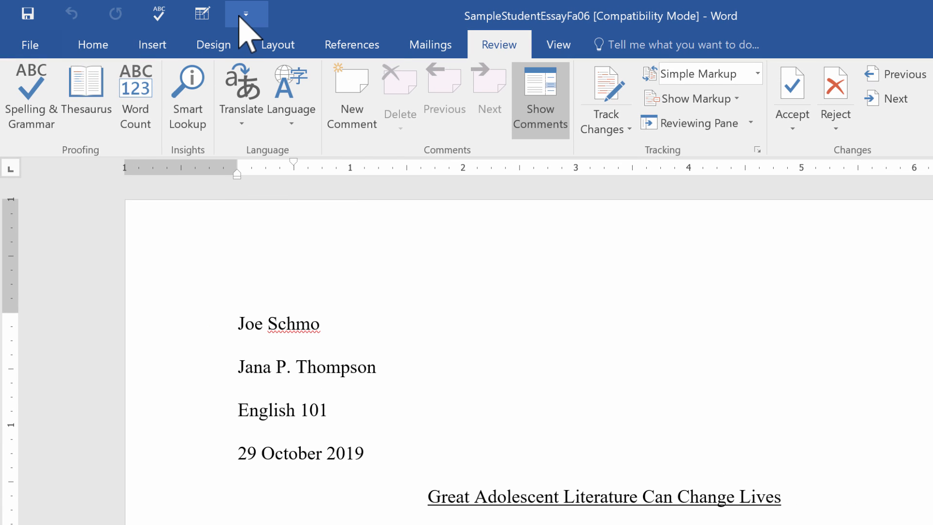
pyautogui.click(245, 14)
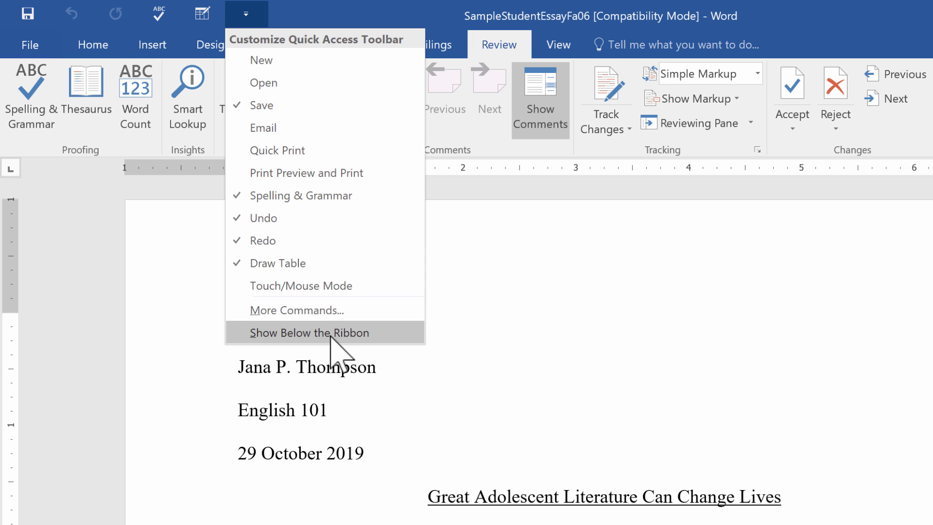
pyautogui.moveTo(307, 310)
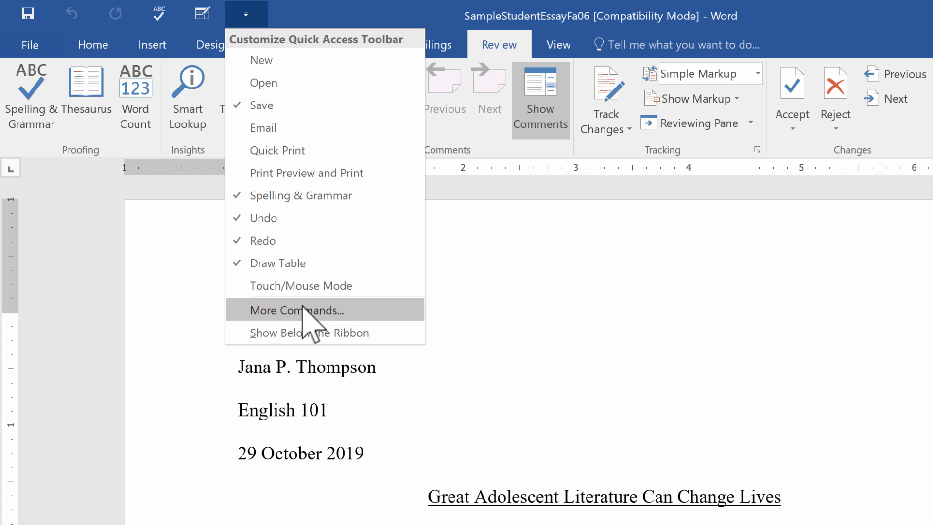
pyautogui.moveTo(339, 332)
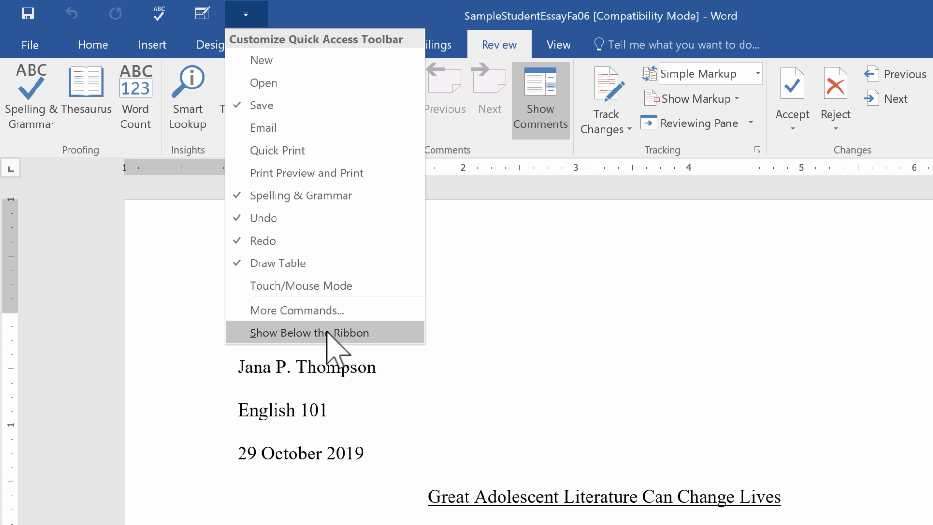
pyautogui.moveTo(343, 350)
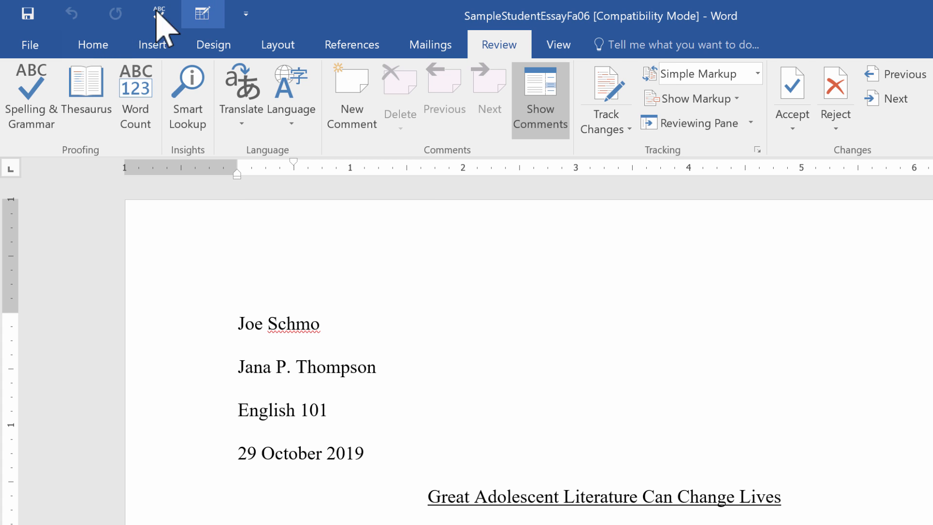
pyautogui.moveTo(157, 32)
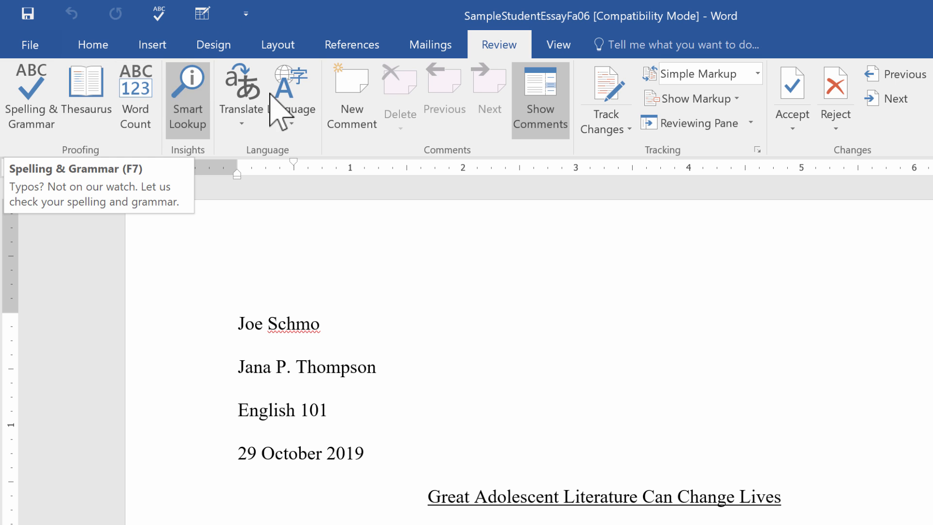
# Step: Set Word's Quick Access Toolbar to Show Below the Ribbon for the student essay
pyautogui.click(244, 13)
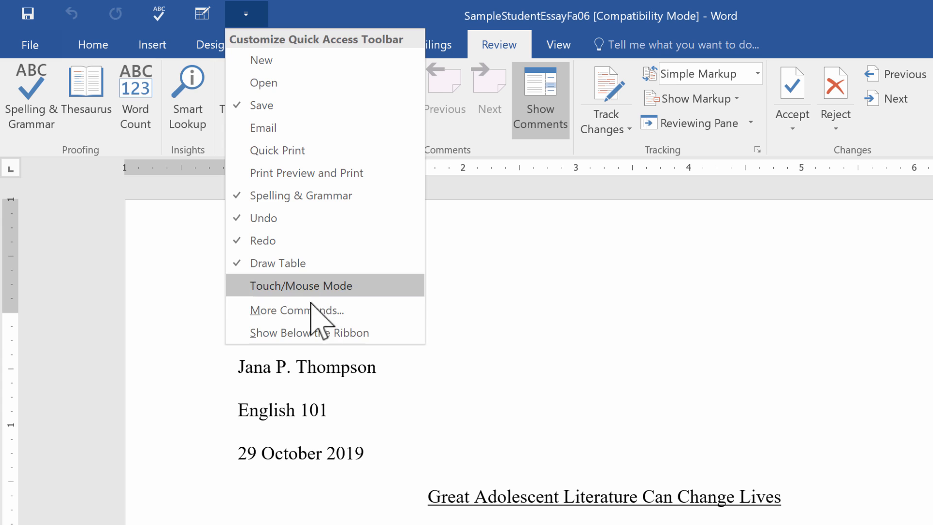
pyautogui.click(310, 332)
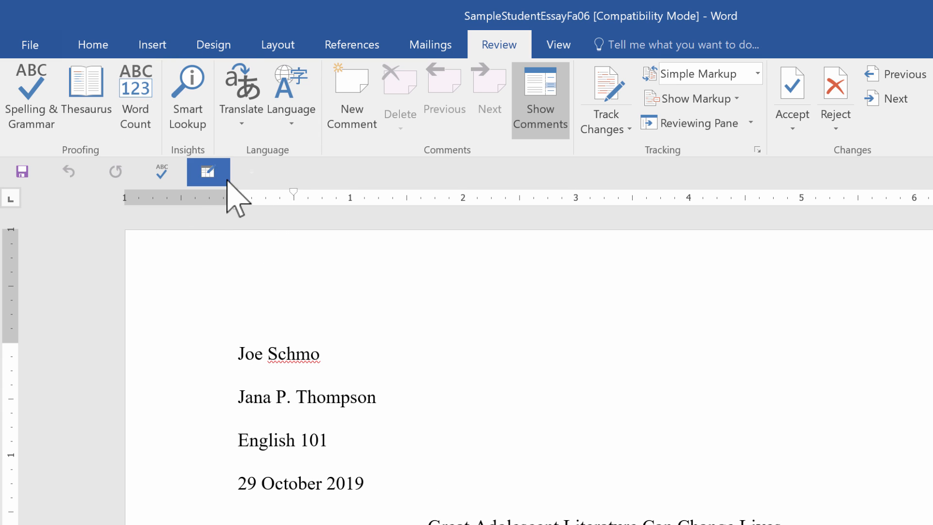
pyautogui.click(252, 172)
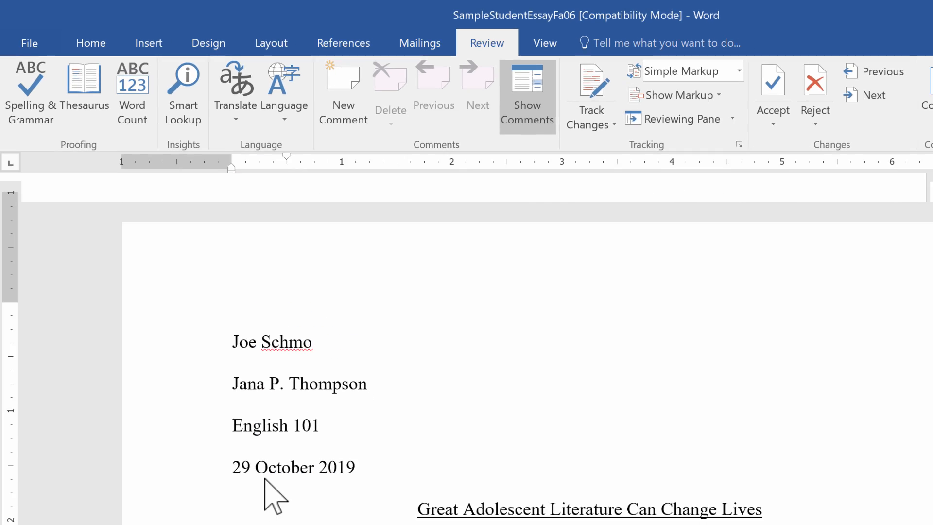
pyautogui.moveTo(408, 512)
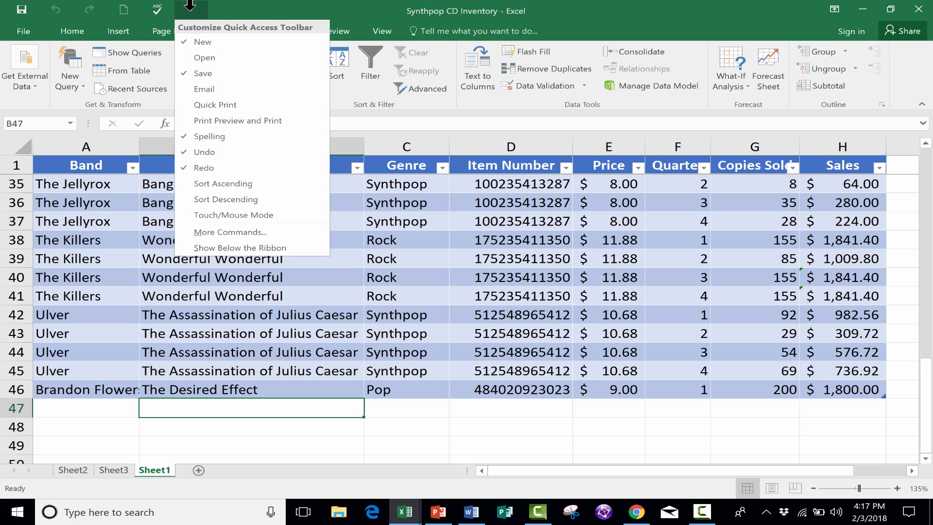
pyautogui.moveTo(223, 183)
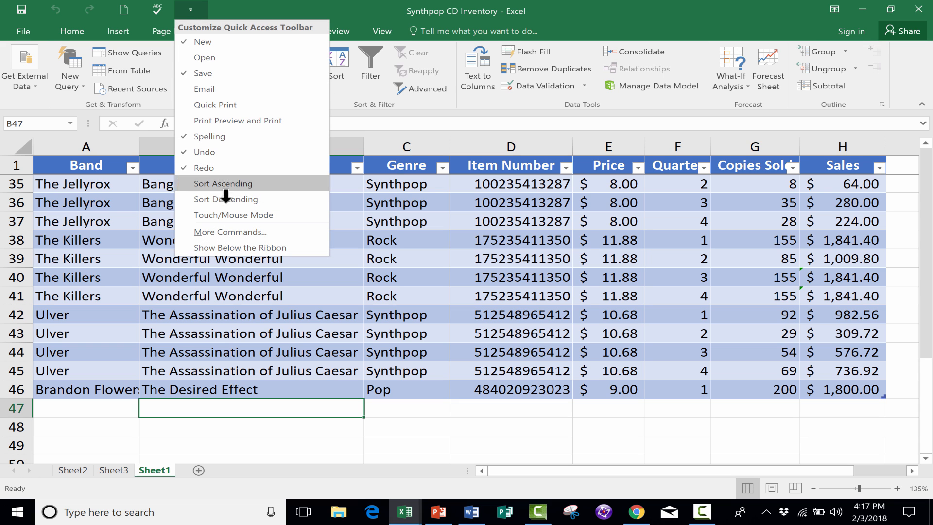
pyautogui.moveTo(232, 231)
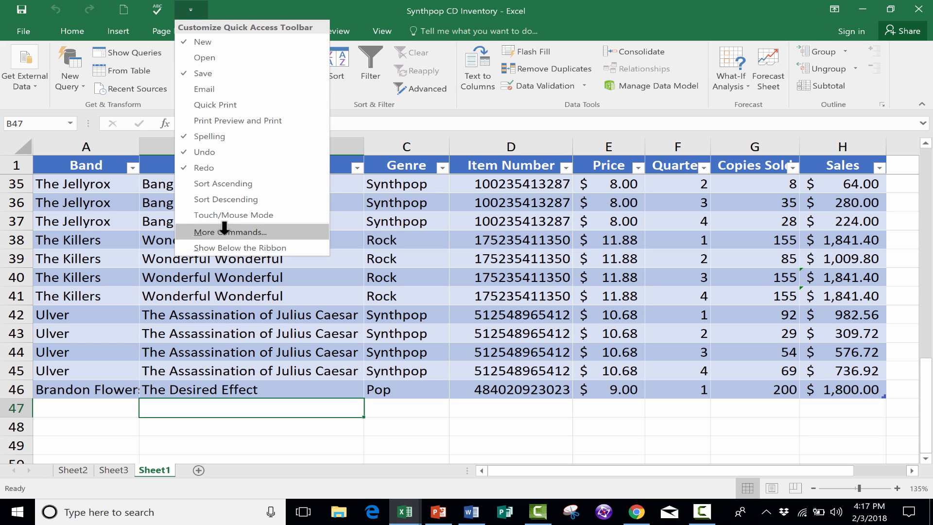
# Step: Open Excel's Quick Access Toolbar options and scroll through the Popular Commands list
pyautogui.click(233, 232)
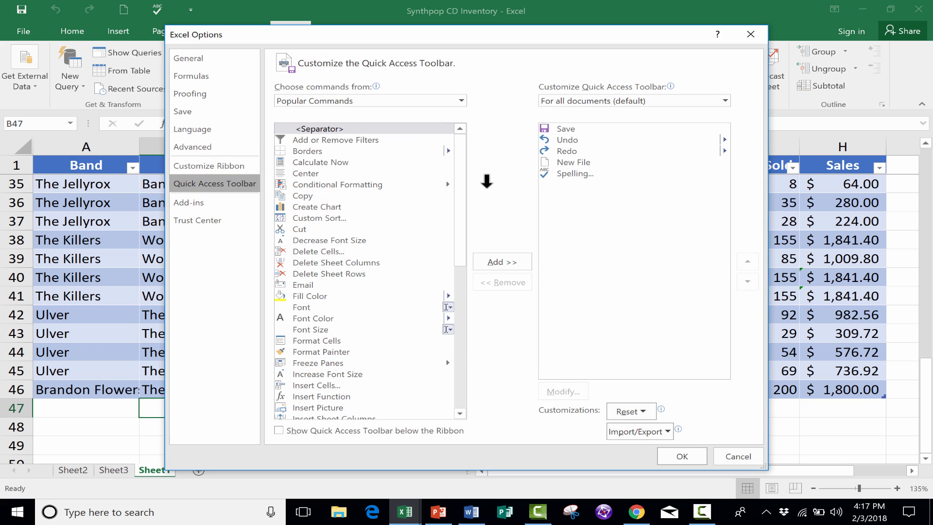
pyautogui.scroll(-3)
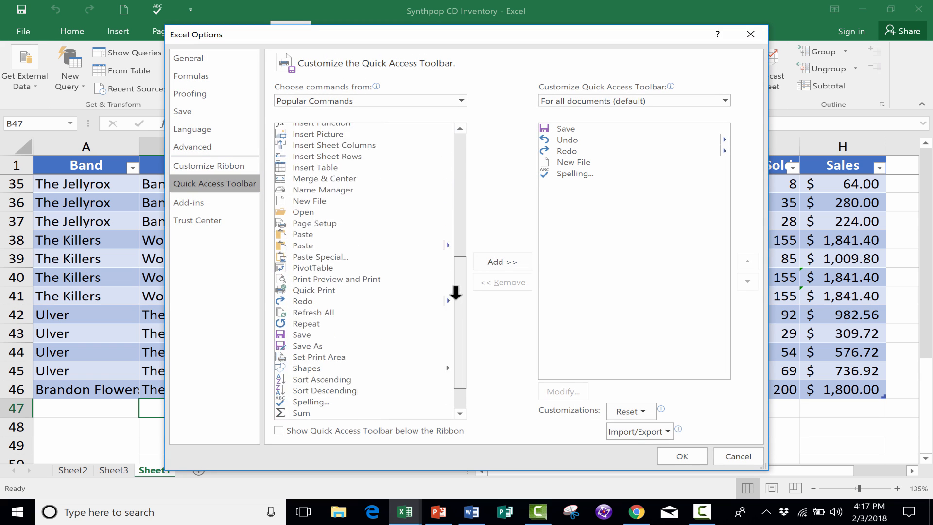
pyautogui.scroll(3)
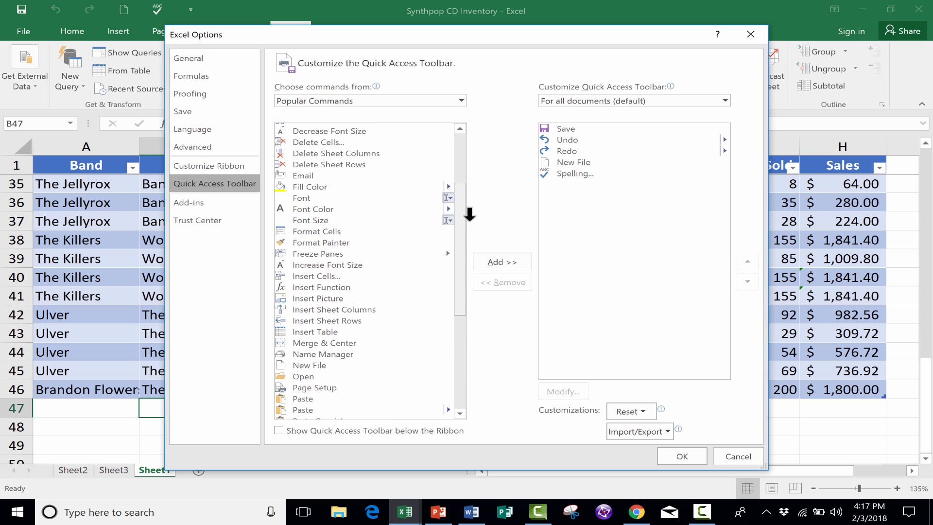
pyautogui.scroll(3)
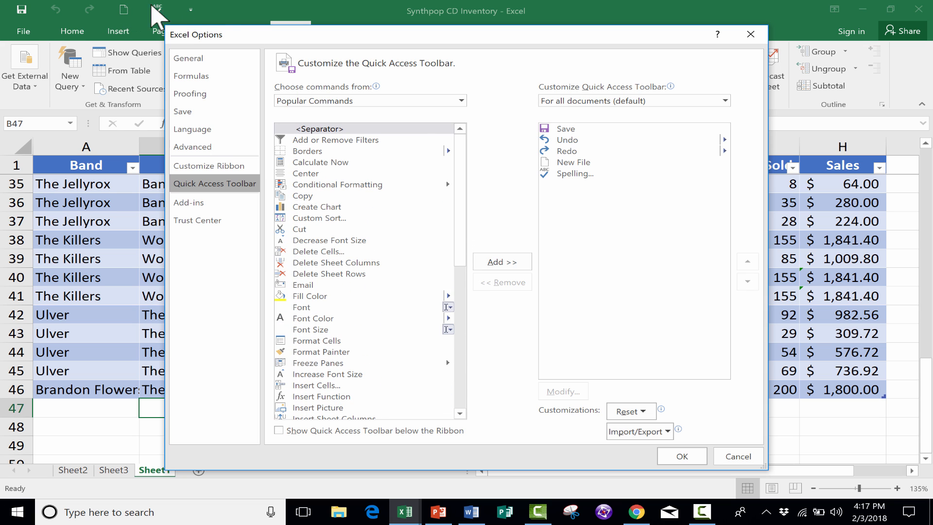
pyautogui.moveTo(196, 23)
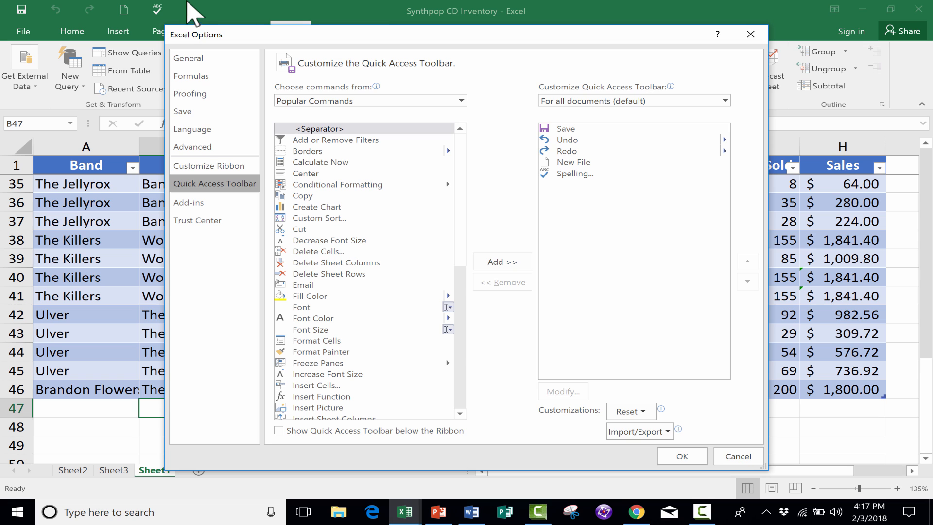
pyautogui.moveTo(201, 24)
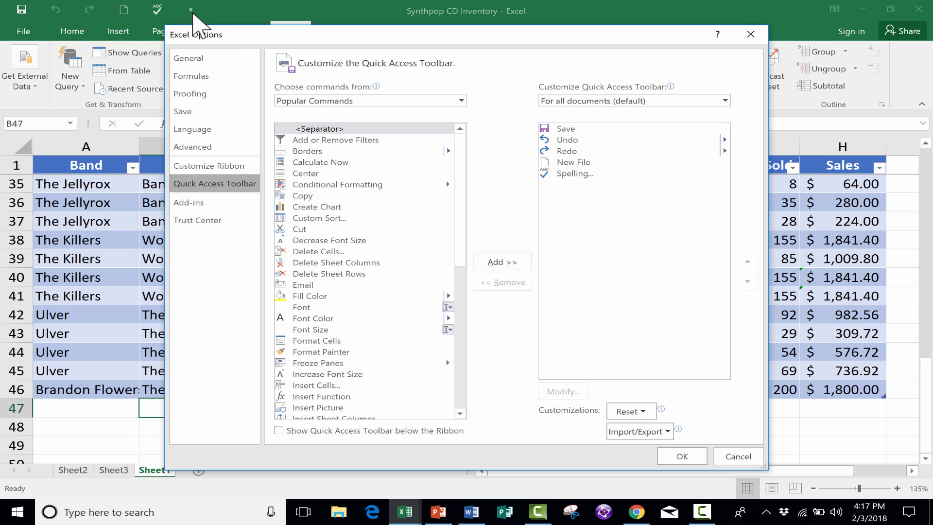
pyautogui.moveTo(307, 188)
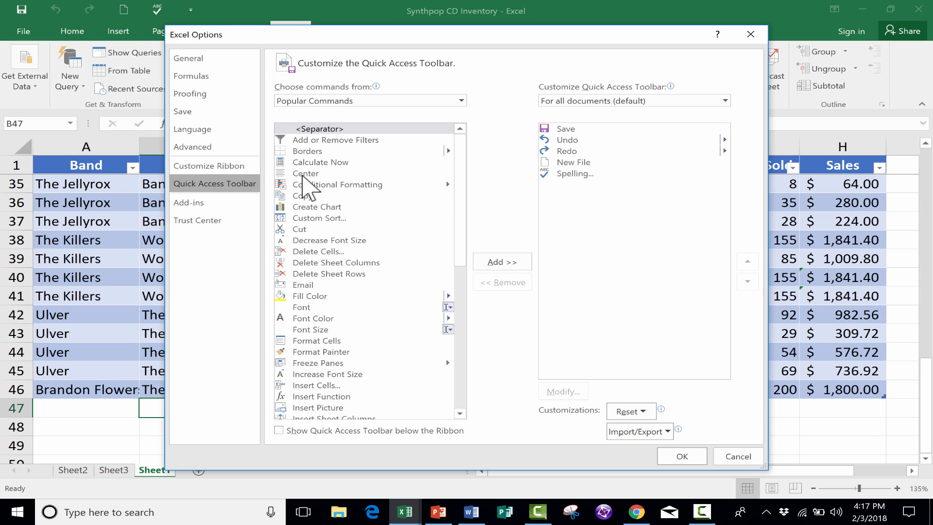
pyautogui.moveTo(355, 185)
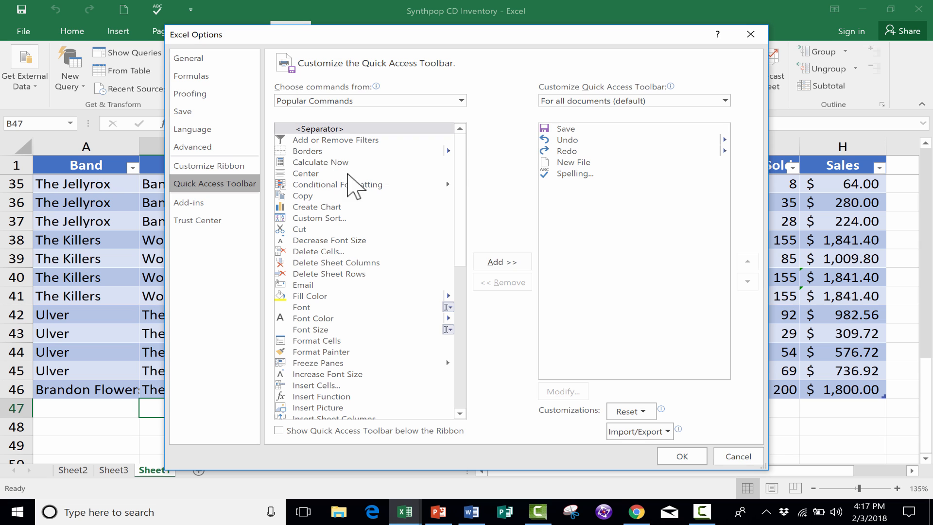
pyautogui.scroll(-3)
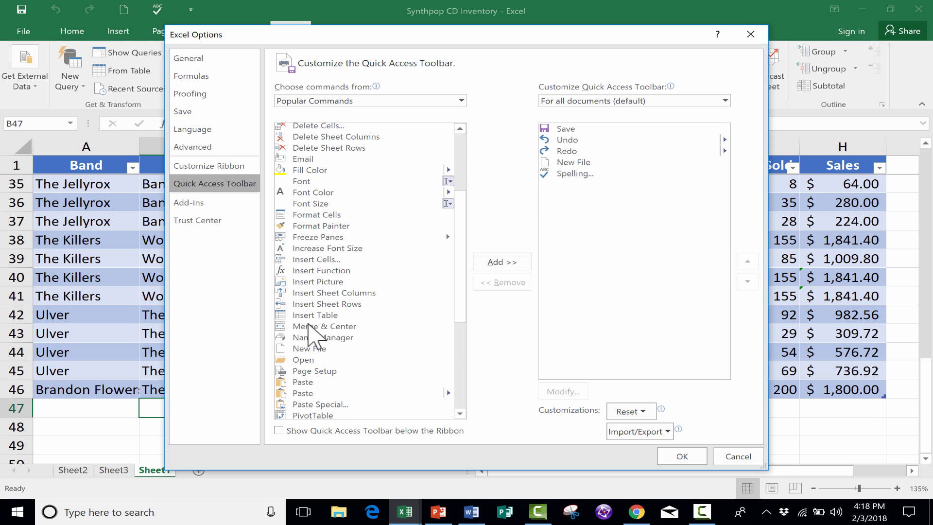
pyautogui.moveTo(350, 339)
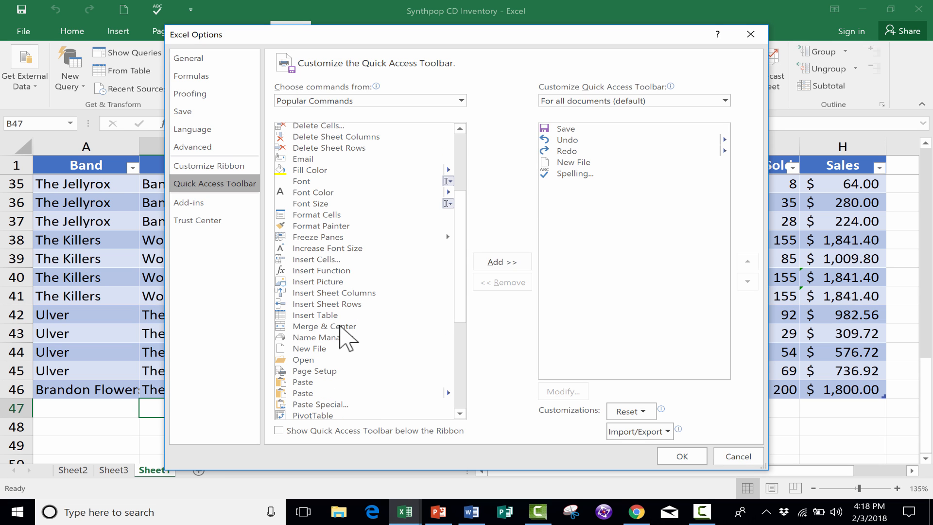
pyautogui.moveTo(458, 266)
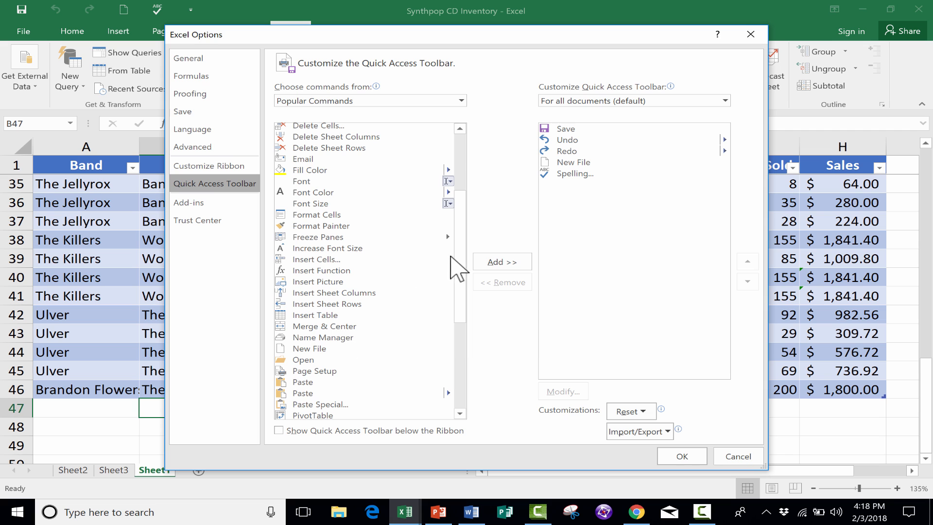
pyautogui.scroll(-3)
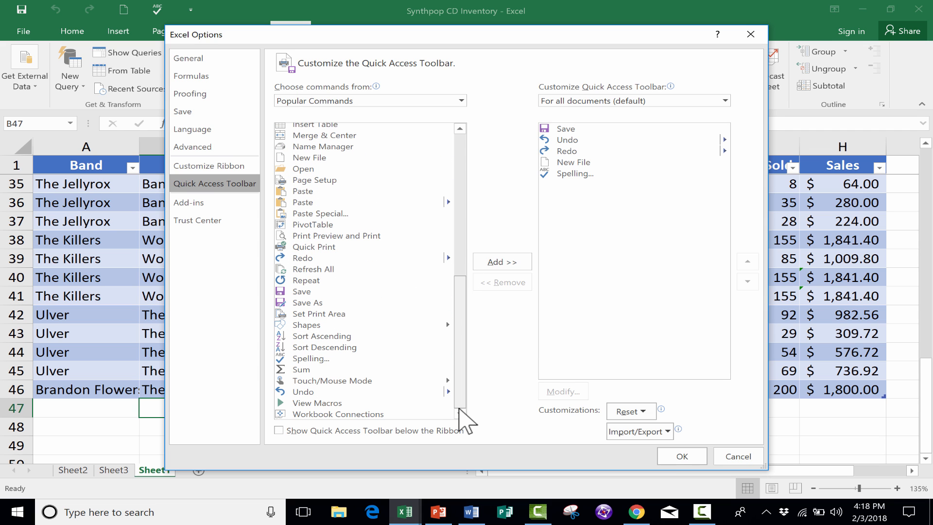
pyautogui.moveTo(467, 411)
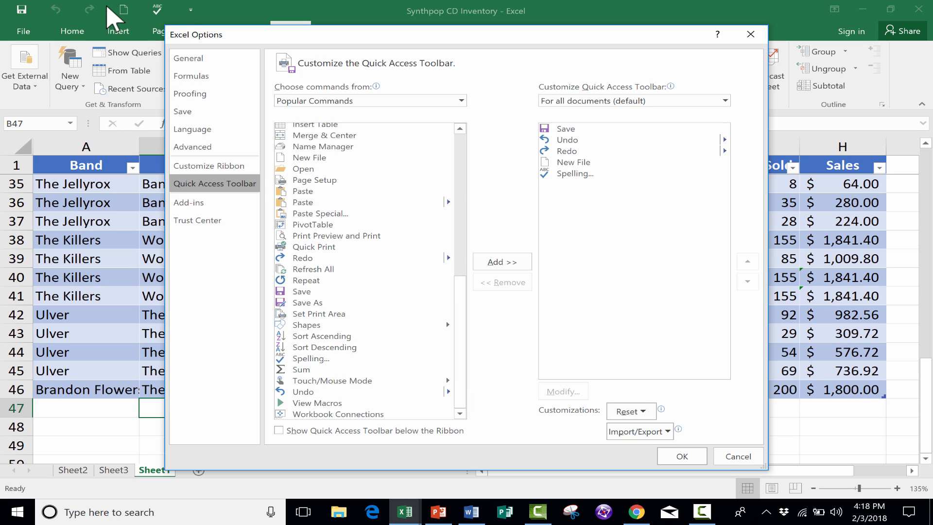
pyautogui.moveTo(238, 24)
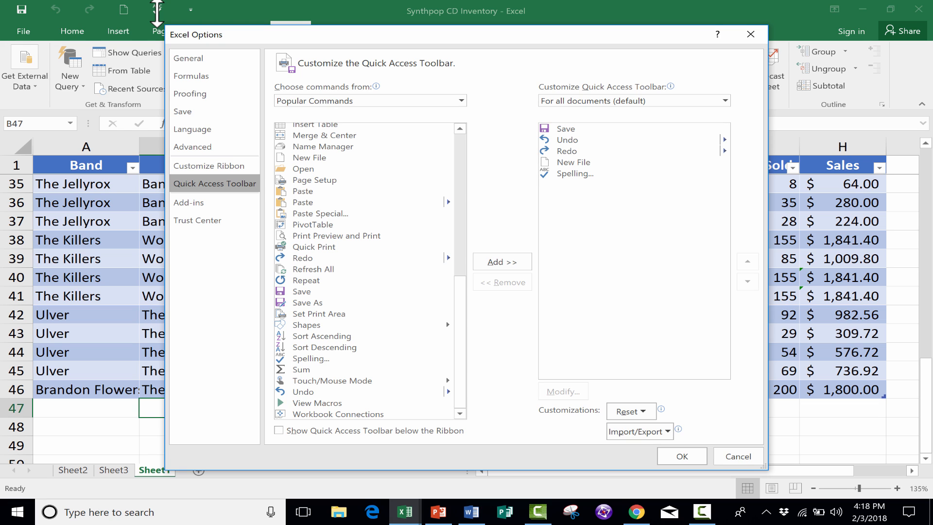
pyautogui.moveTo(452, 283)
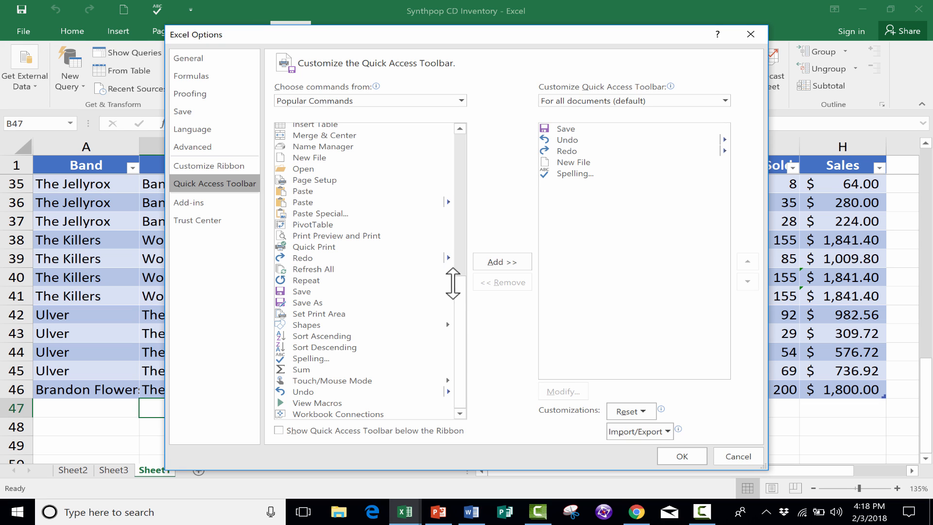
pyautogui.moveTo(527, 300)
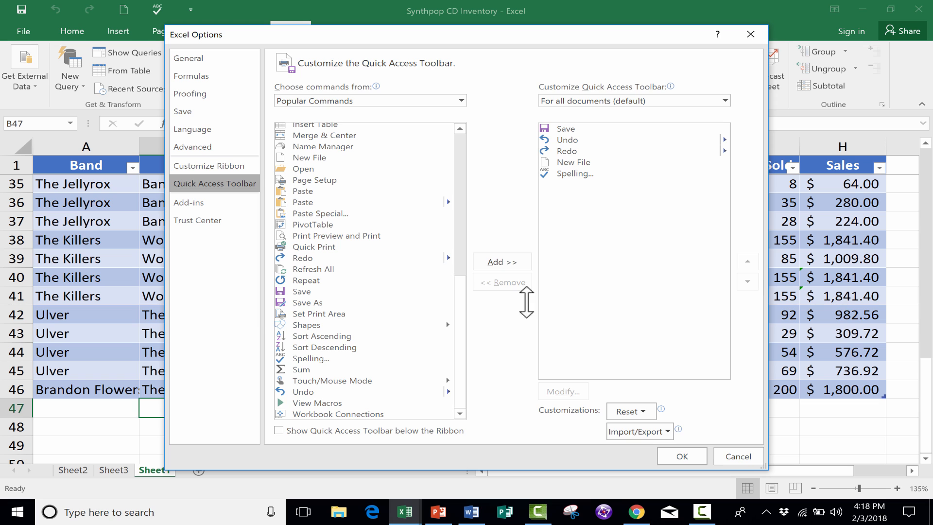
pyautogui.moveTo(301, 369)
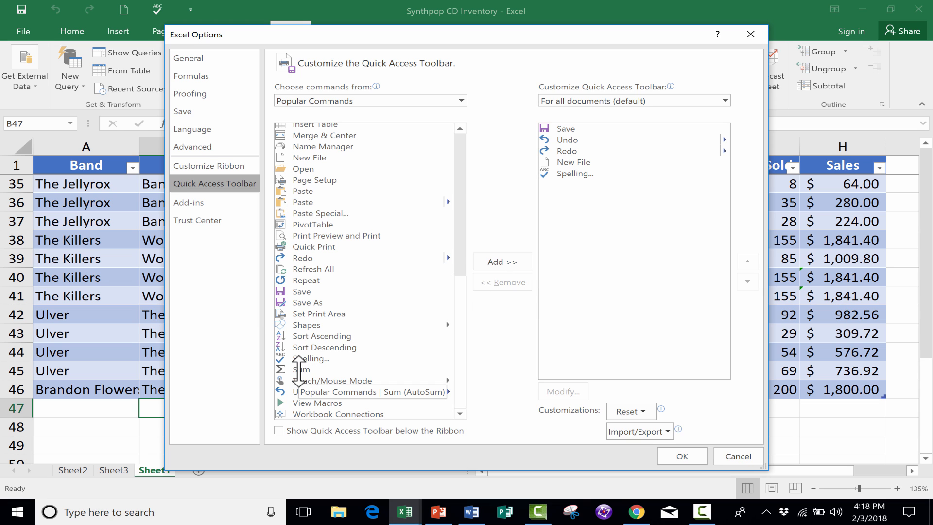
# Step: Add Sum and PivotTable to the toolbar list and reposition Spelling below Sum
pyautogui.click(302, 370)
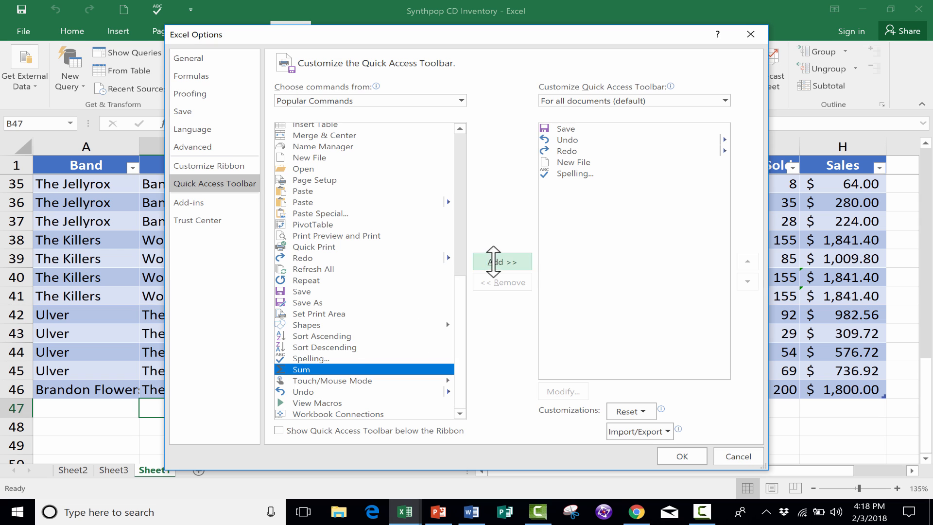
pyautogui.click(501, 262)
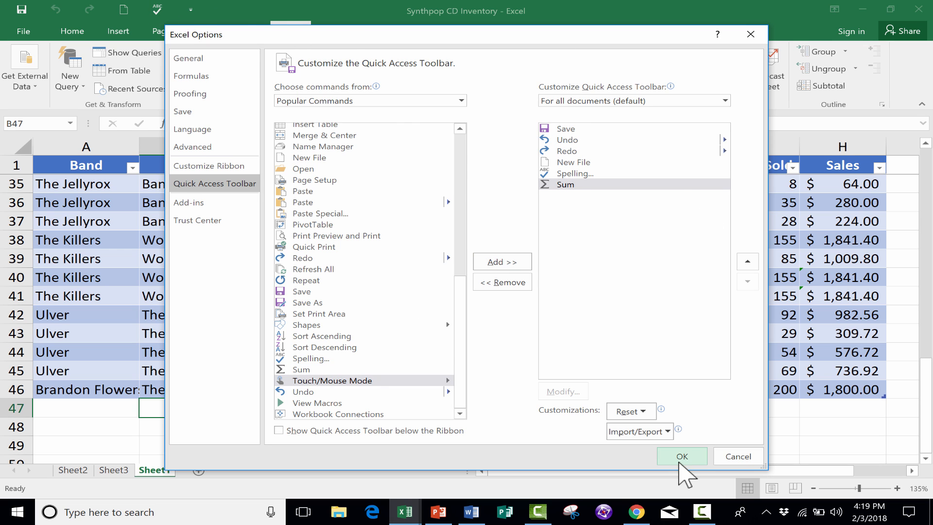
pyautogui.moveTo(161, 11)
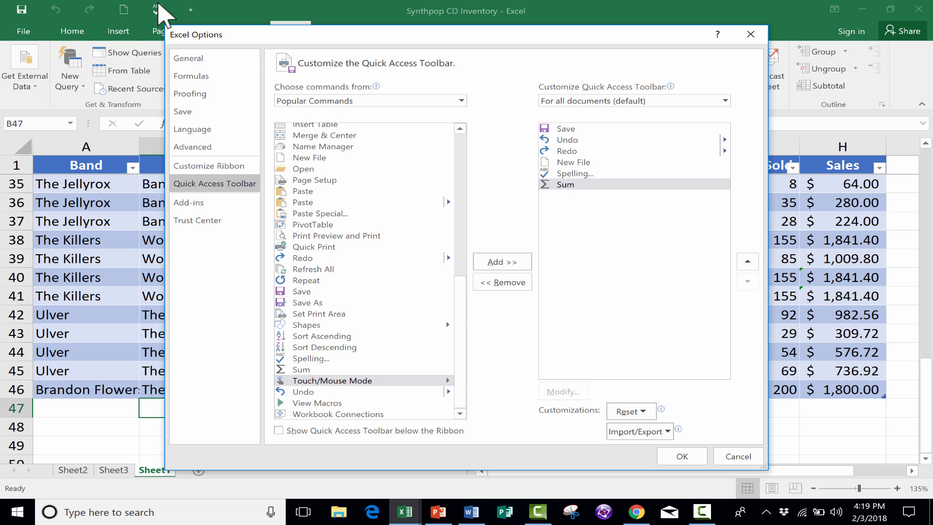
pyautogui.moveTo(161, 15)
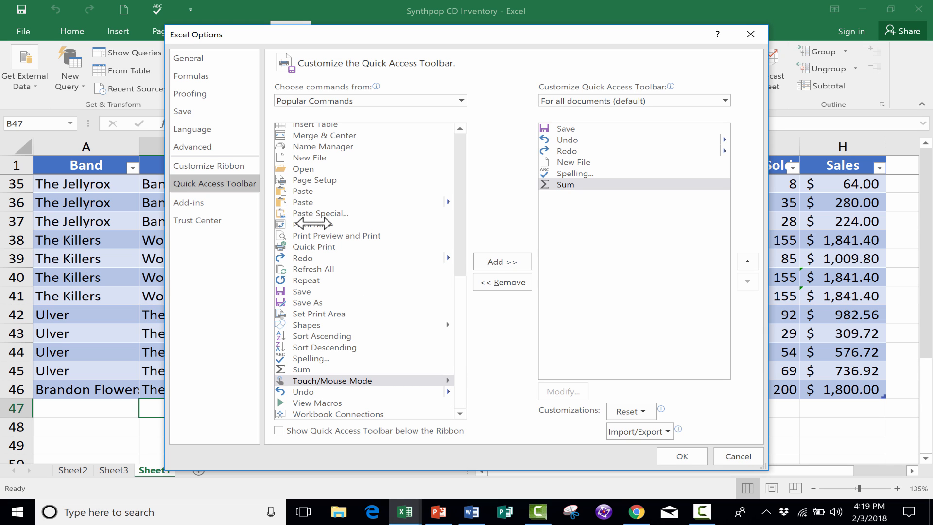
pyautogui.click(312, 225)
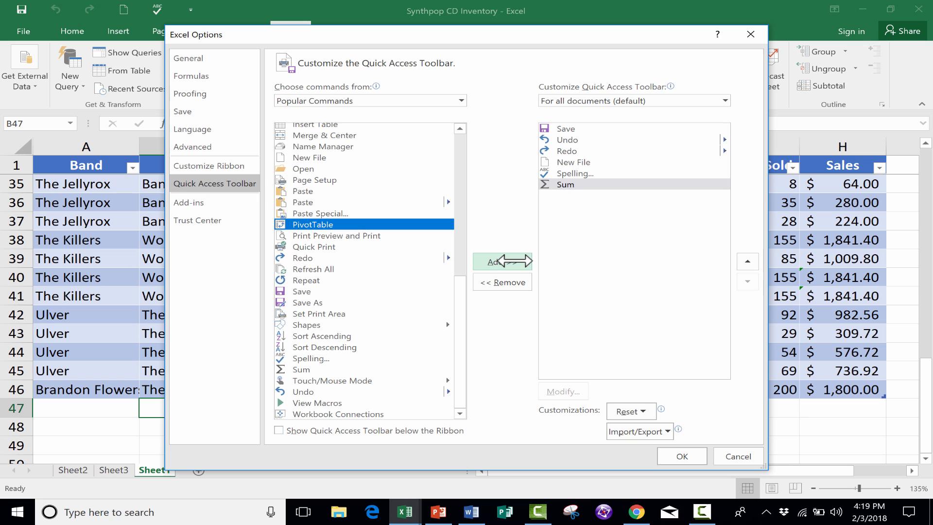
pyautogui.moveTo(512, 258)
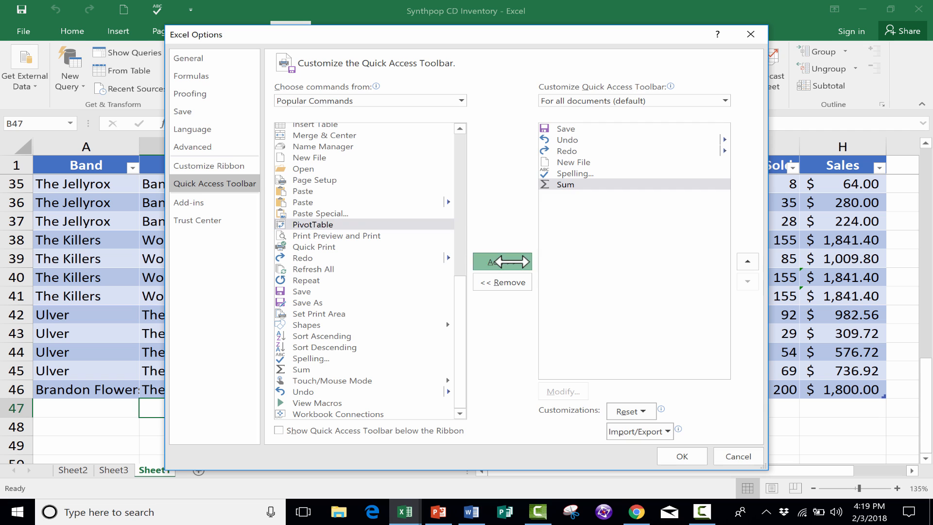
pyautogui.click(501, 261)
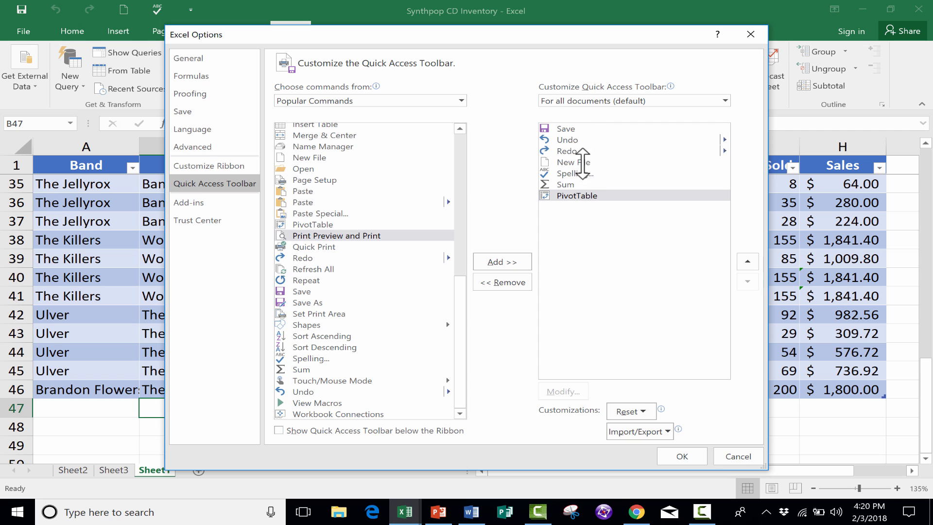
pyautogui.moveTo(577, 151)
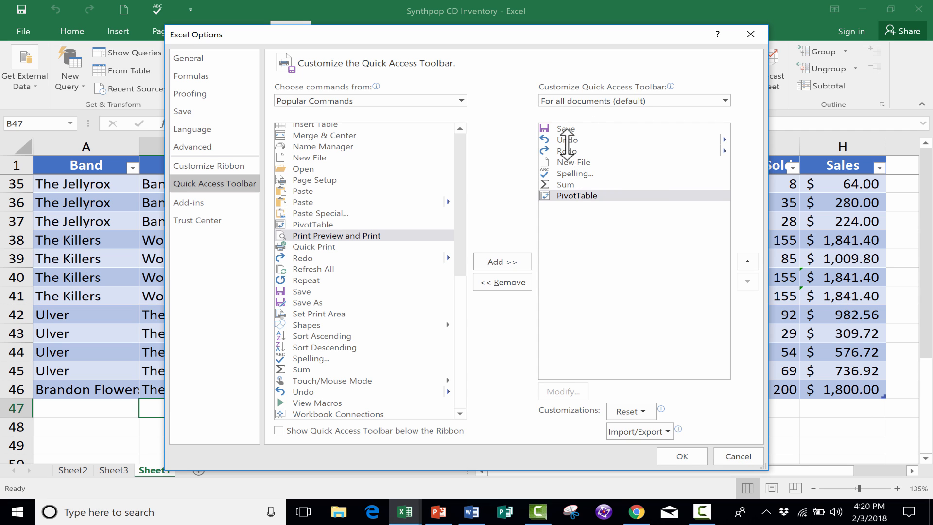
pyautogui.moveTo(573, 173)
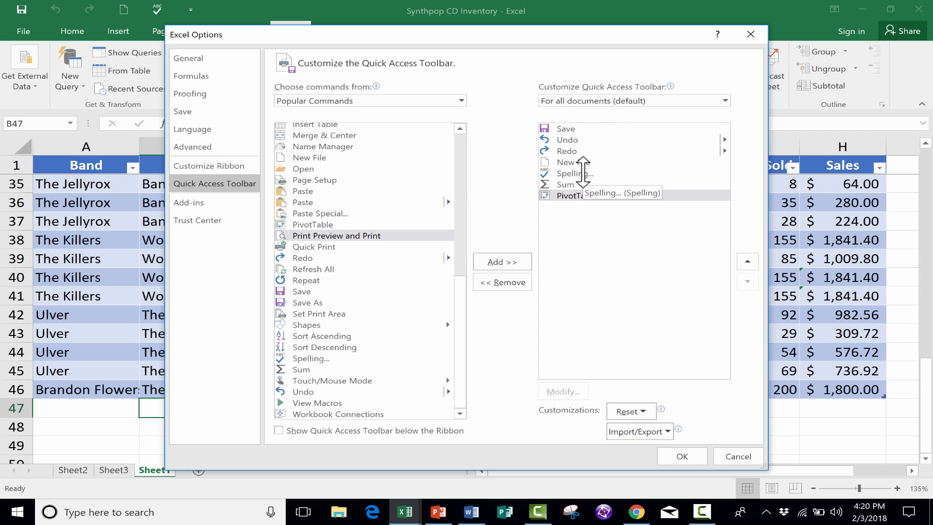
pyautogui.click(501, 282)
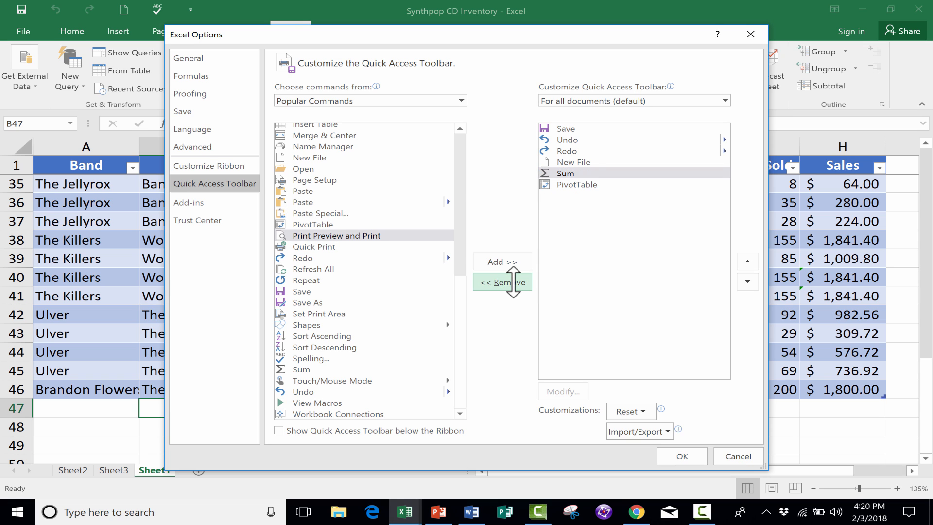
pyautogui.click(501, 262)
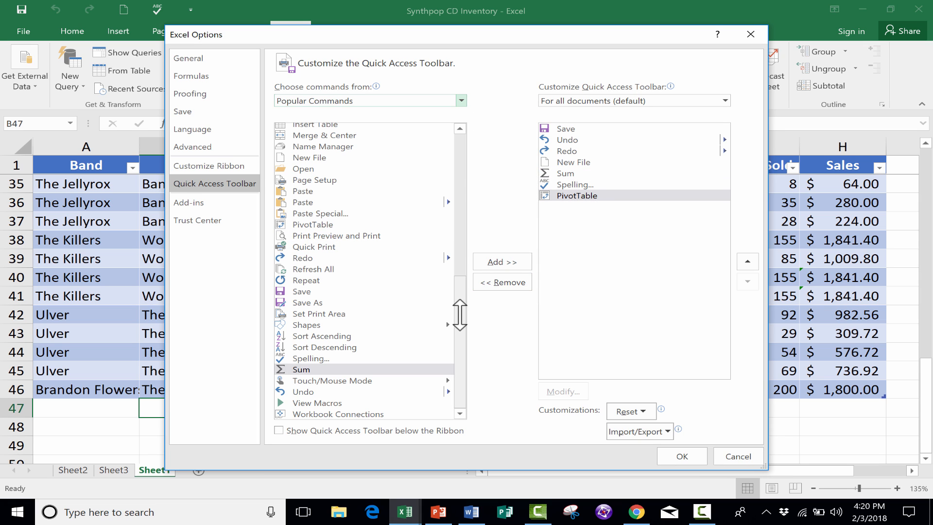
pyautogui.scroll(3)
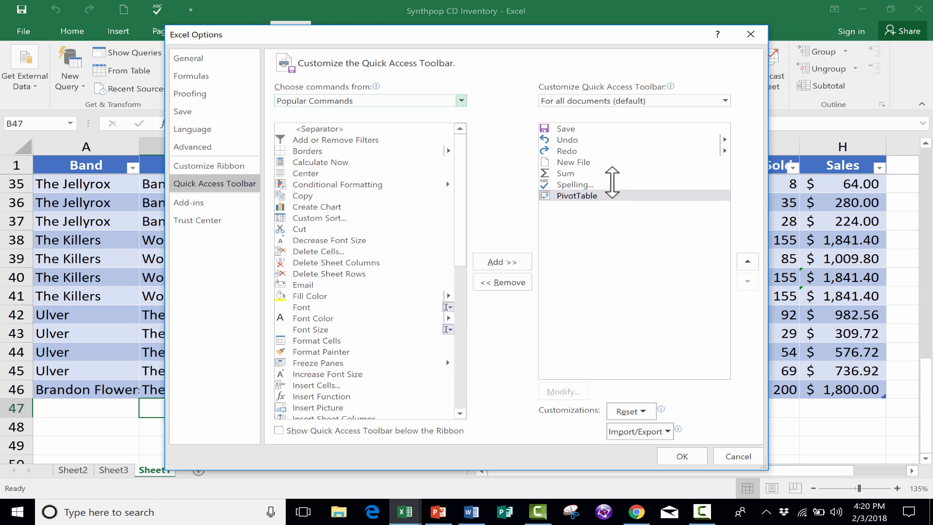
pyautogui.moveTo(317, 206)
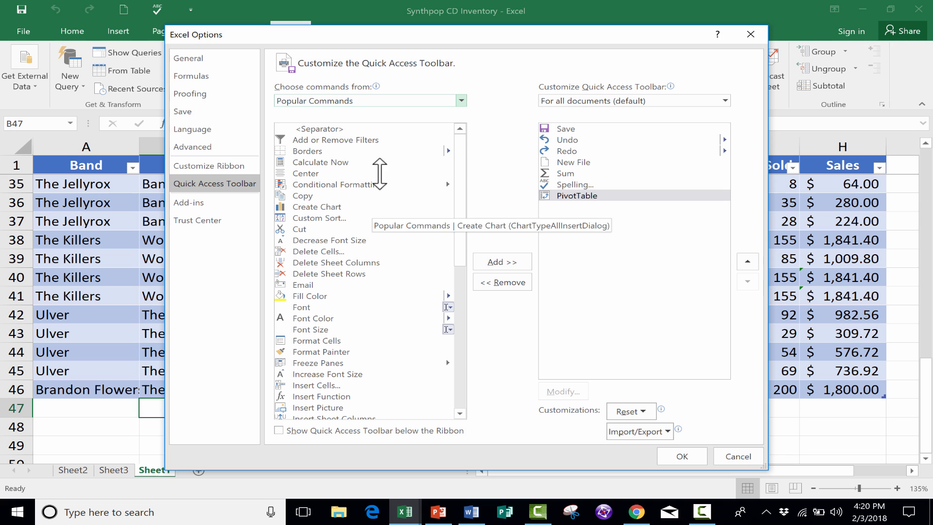
pyautogui.click(459, 100)
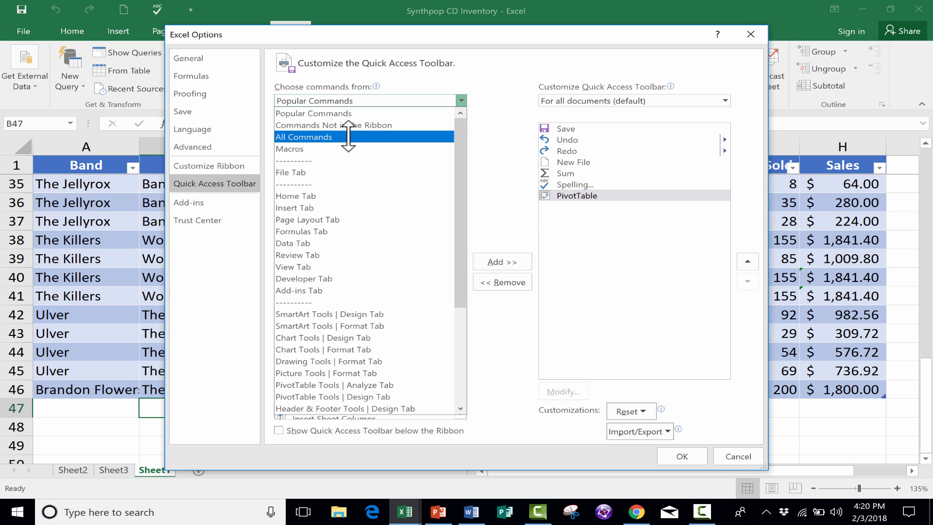
pyautogui.click(303, 137)
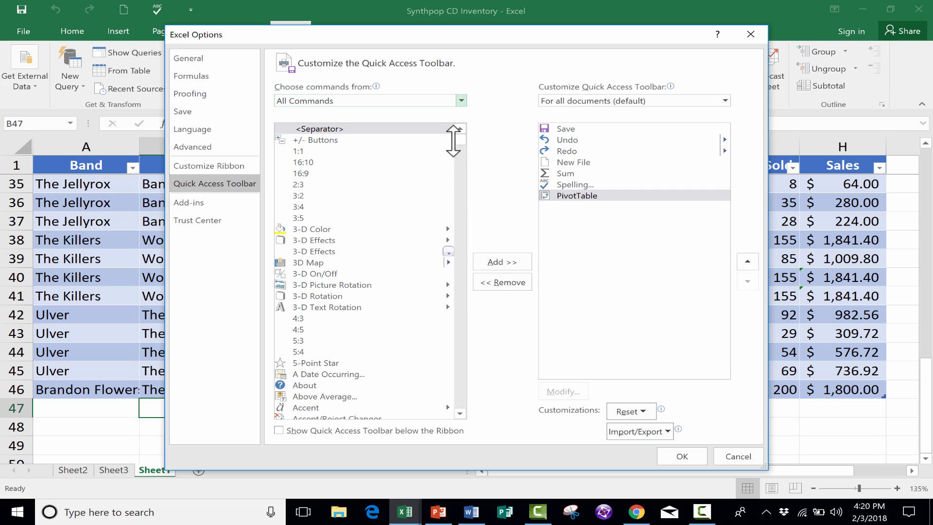
pyautogui.scroll(-3)
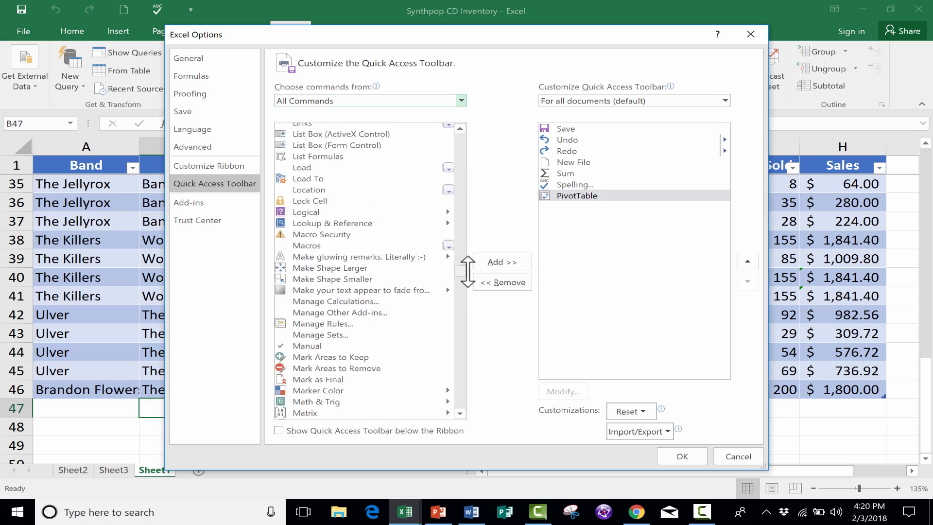
pyautogui.scroll(-3)
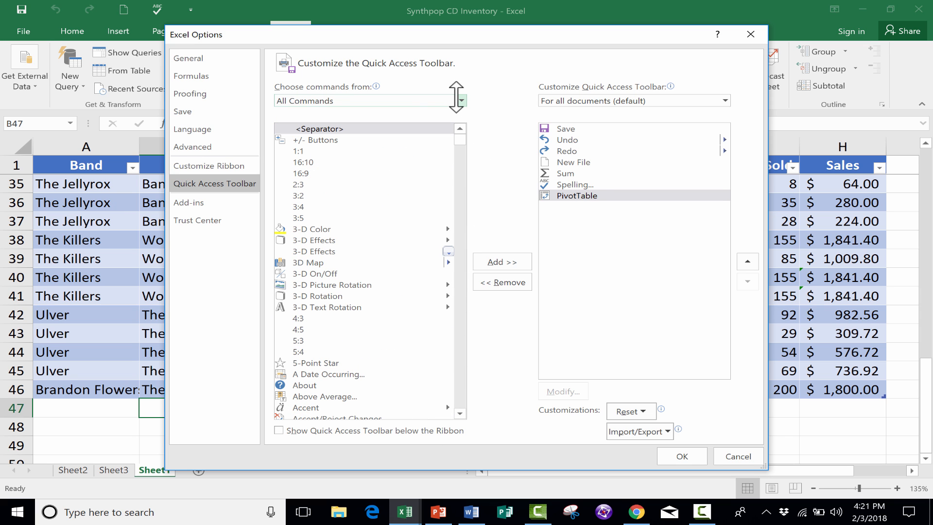
pyautogui.click(459, 101)
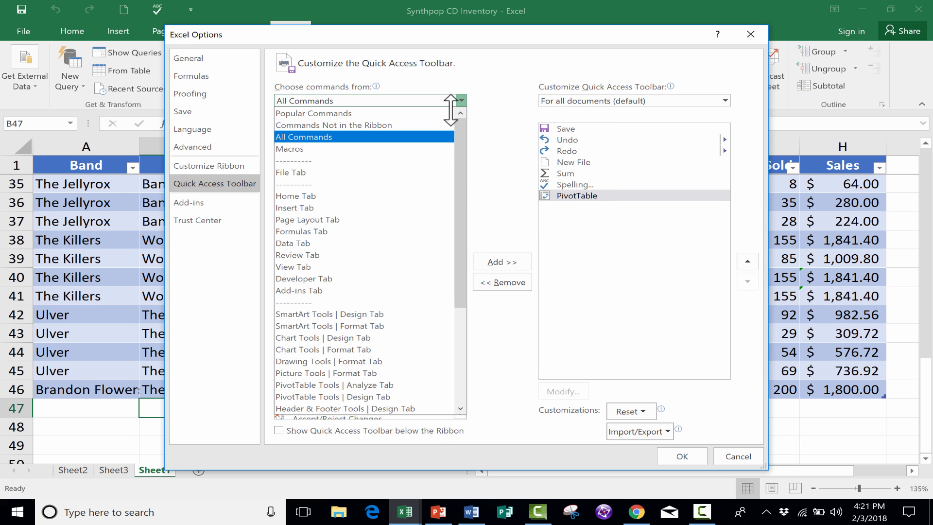
pyautogui.click(305, 149)
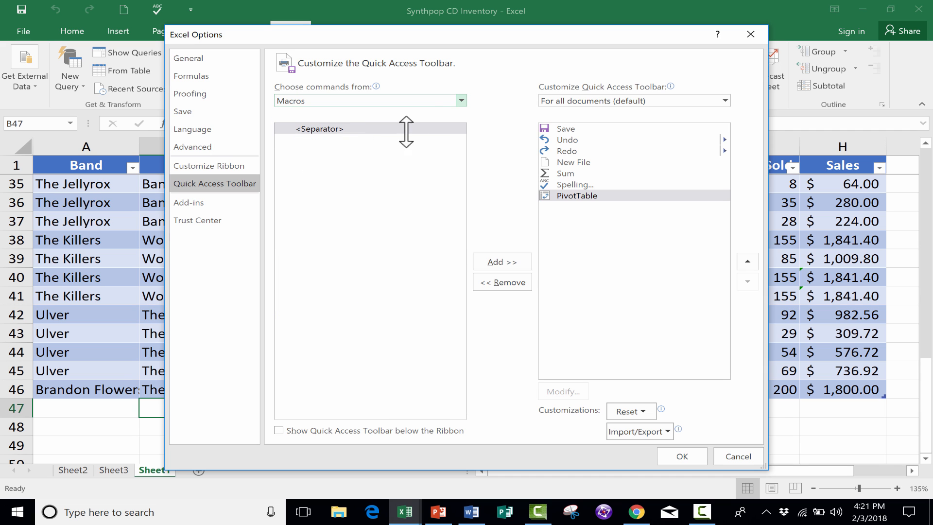
pyautogui.click(461, 100)
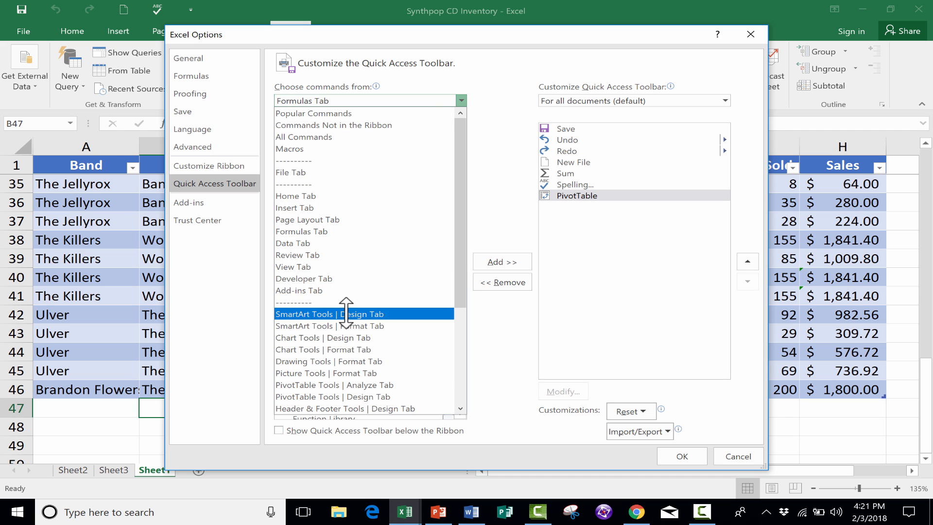
pyautogui.click(304, 279)
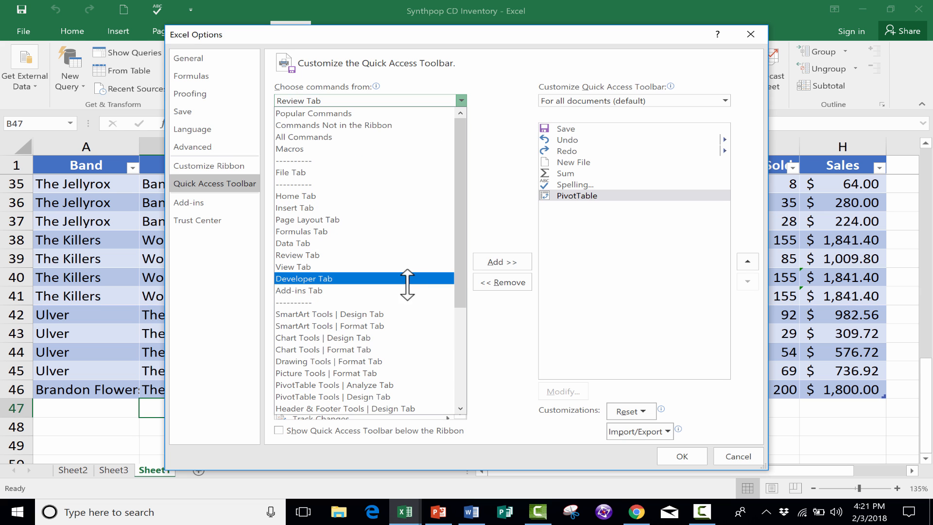
pyautogui.click(297, 255)
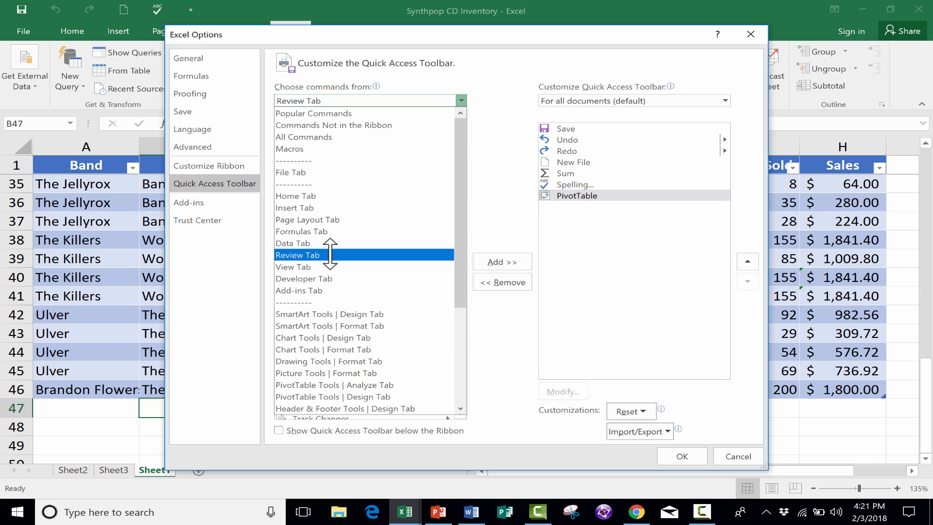
pyautogui.scroll(-3)
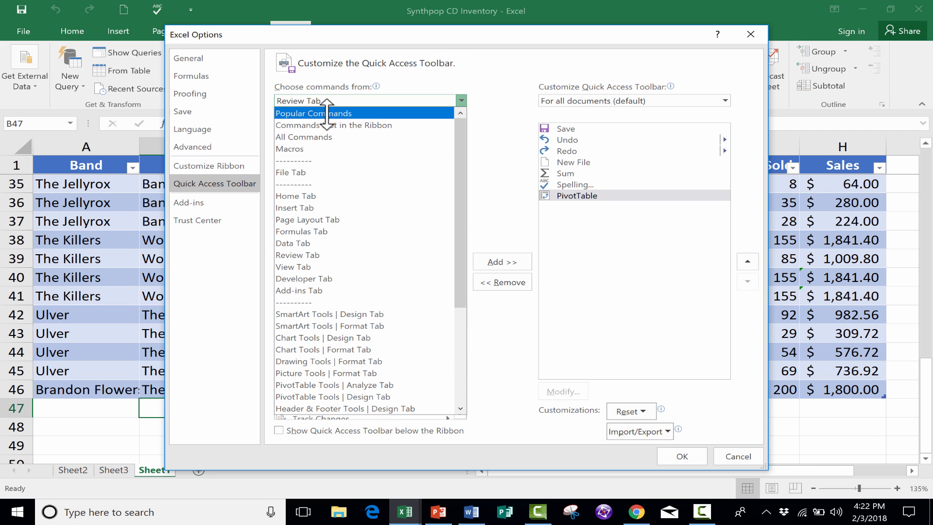
pyautogui.click(321, 114)
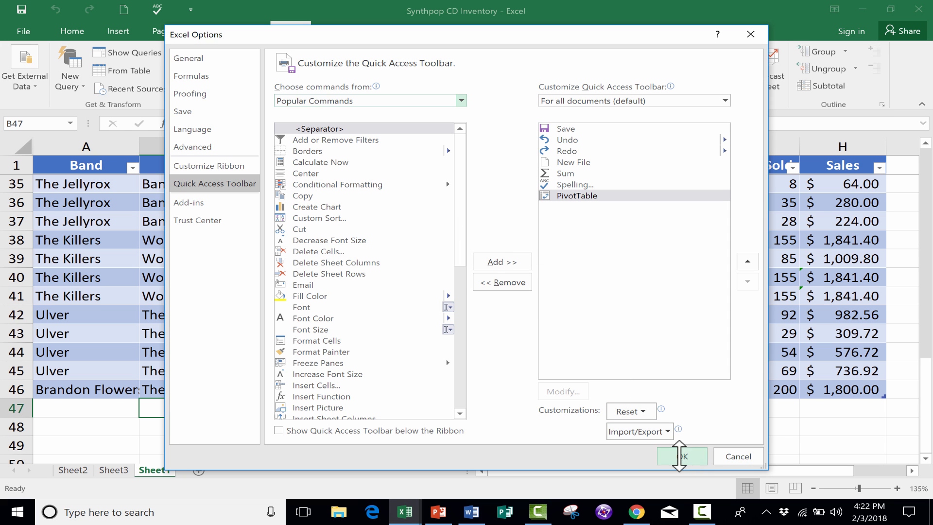
# Step: Save Excel's toolbar changes, then add Add Animation and Animation Pane to PowerPoint's toolbar
pyautogui.click(681, 457)
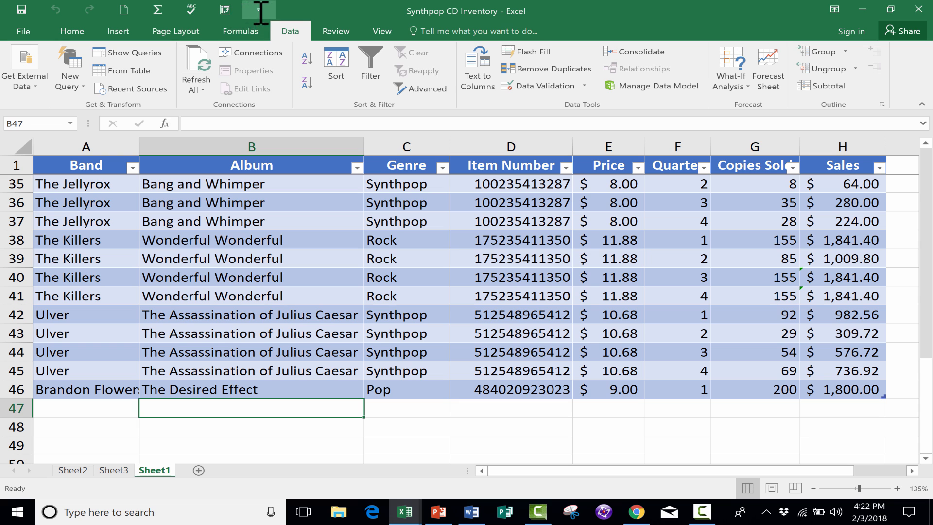
pyautogui.moveTo(224, 10)
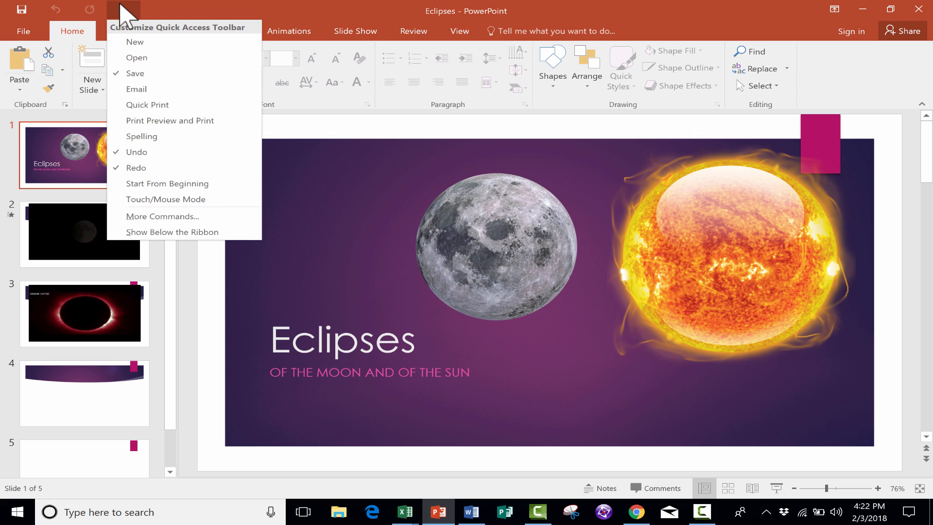
pyautogui.moveTo(186, 231)
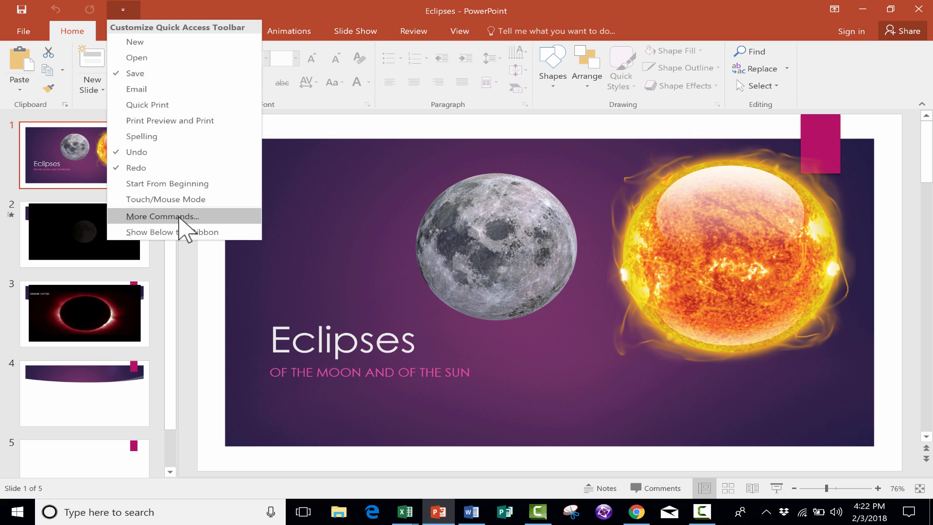
pyautogui.click(163, 216)
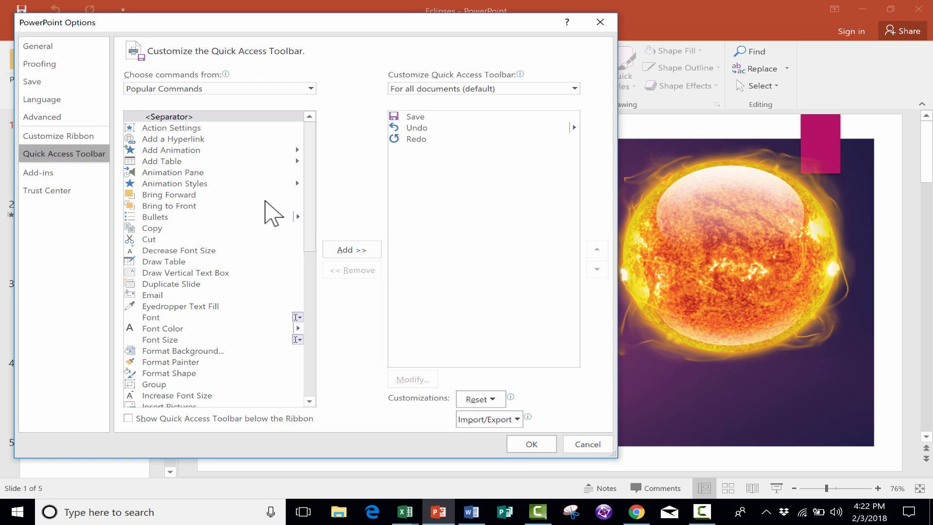
pyautogui.click(171, 149)
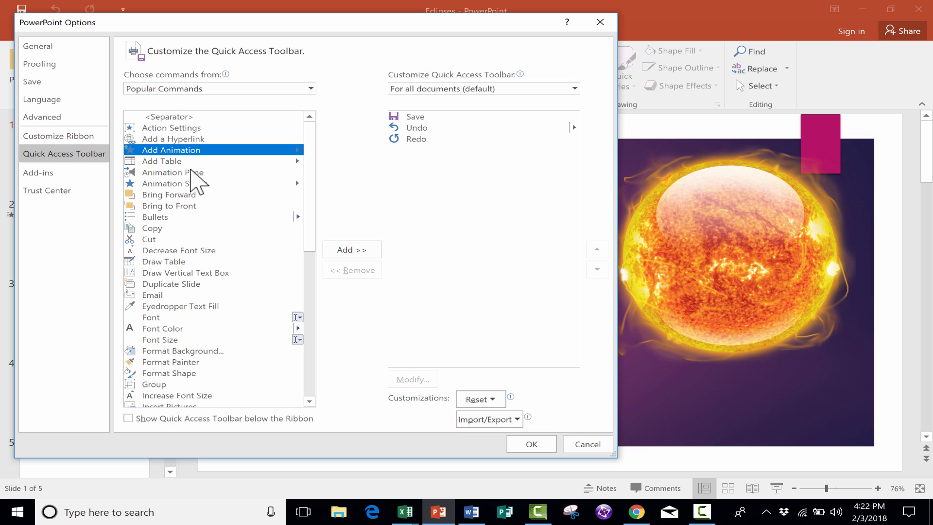
pyautogui.click(351, 248)
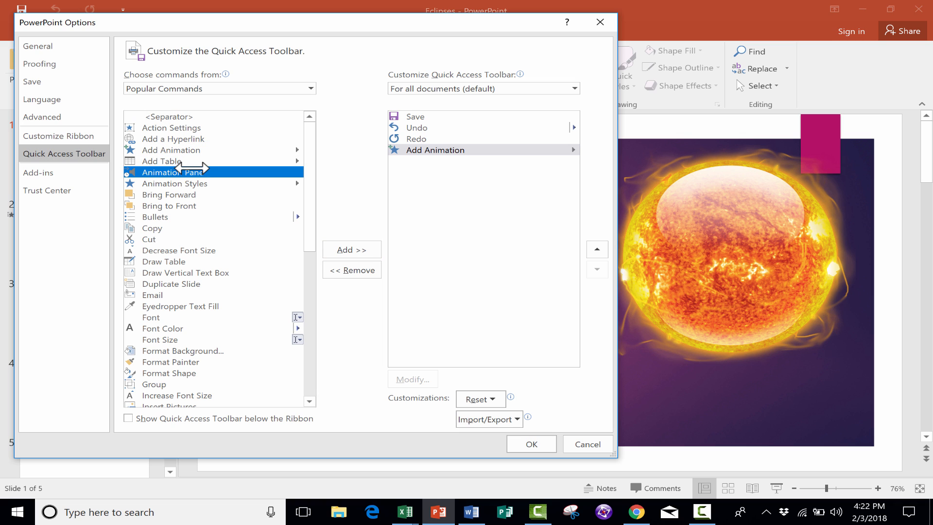
pyautogui.click(350, 250)
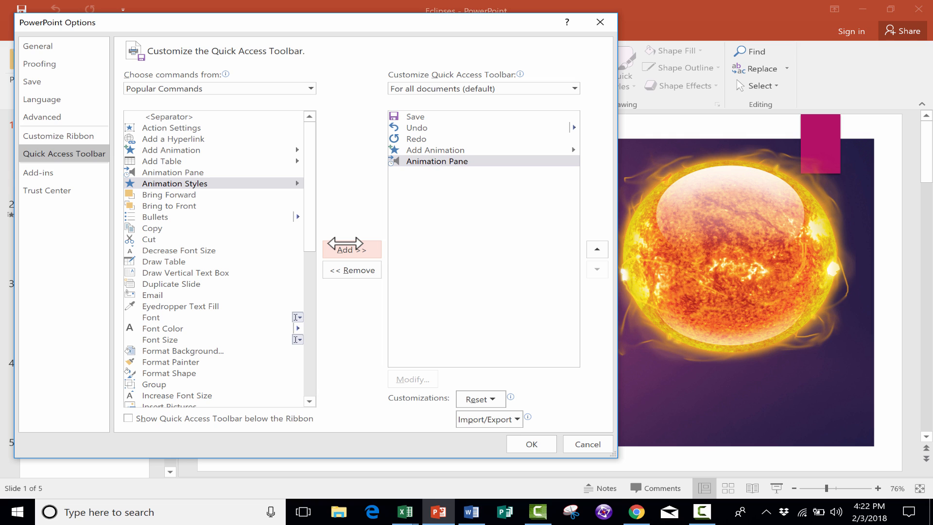
# Step: Add Bring Forward, Send Backward and New Slide to PowerPoint's toolbar list
pyautogui.click(351, 249)
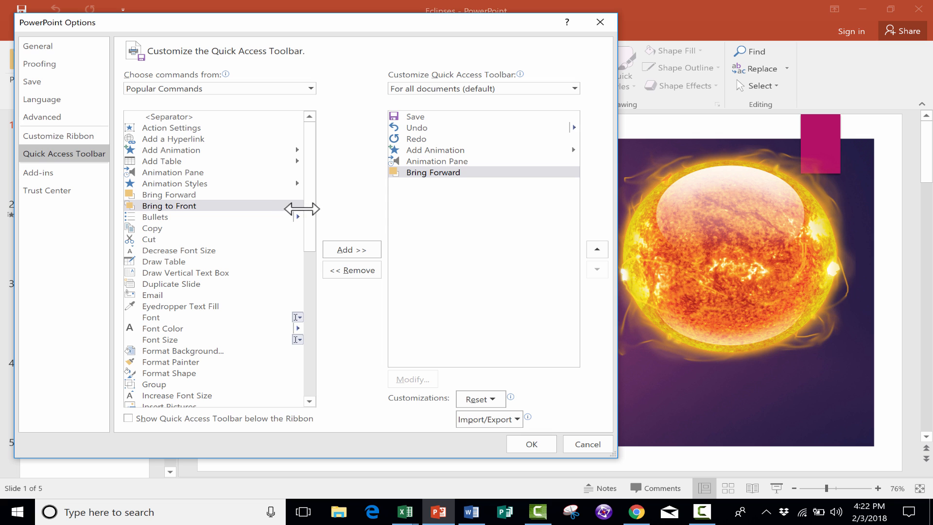
pyautogui.scroll(-3)
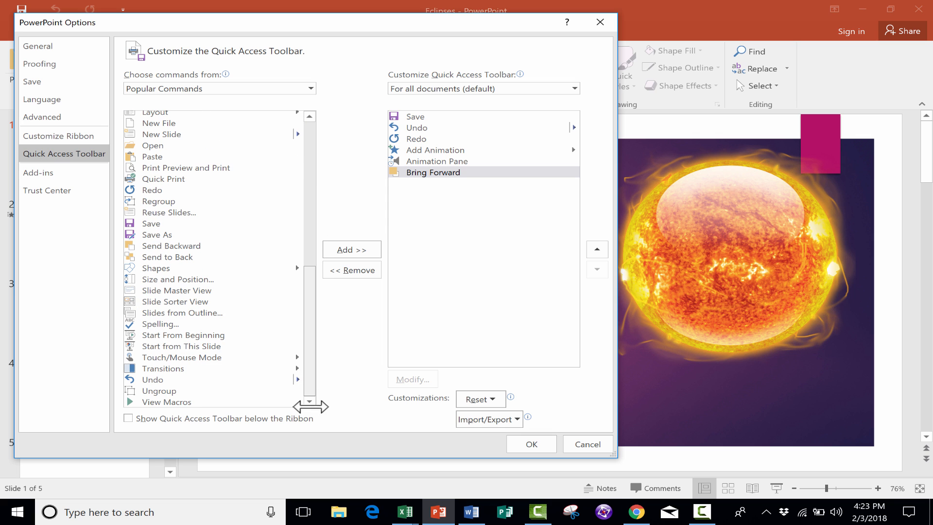
pyautogui.click(171, 246)
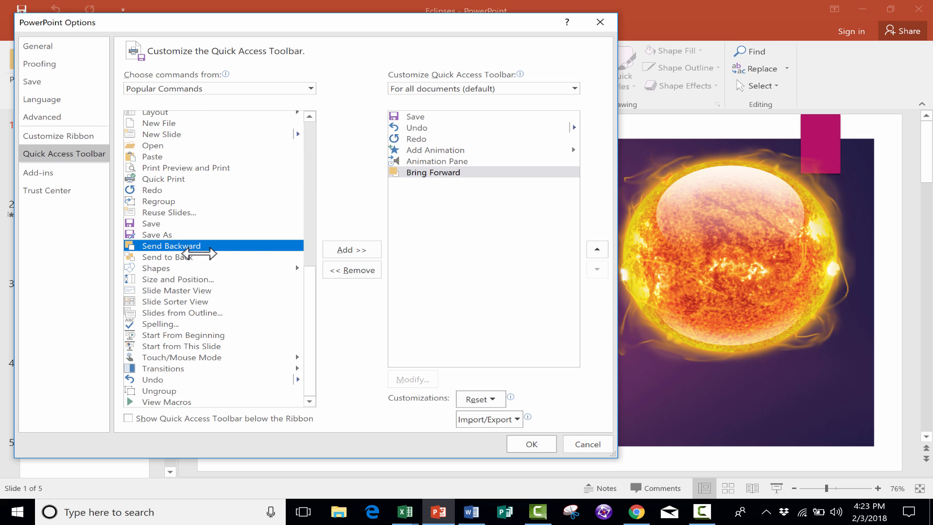
pyautogui.click(351, 249)
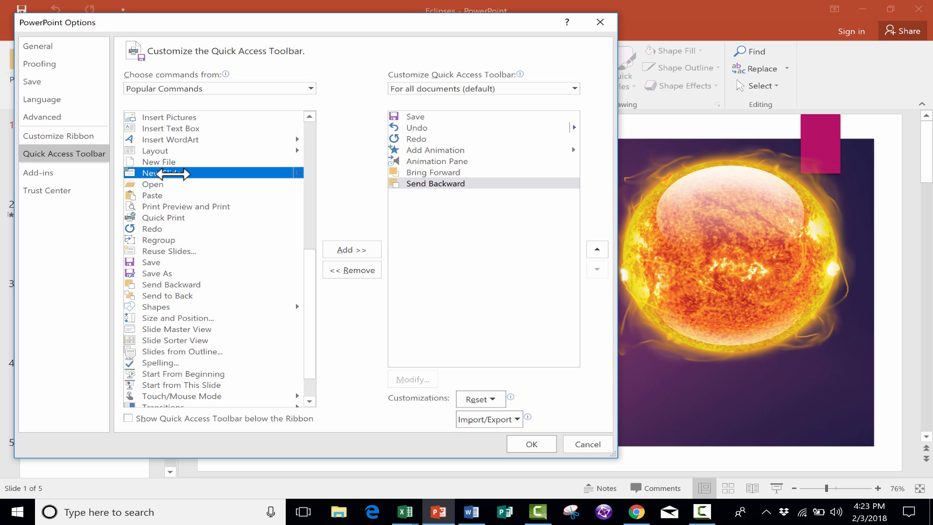
pyautogui.click(351, 249)
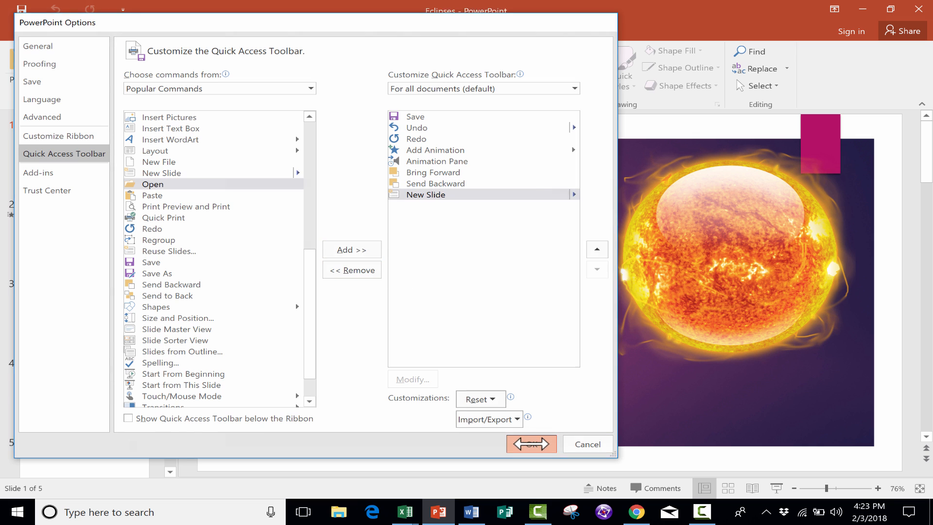
# Step: Save PowerPoint's toolbar, insert a blank second slide with New Slide, then bring Word forward
pyautogui.click(528, 444)
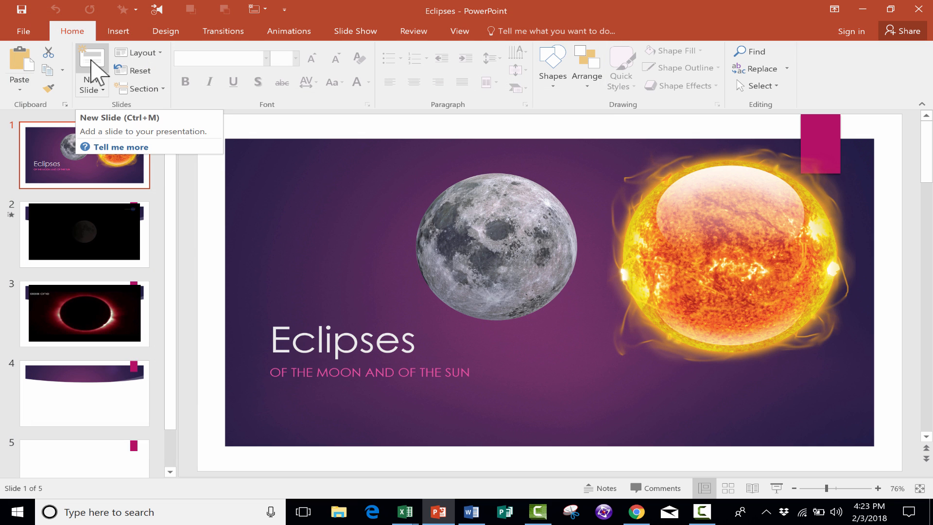
pyautogui.click(224, 31)
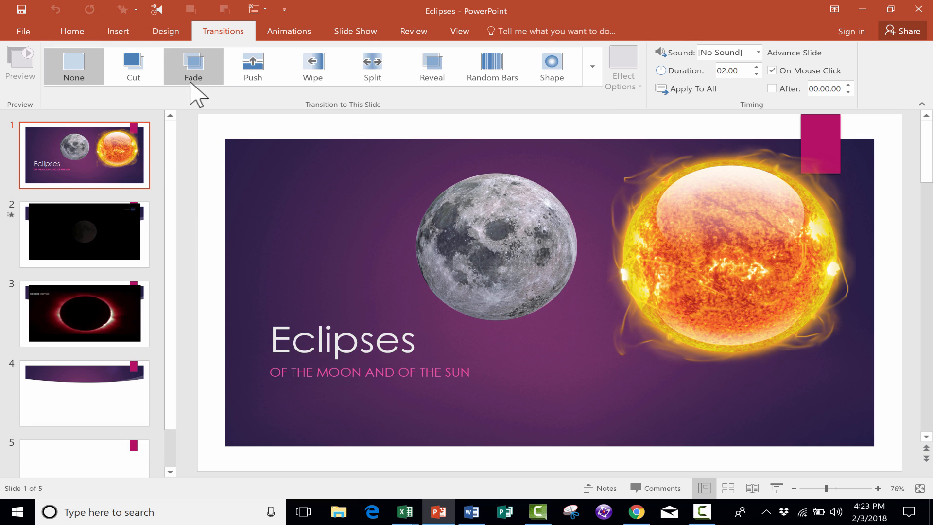
pyautogui.moveTo(253, 8)
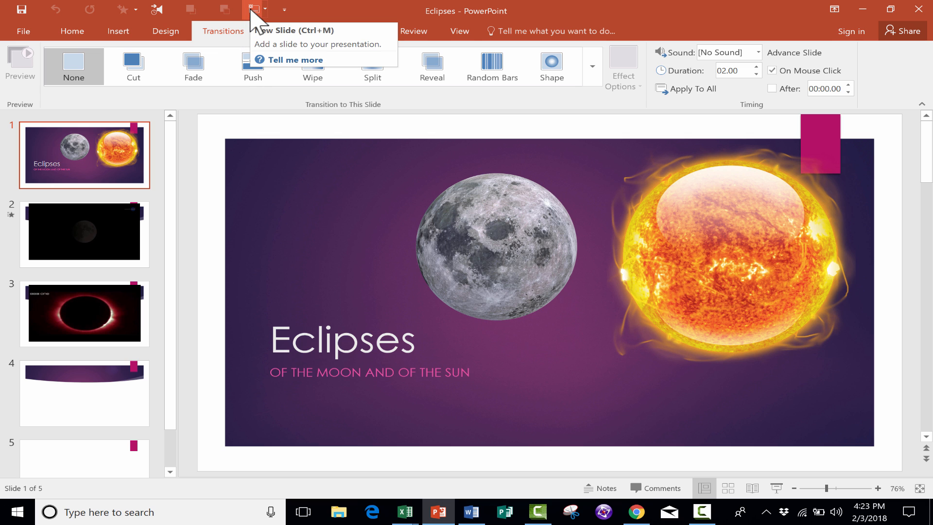
pyautogui.click(252, 9)
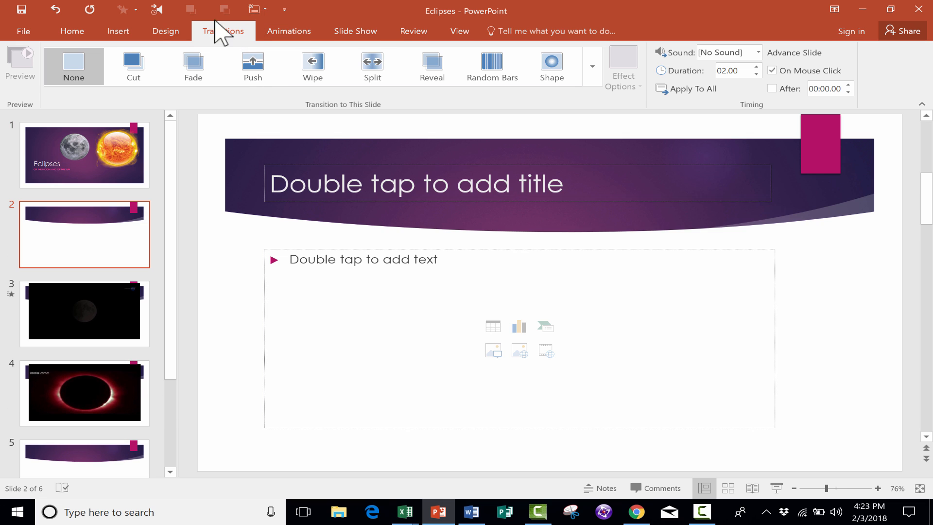
pyautogui.moveTo(303, 281)
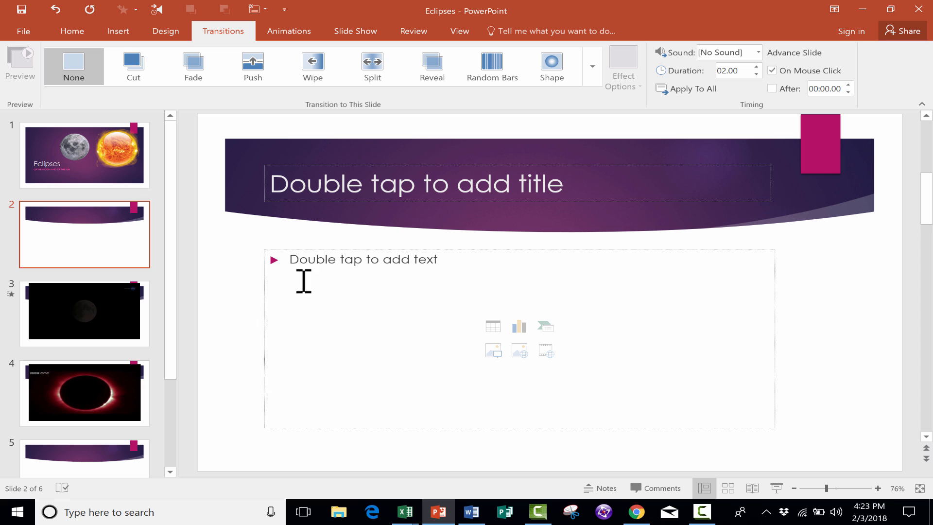
pyautogui.click(470, 512)
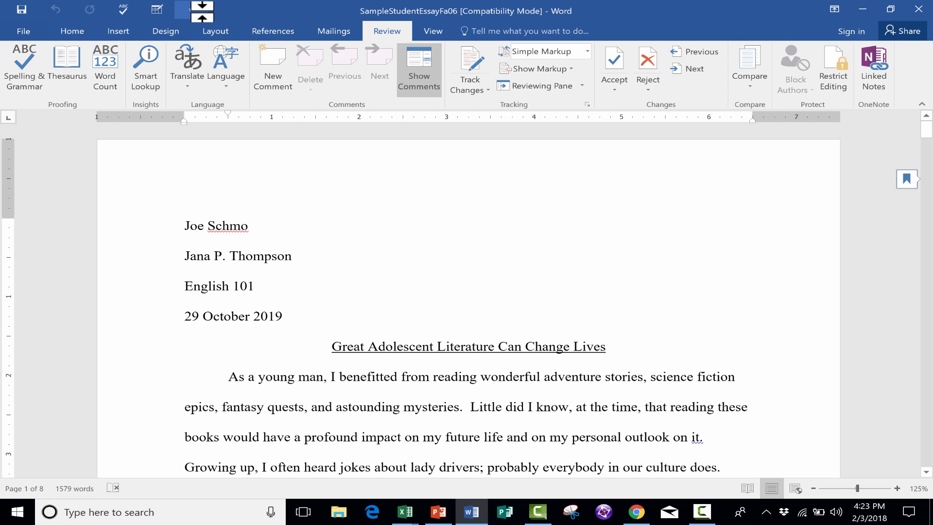
# Step: Add See Multiple Pages and Paragraph Settings from Popular Commands to Word's toolbar list
pyautogui.click(190, 10)
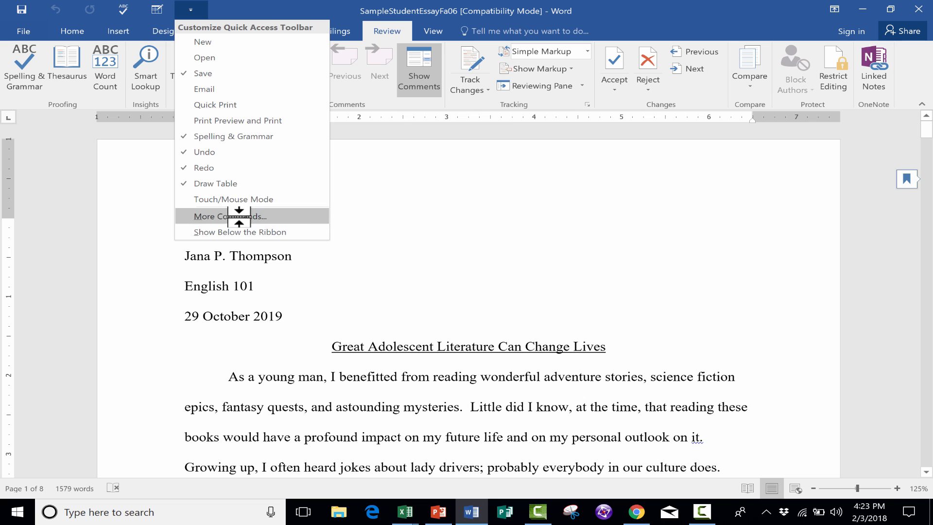
pyautogui.click(229, 216)
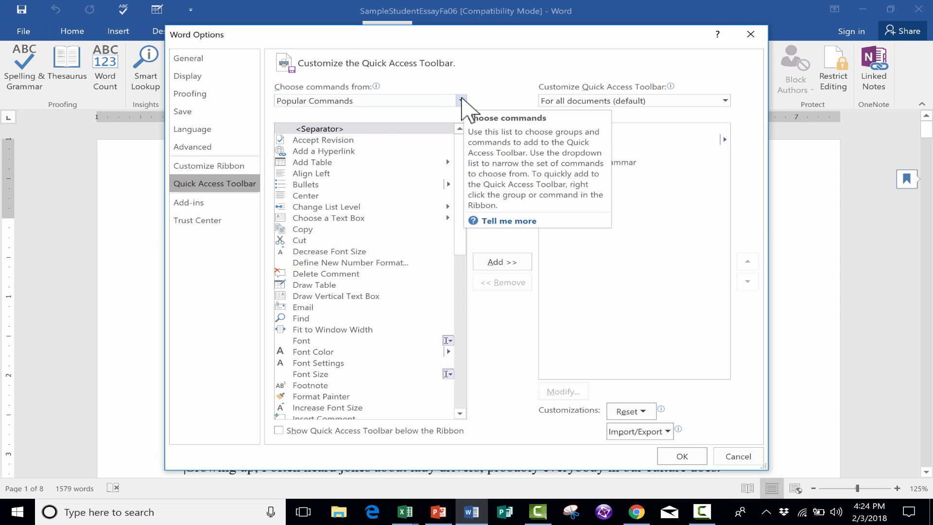
pyautogui.click(461, 100)
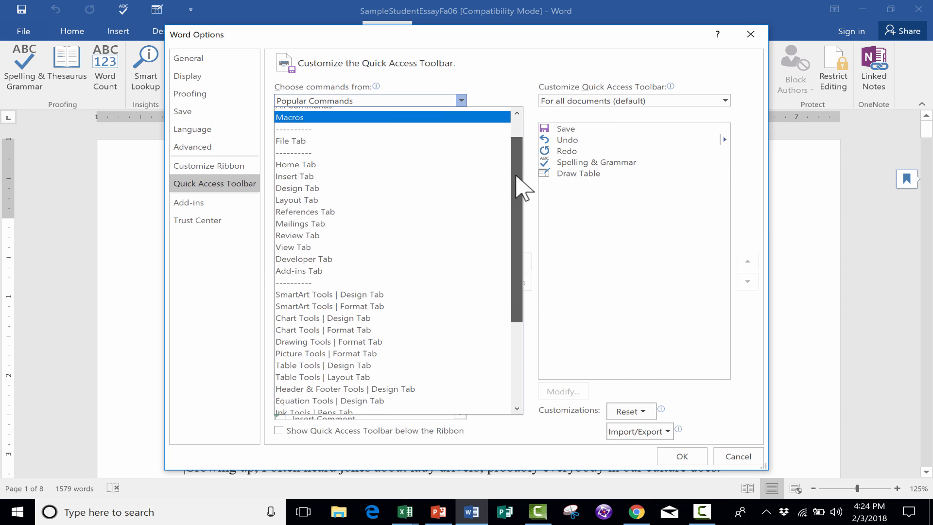
pyautogui.scroll(3)
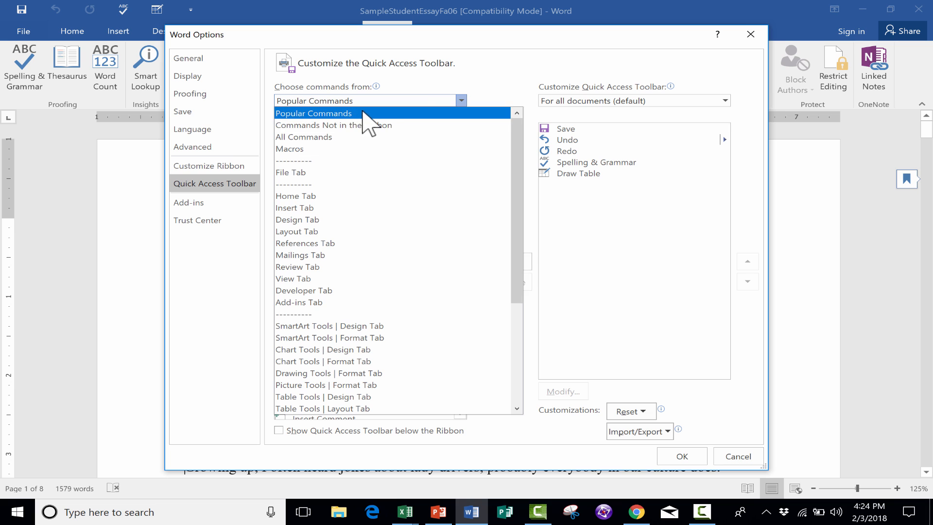
pyautogui.click(313, 113)
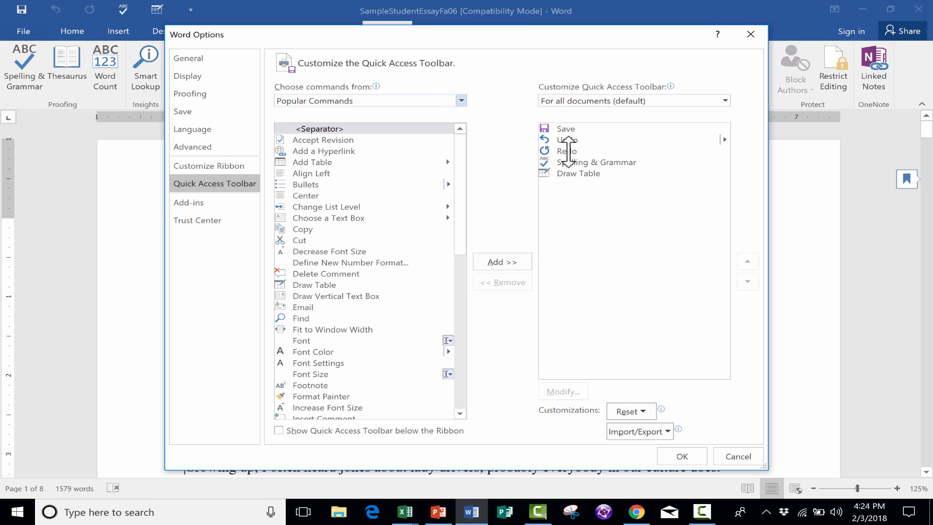
pyautogui.moveTo(434, 137)
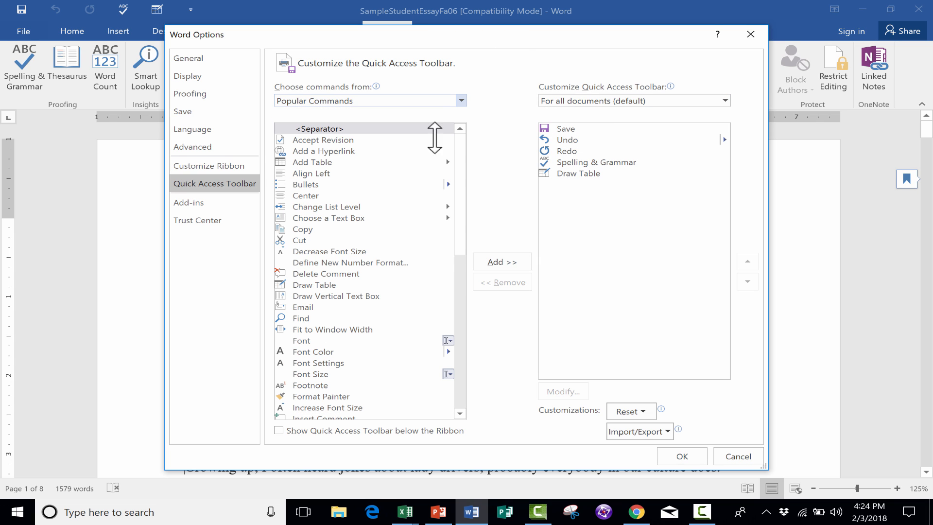
pyautogui.scroll(-3)
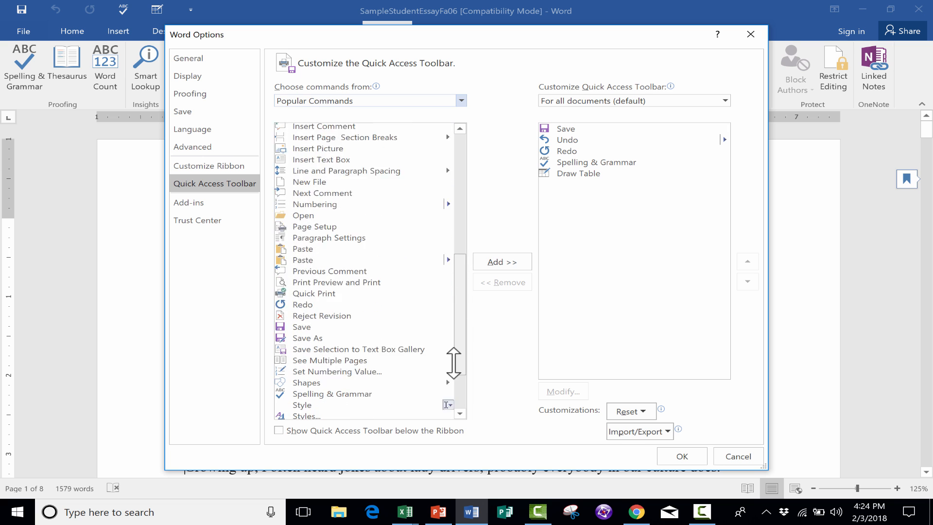
pyautogui.scroll(-3)
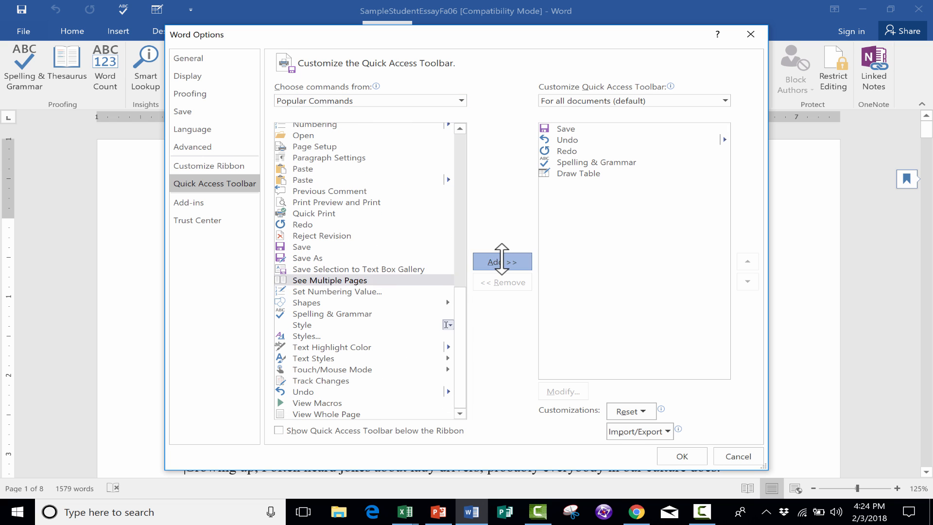
pyautogui.click(501, 261)
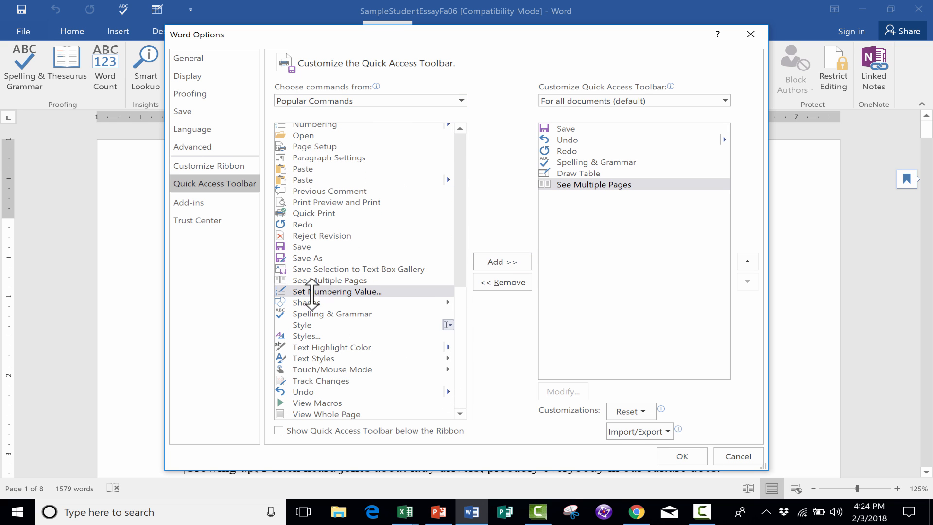
pyautogui.click(328, 157)
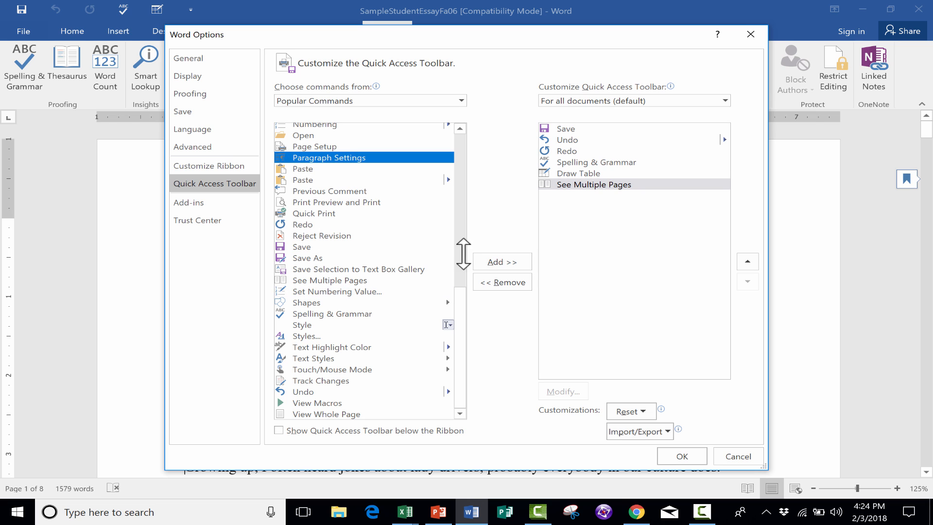
pyautogui.click(501, 262)
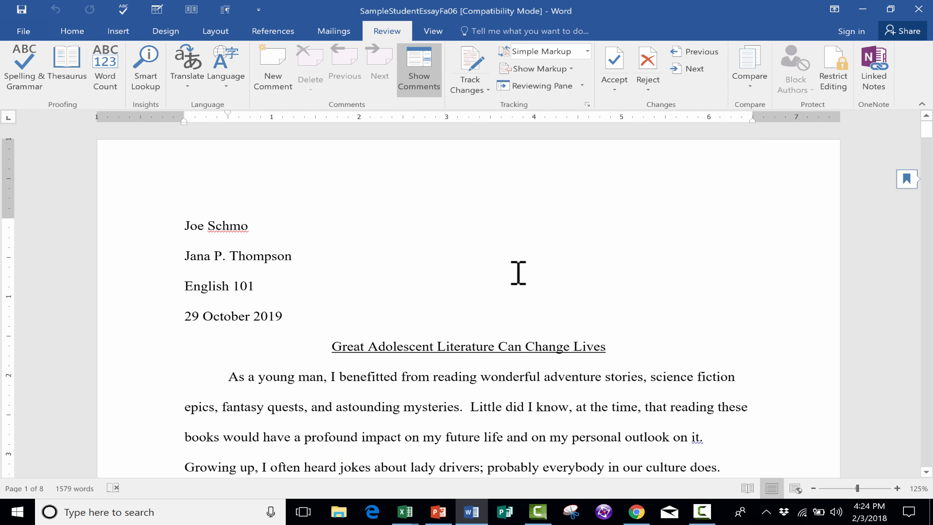
pyautogui.moveTo(115, 21)
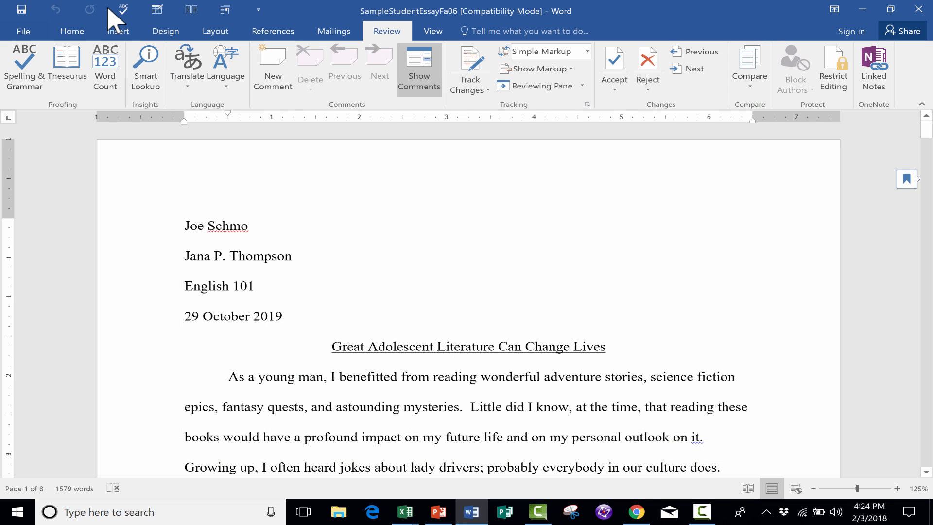
pyautogui.moveTo(165, 31)
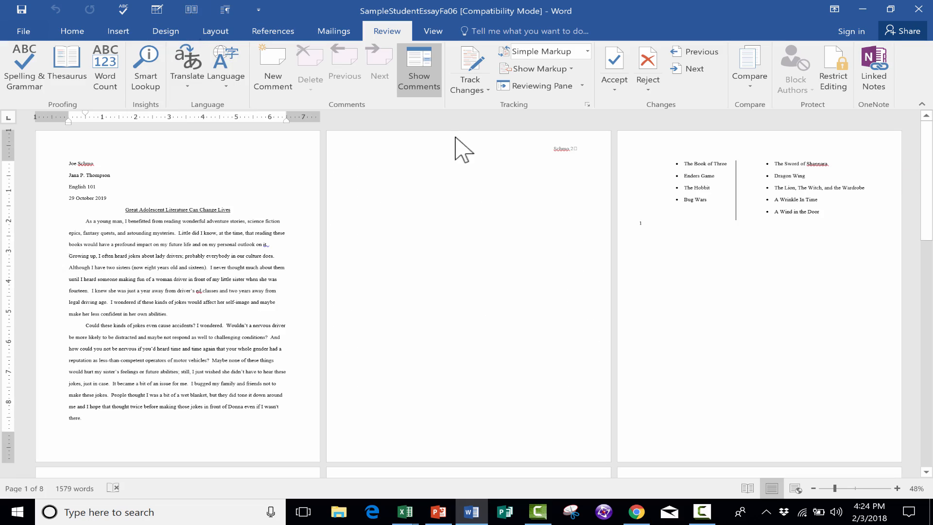
# Step: Scroll the essay's multi-page view, close Paragraph Settings unchanged, and switch to PowerPoint
pyautogui.scroll(-3)
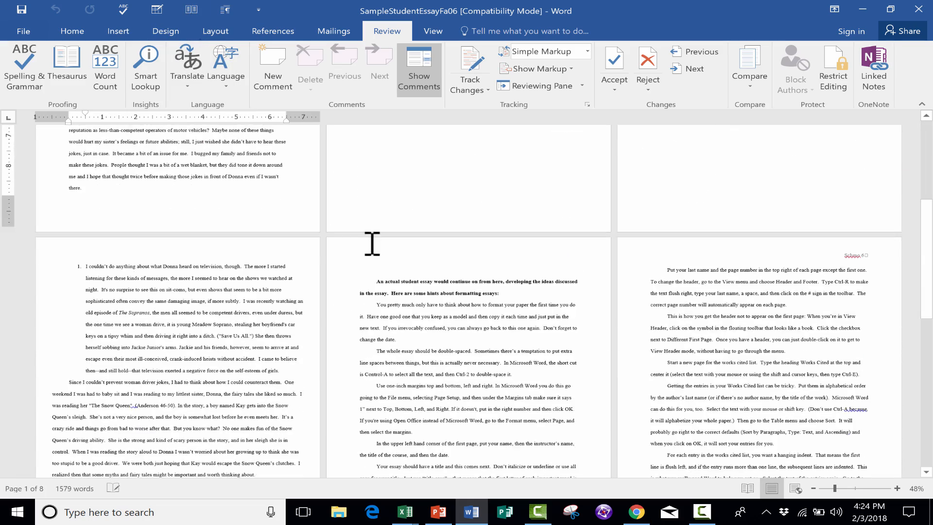
pyautogui.scroll(3)
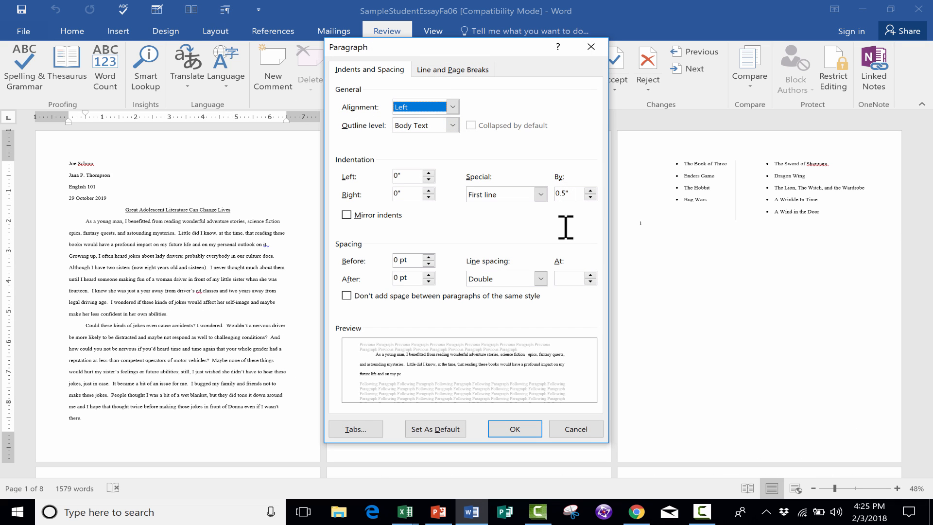
pyautogui.moveTo(396, 259)
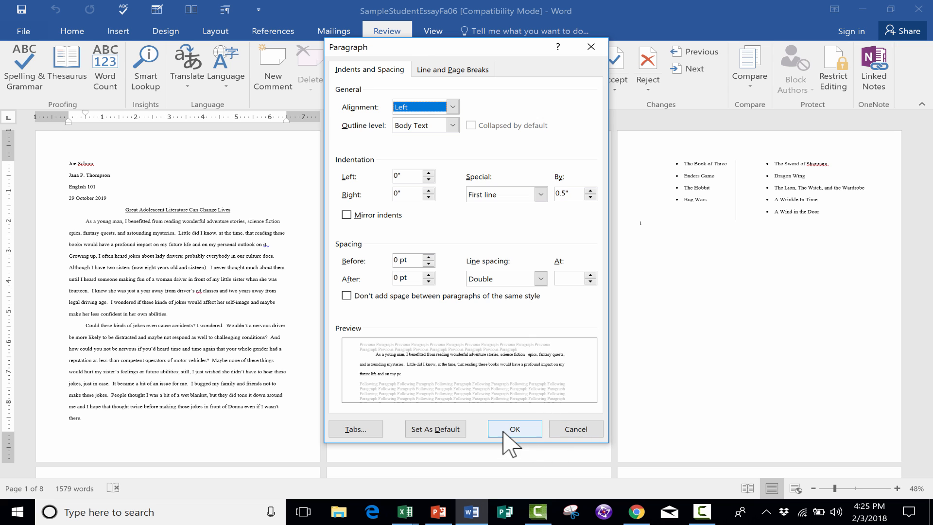
pyautogui.click(439, 511)
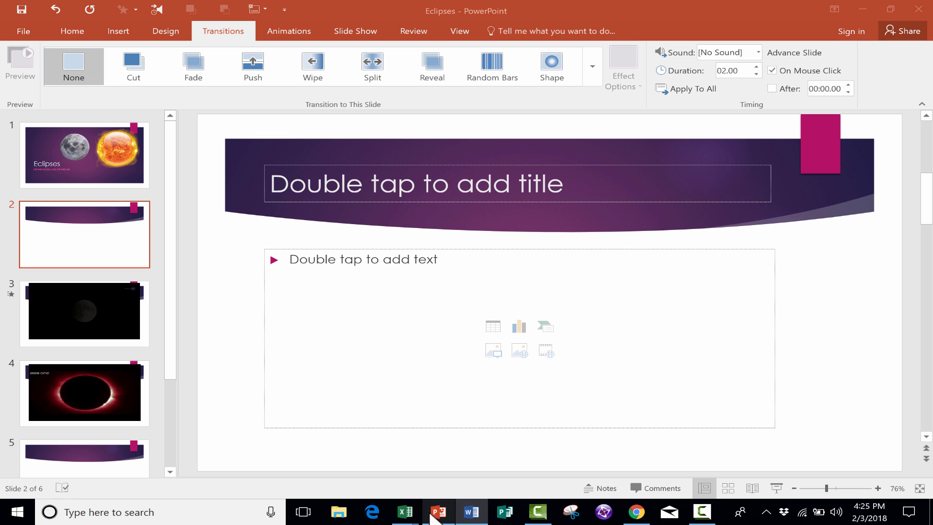
pyautogui.moveTo(428, 479)
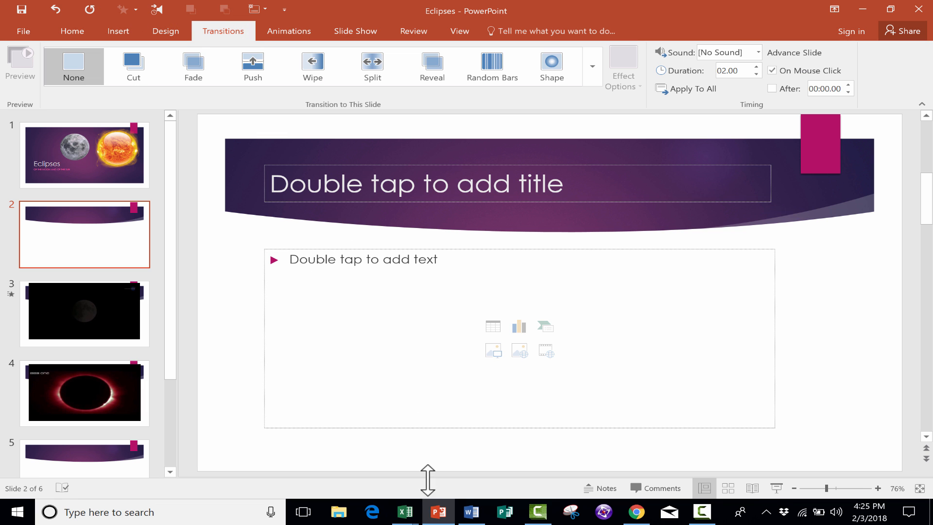
pyautogui.moveTo(405, 512)
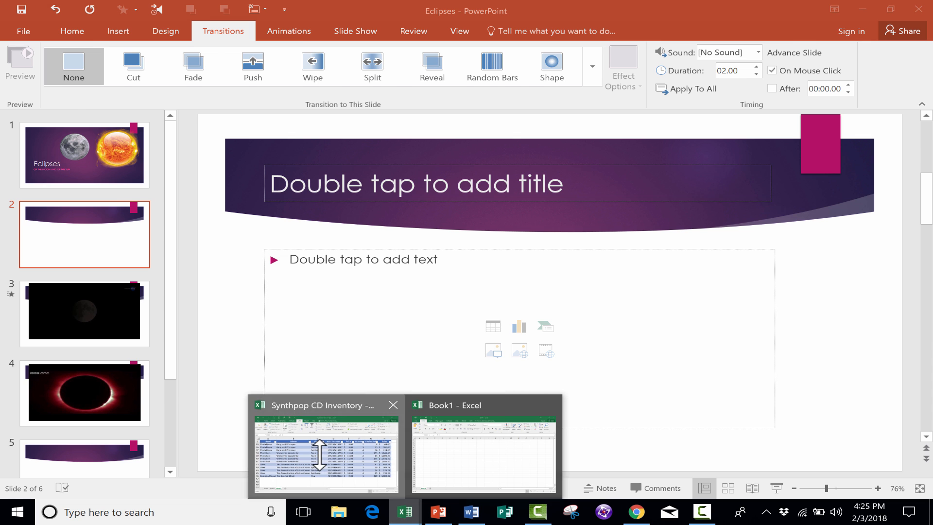
# Step: Open Publisher's Customize Quick Access Toolbar choices, then return to the Synthpop CD Inventory workbook
pyautogui.click(326, 454)
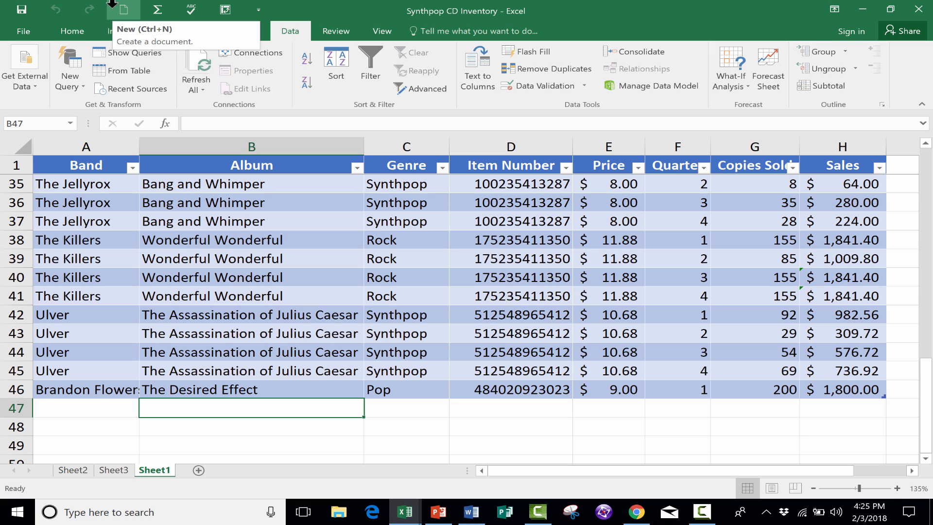
pyautogui.click(504, 512)
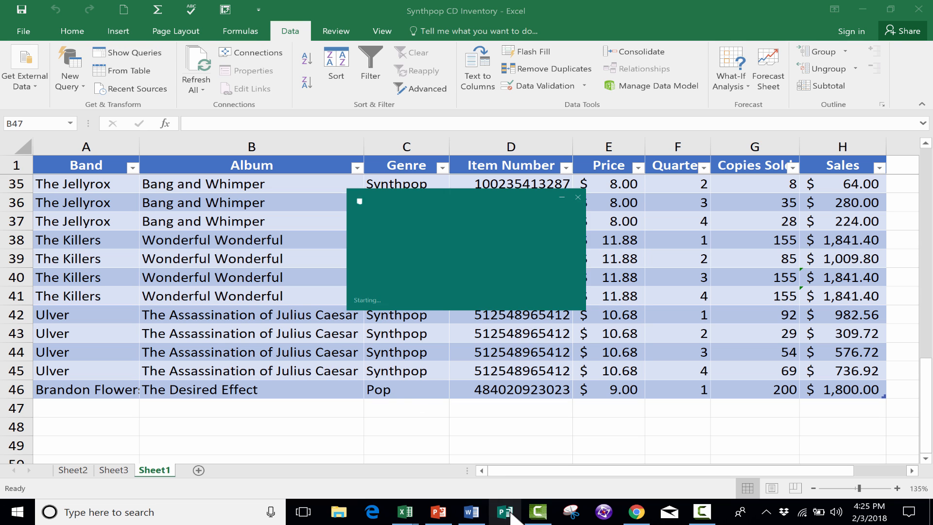
pyautogui.click(504, 512)
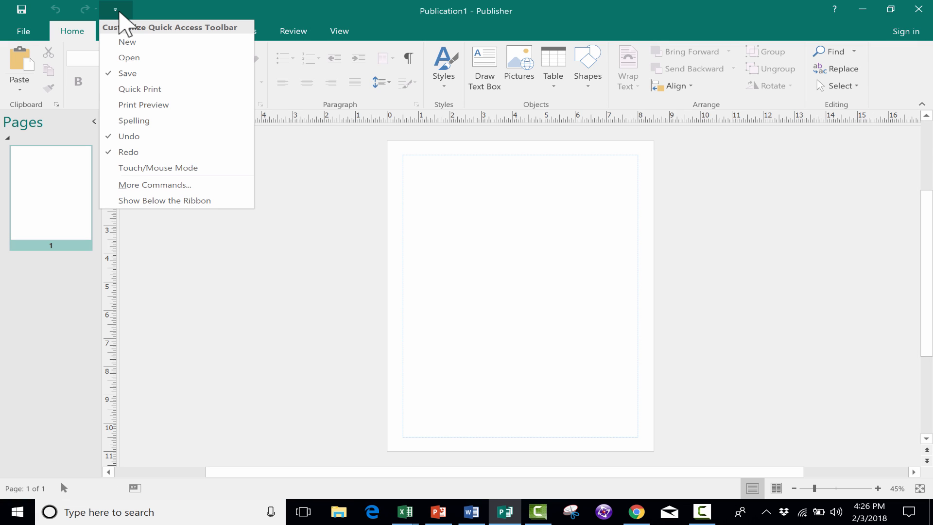
pyautogui.click(404, 512)
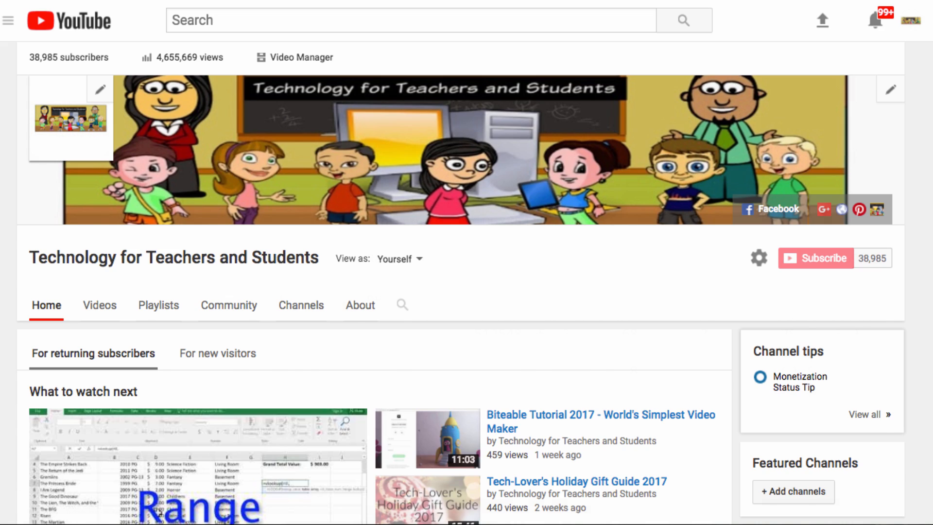
pyautogui.click(405, 512)
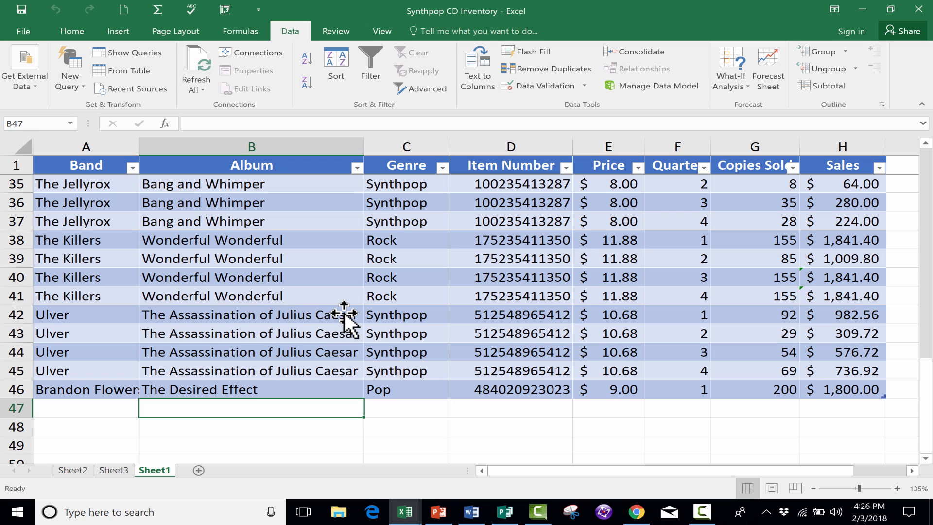